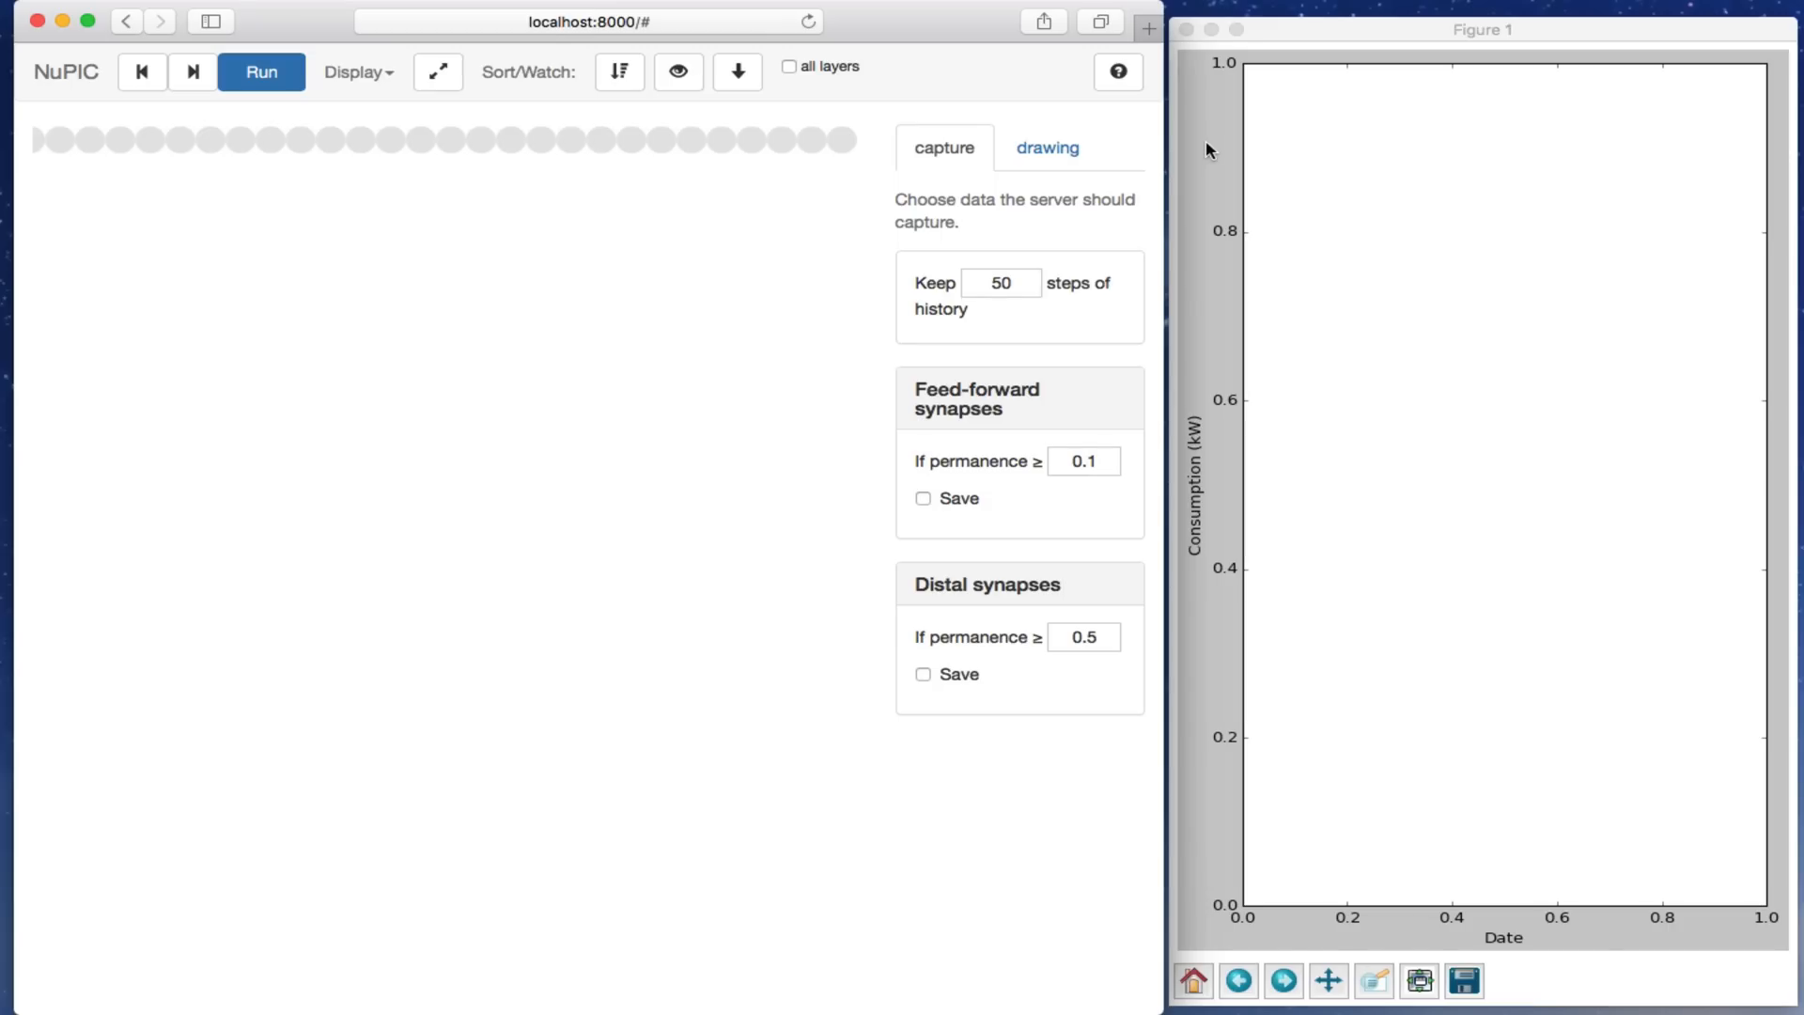
pyautogui.moveTo(436, 72)
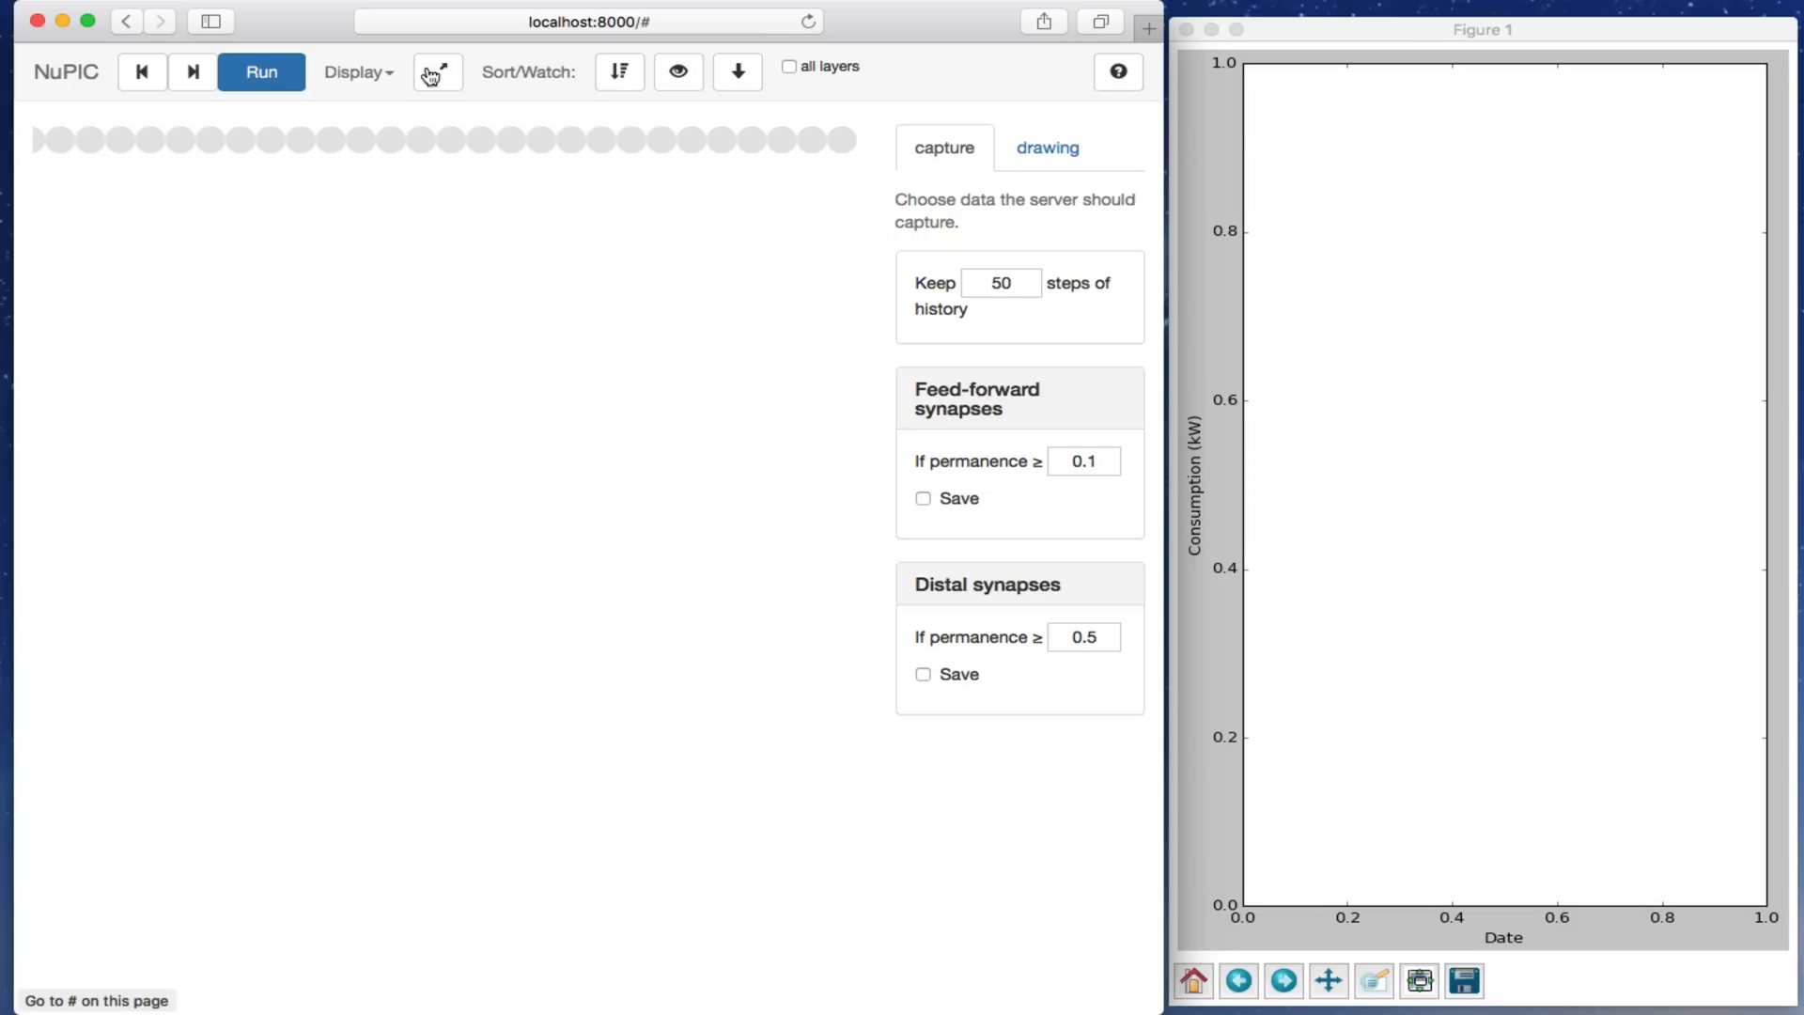
# Step: Start the model so actual and predicted consumption stream into the plot
pyautogui.click(261, 71)
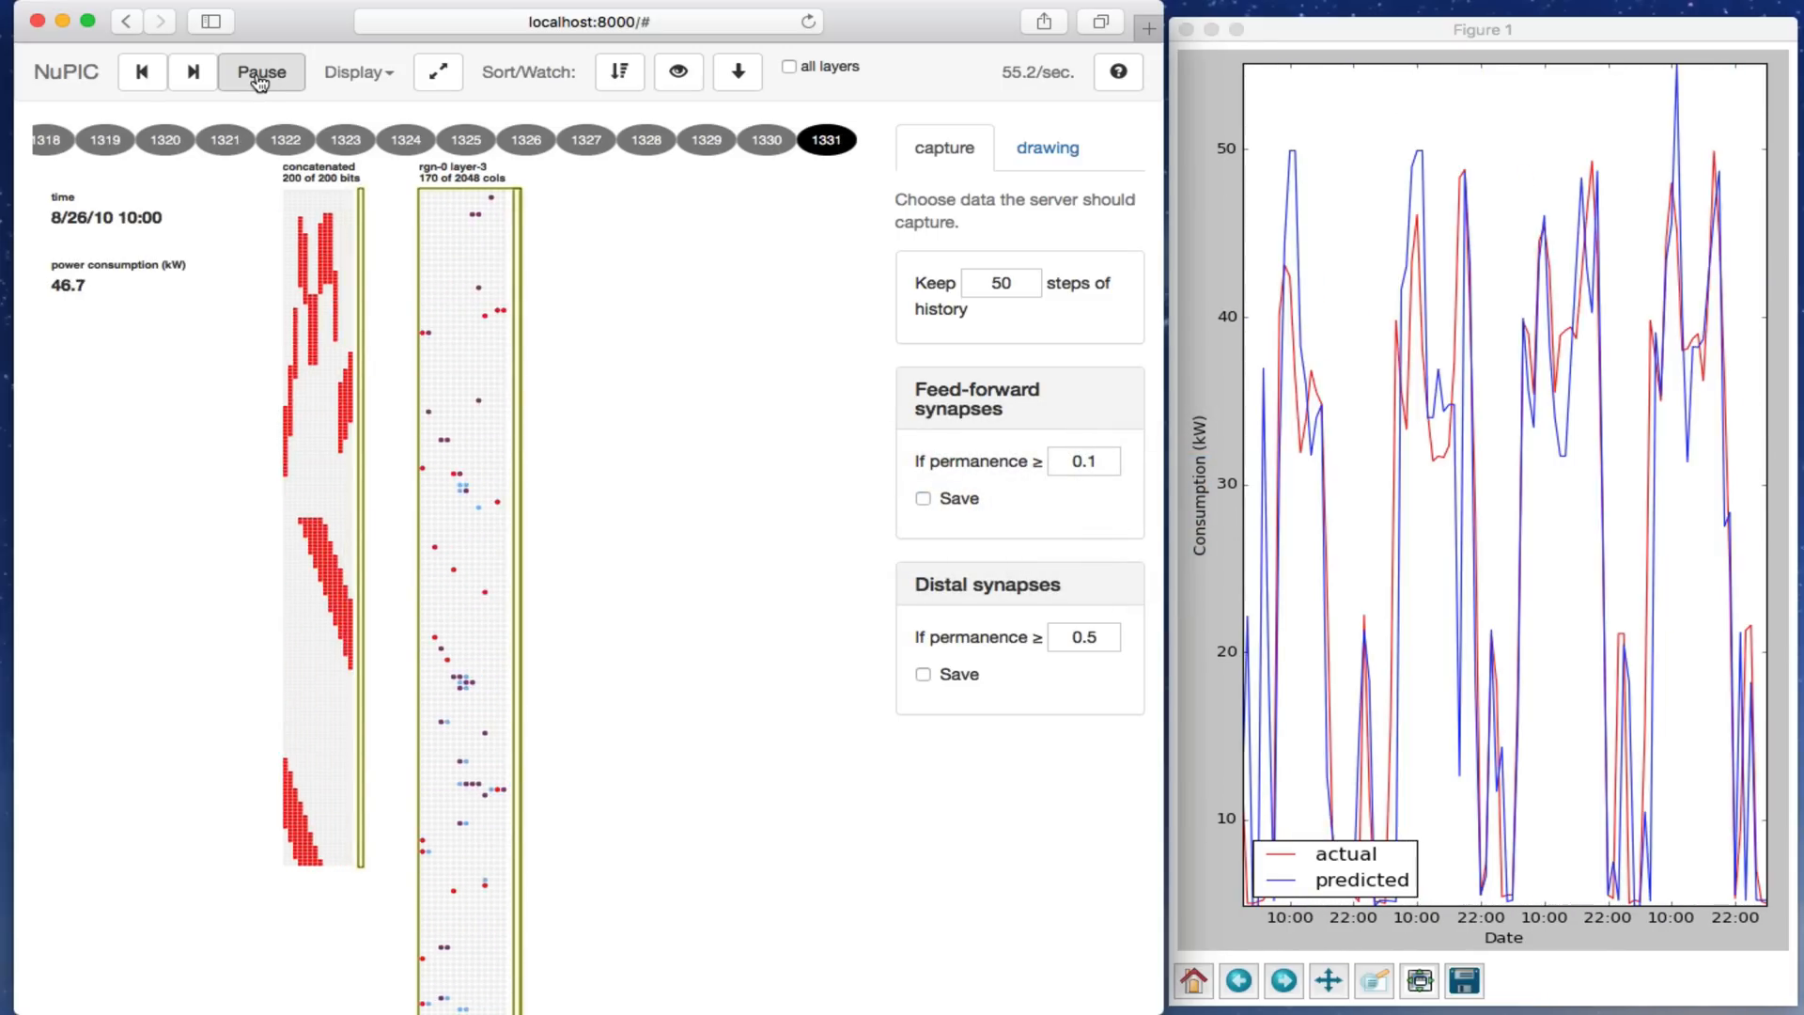
# Step: Pause the running model at timestep 1358 (35.7 kW)
pyautogui.click(261, 71)
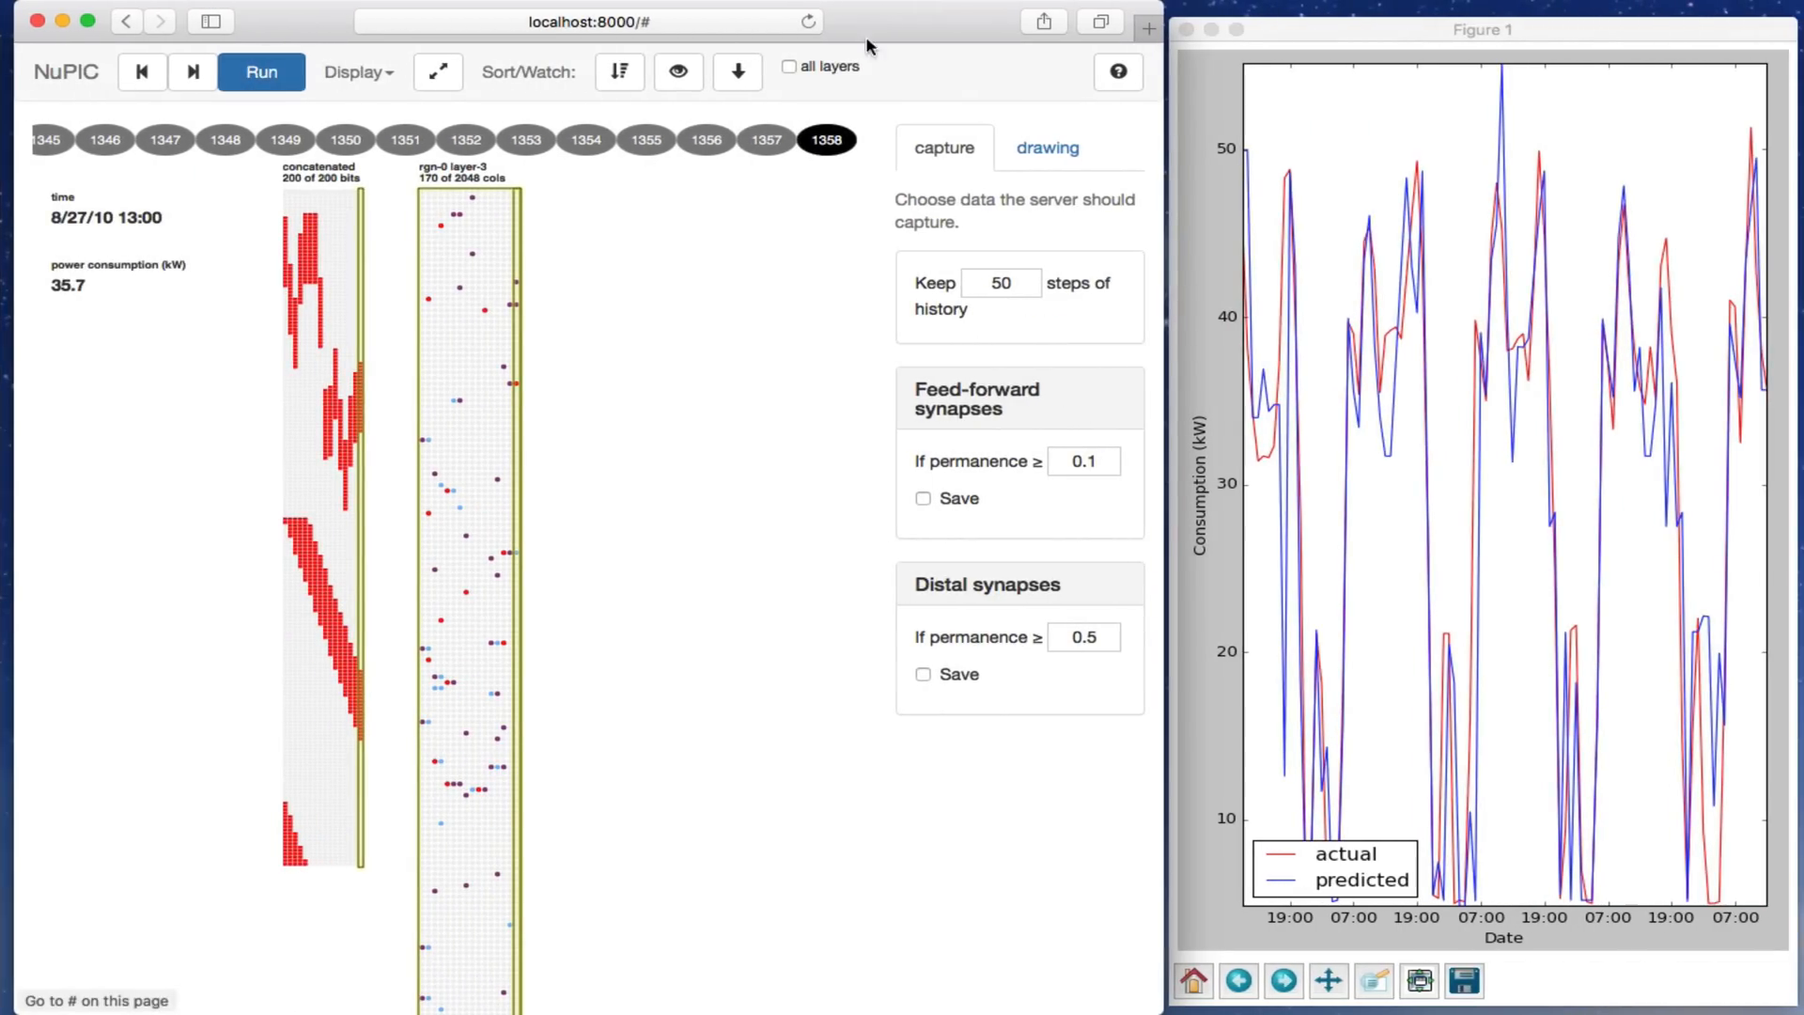
pyautogui.moveTo(1116, 71)
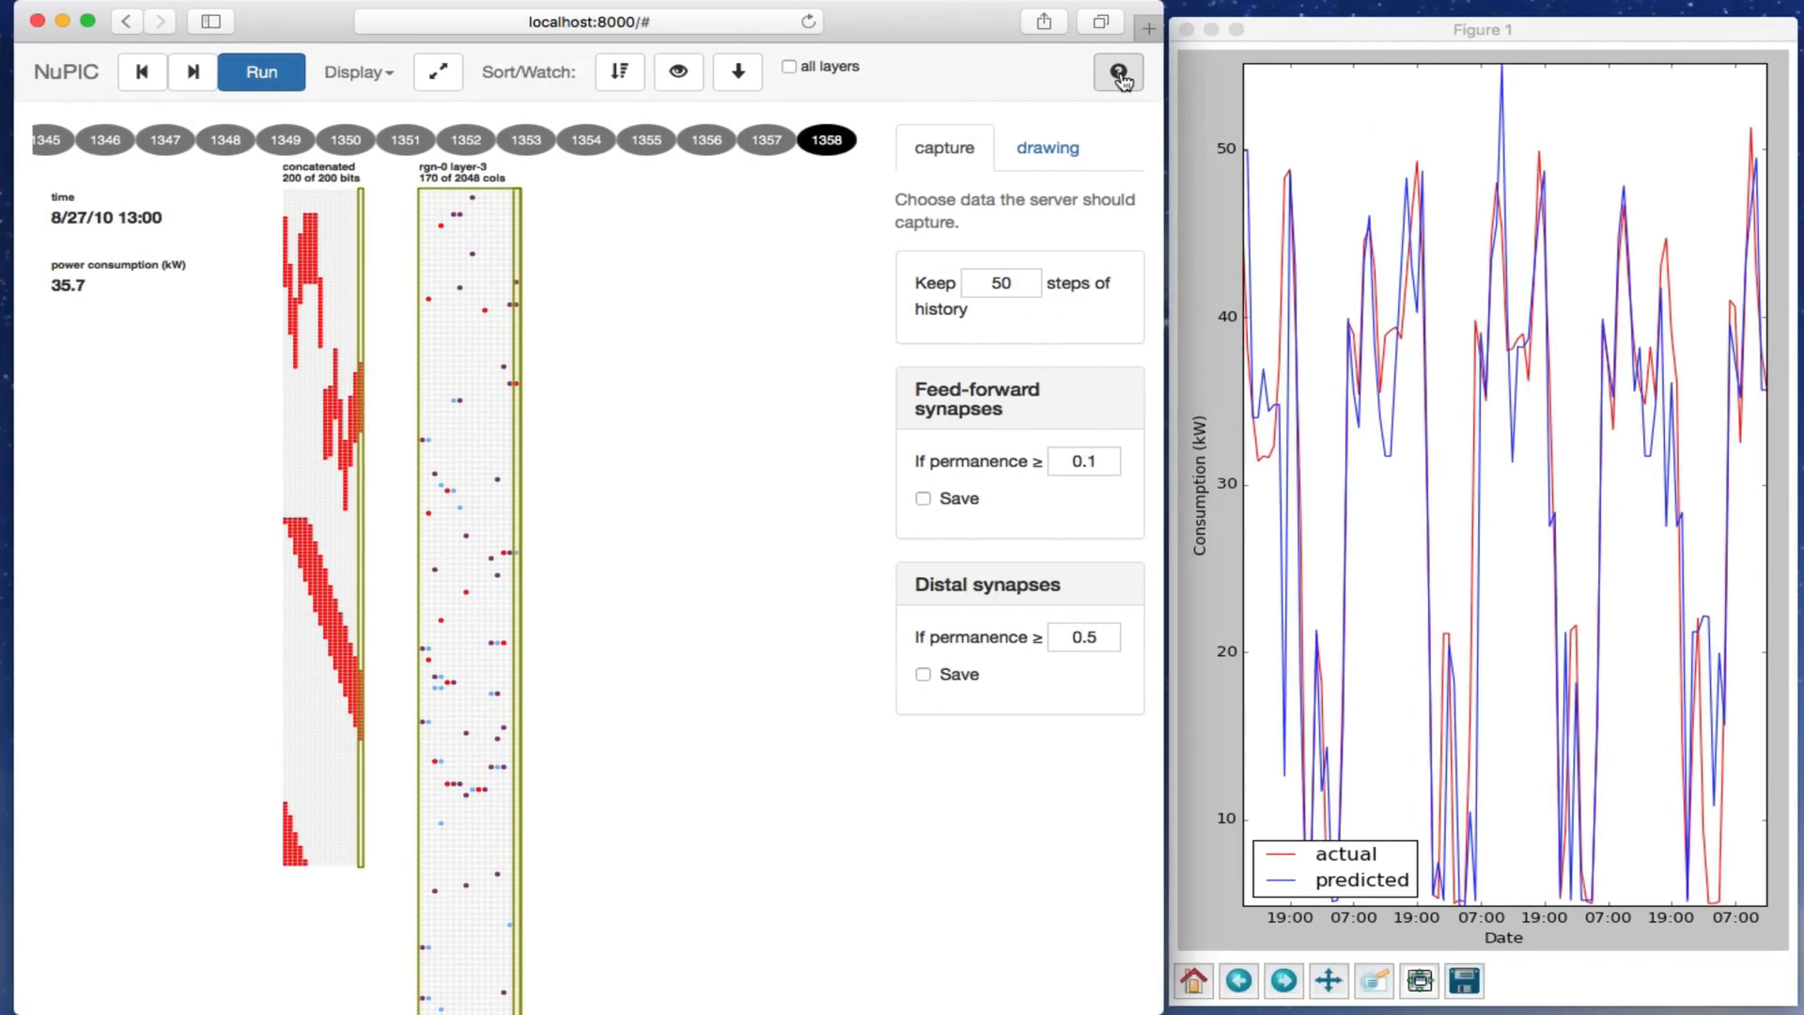
pyautogui.click(1115, 72)
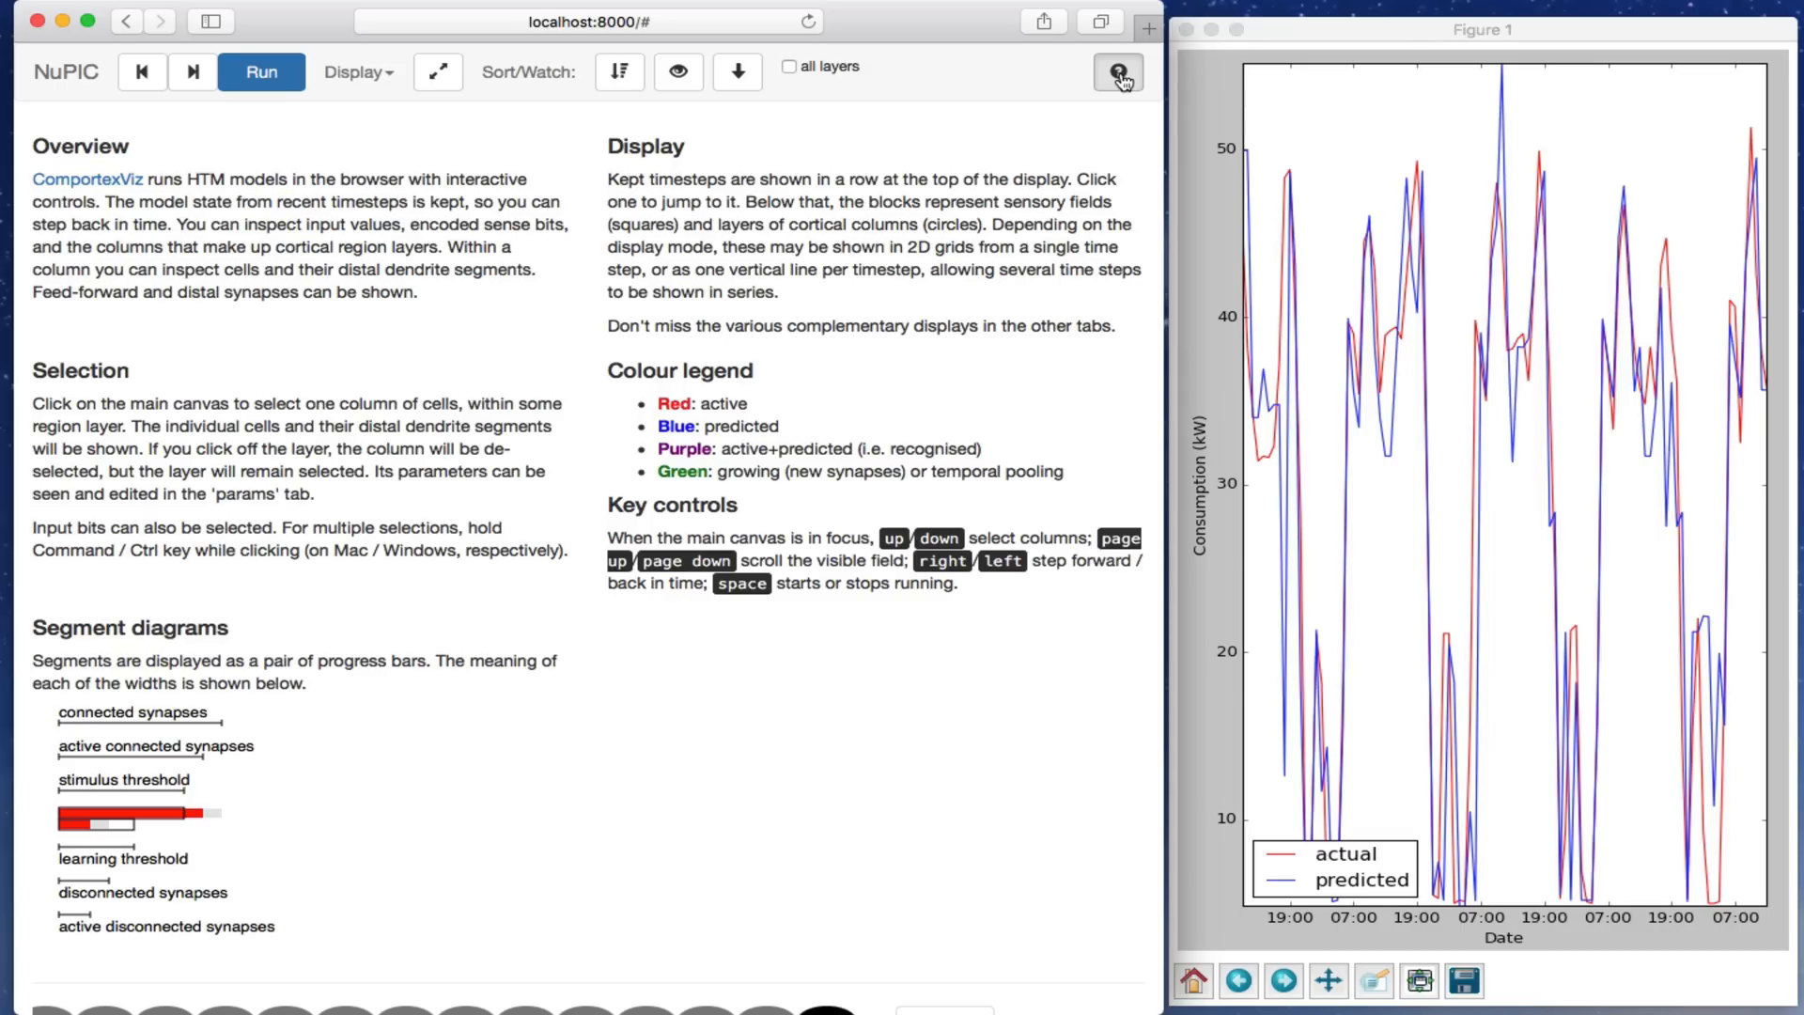
pyautogui.click(1116, 71)
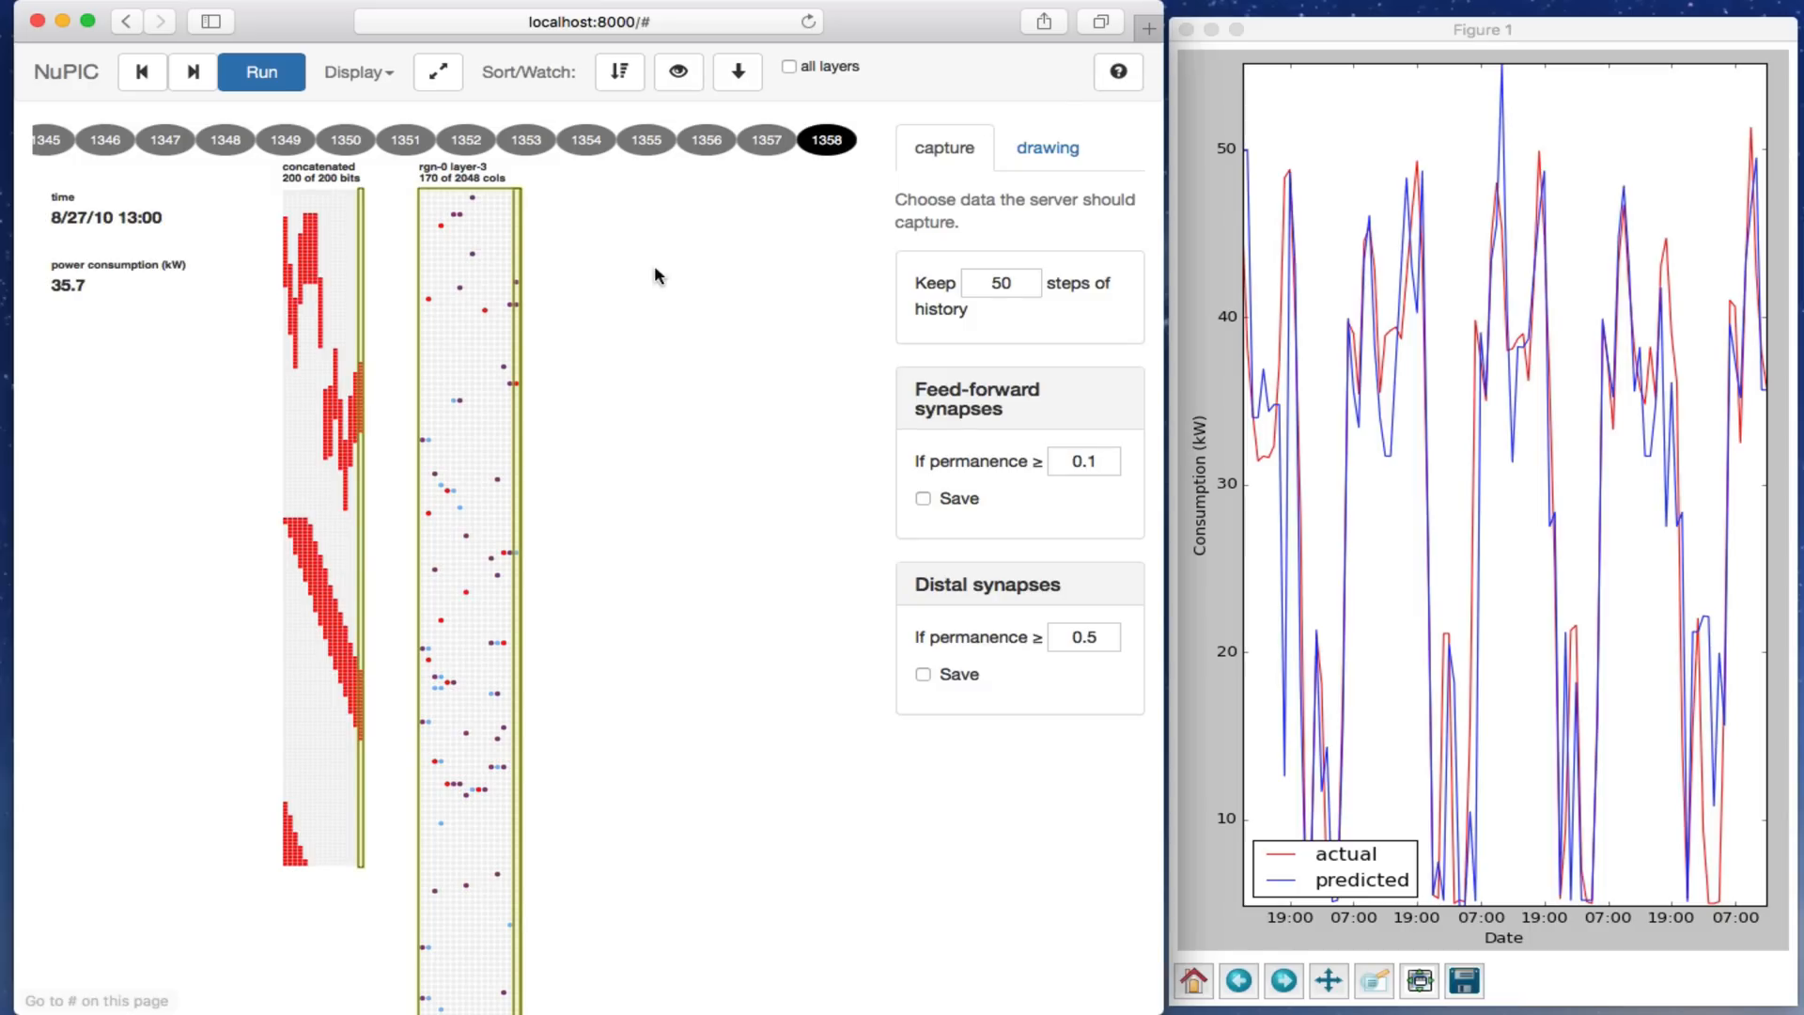
pyautogui.moveTo(339, 265)
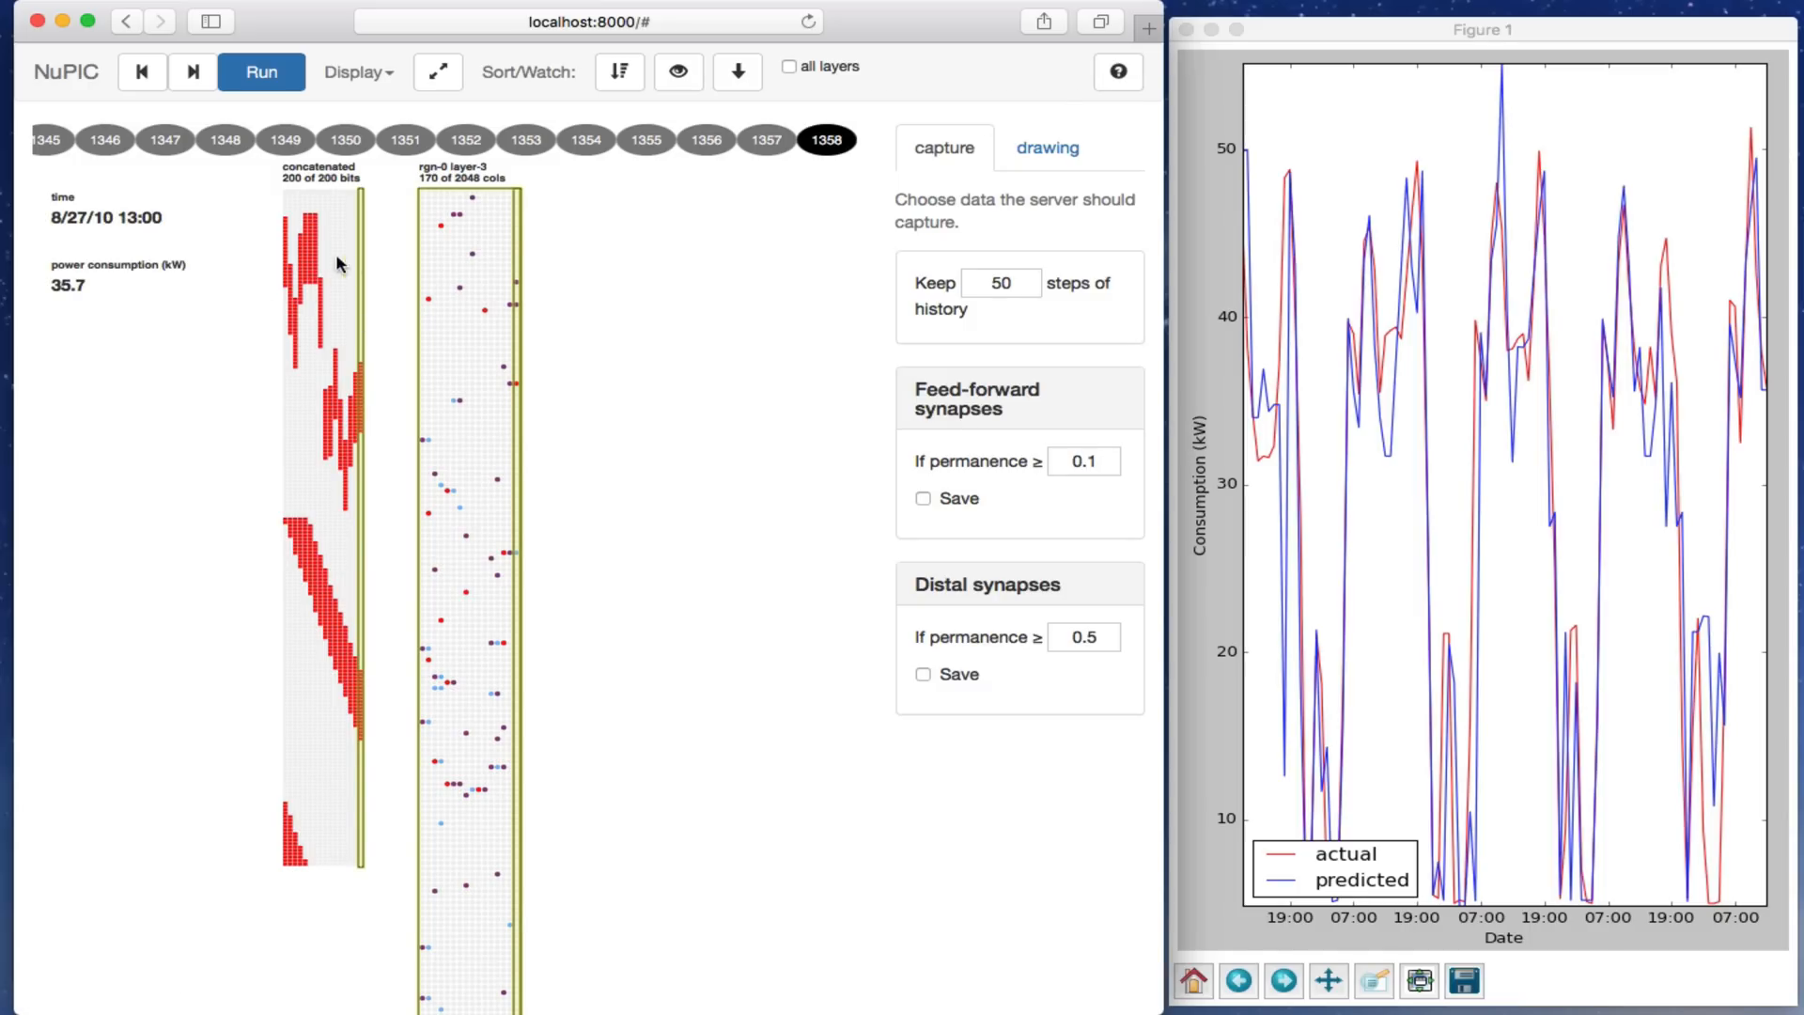
pyautogui.moveTo(329, 308)
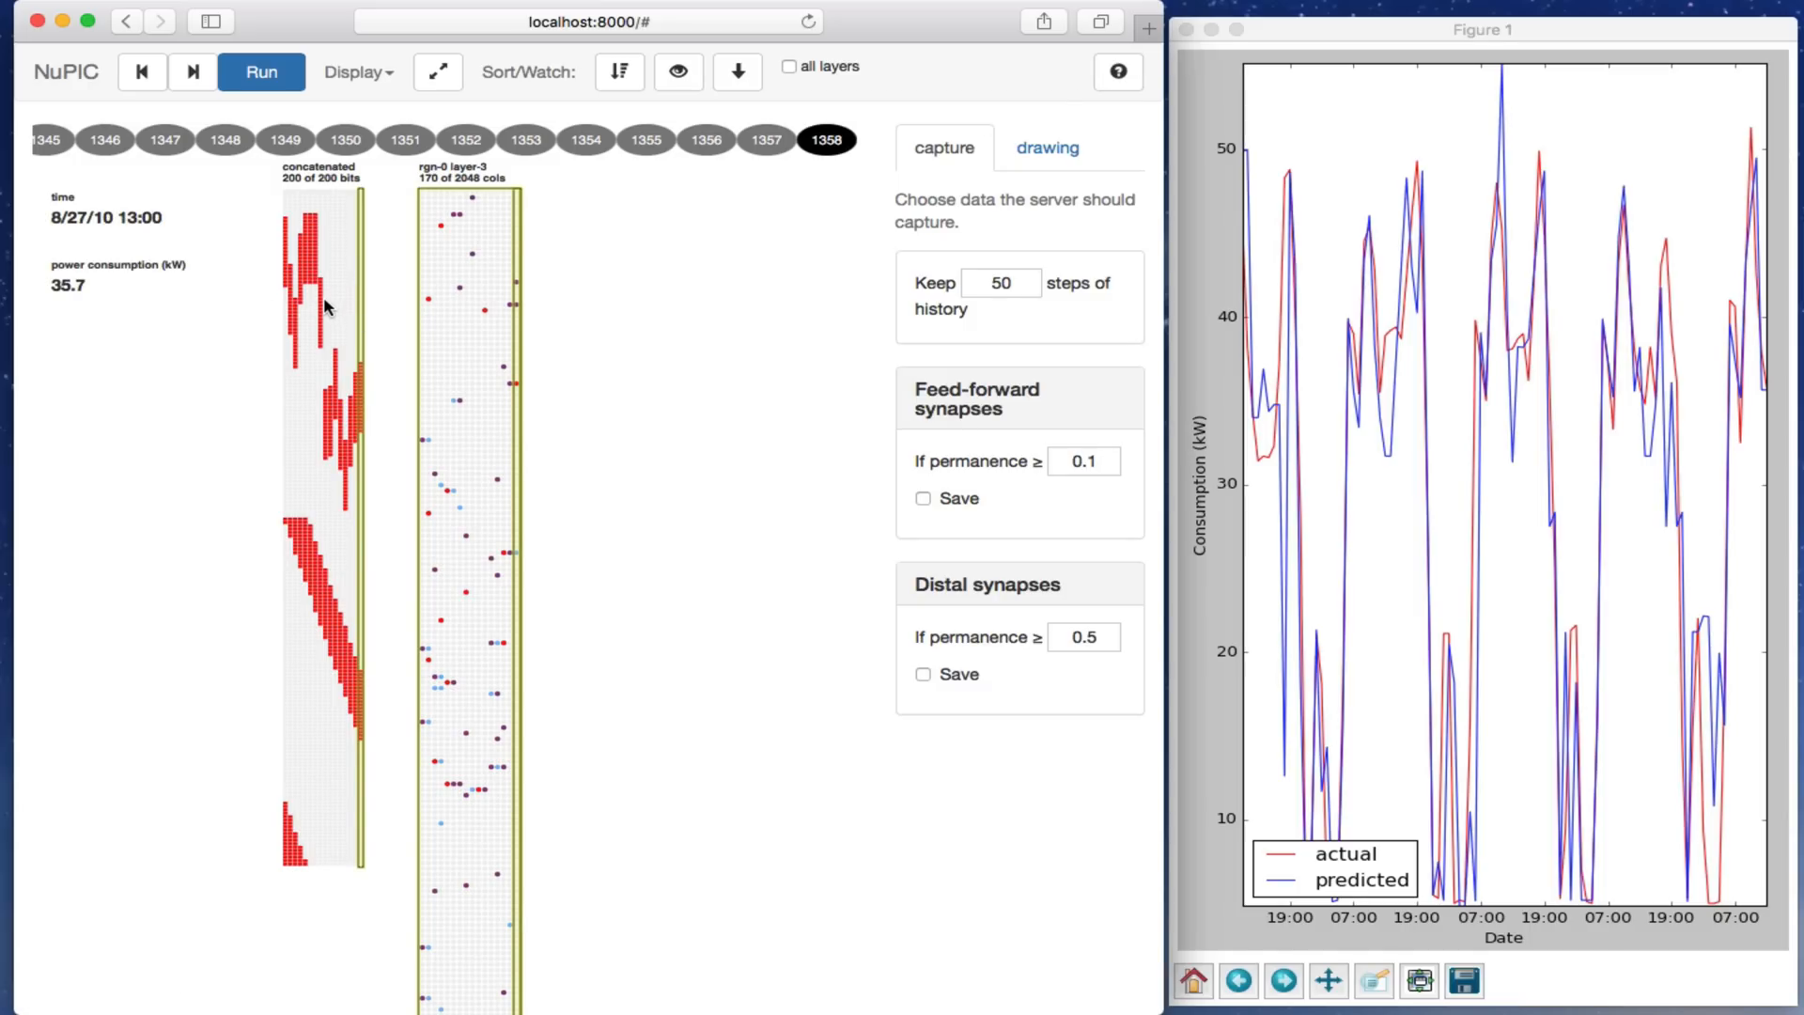
pyautogui.moveTo(492, 314)
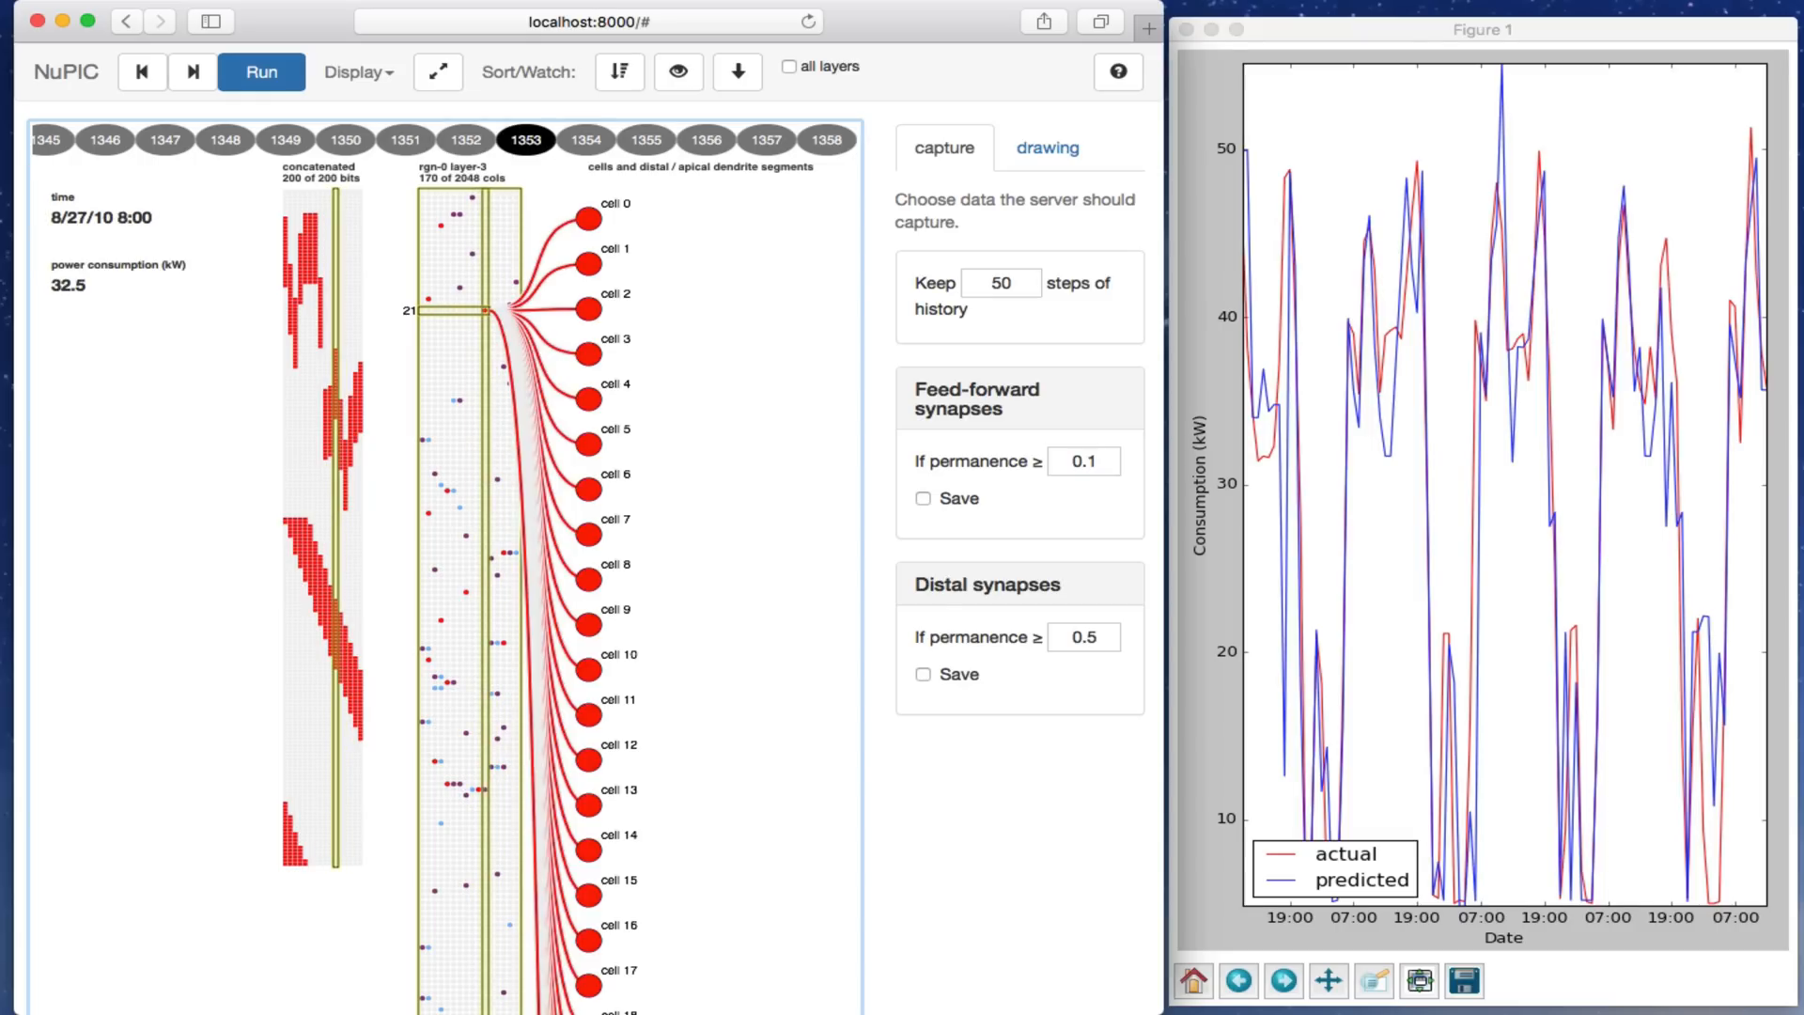
pyautogui.moveTo(435, 257)
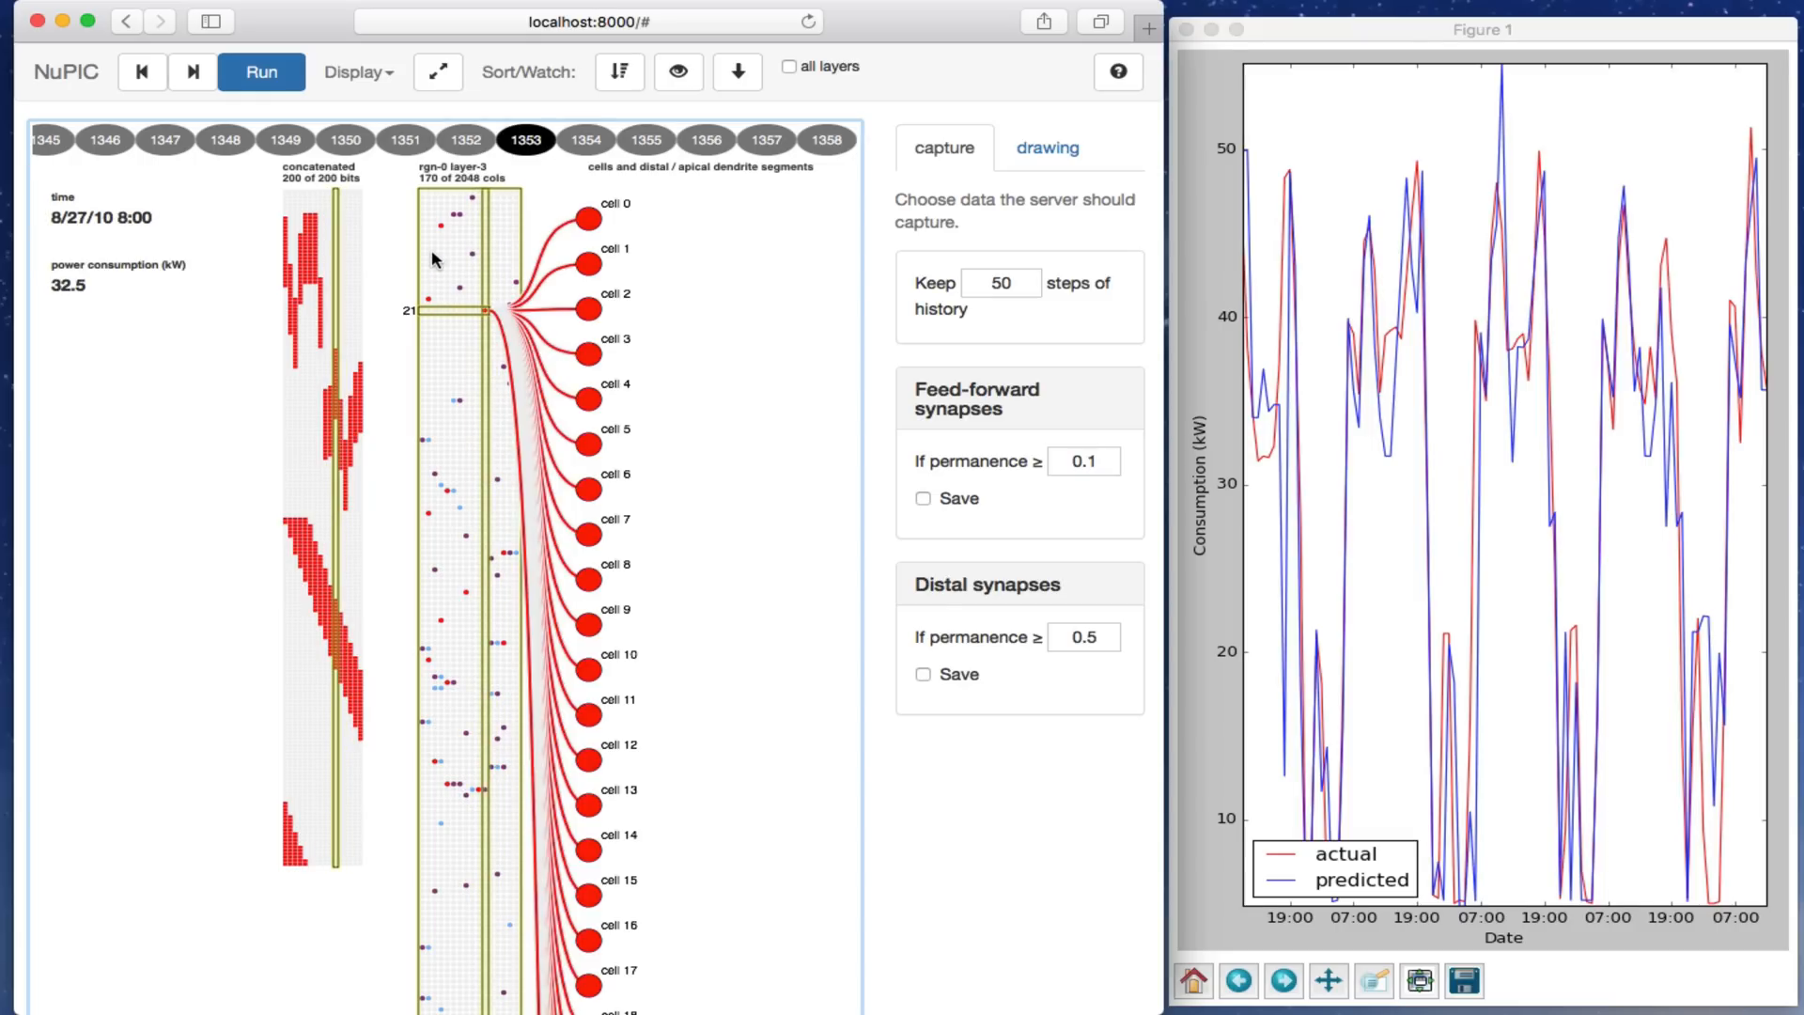
# Step: Show all 2048 columns, run the model, restore the partial view, and pause at step 1741
pyautogui.click(358, 72)
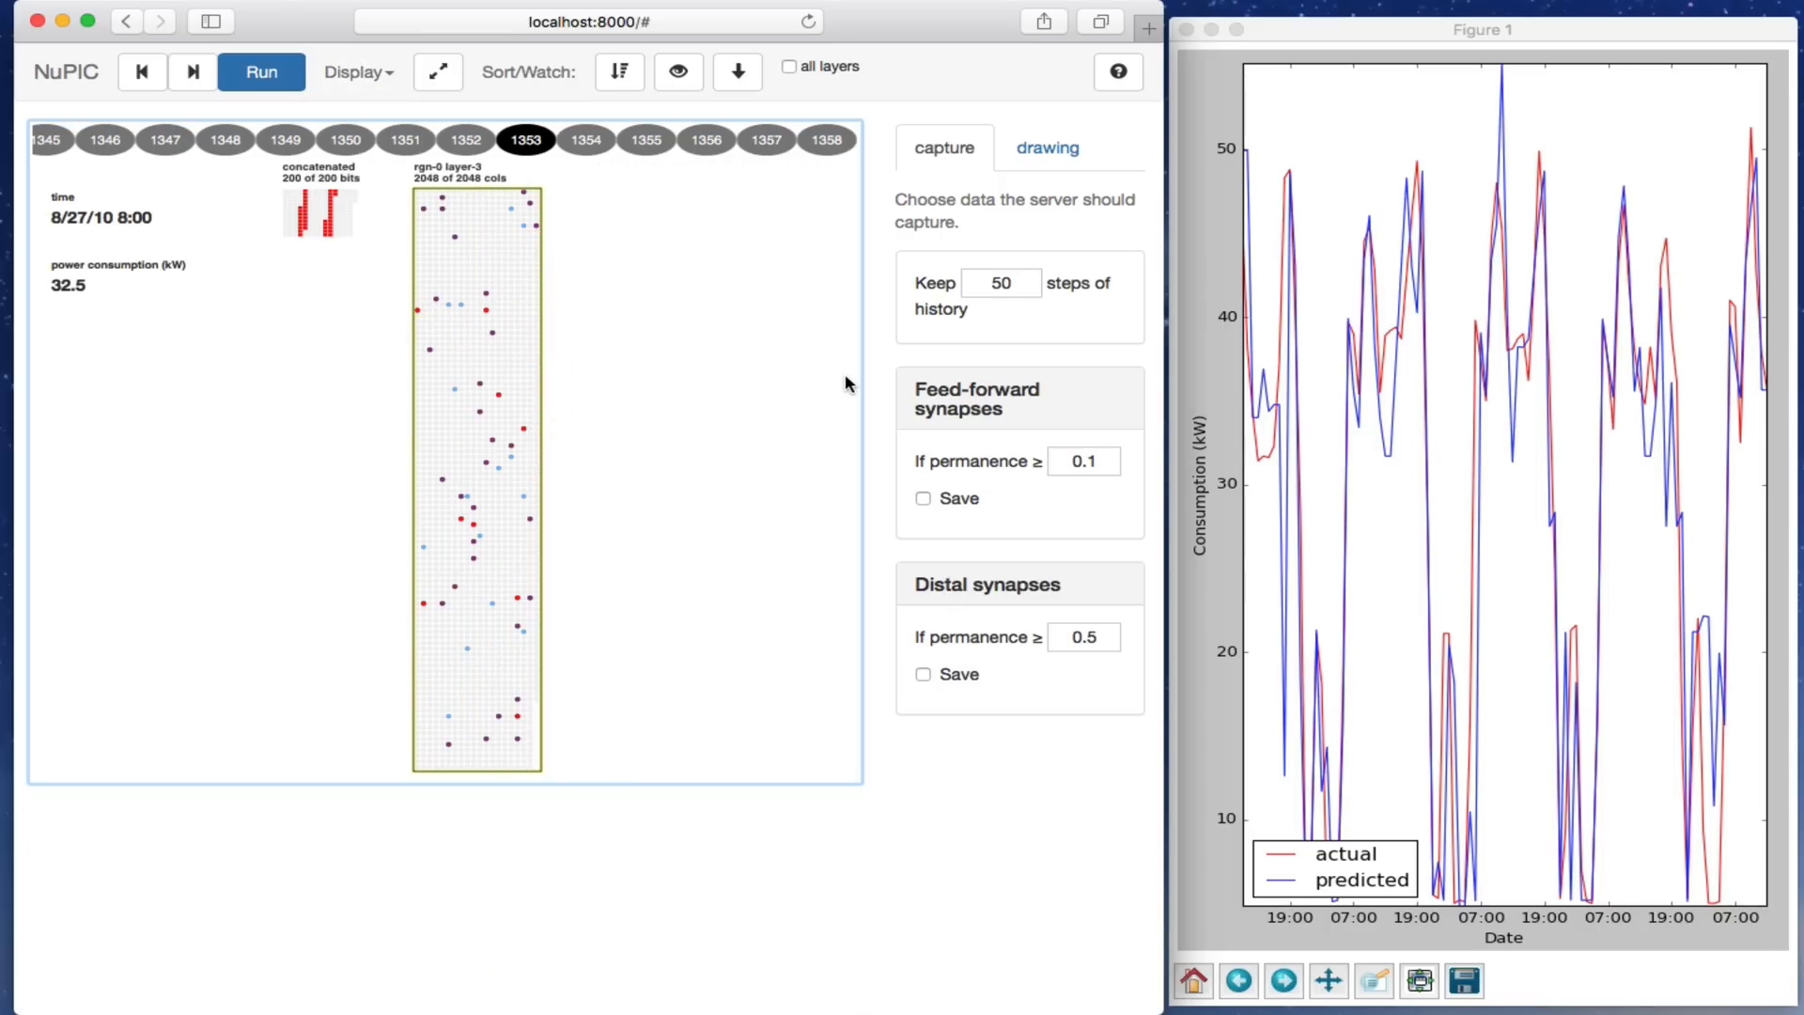
pyautogui.click(261, 71)
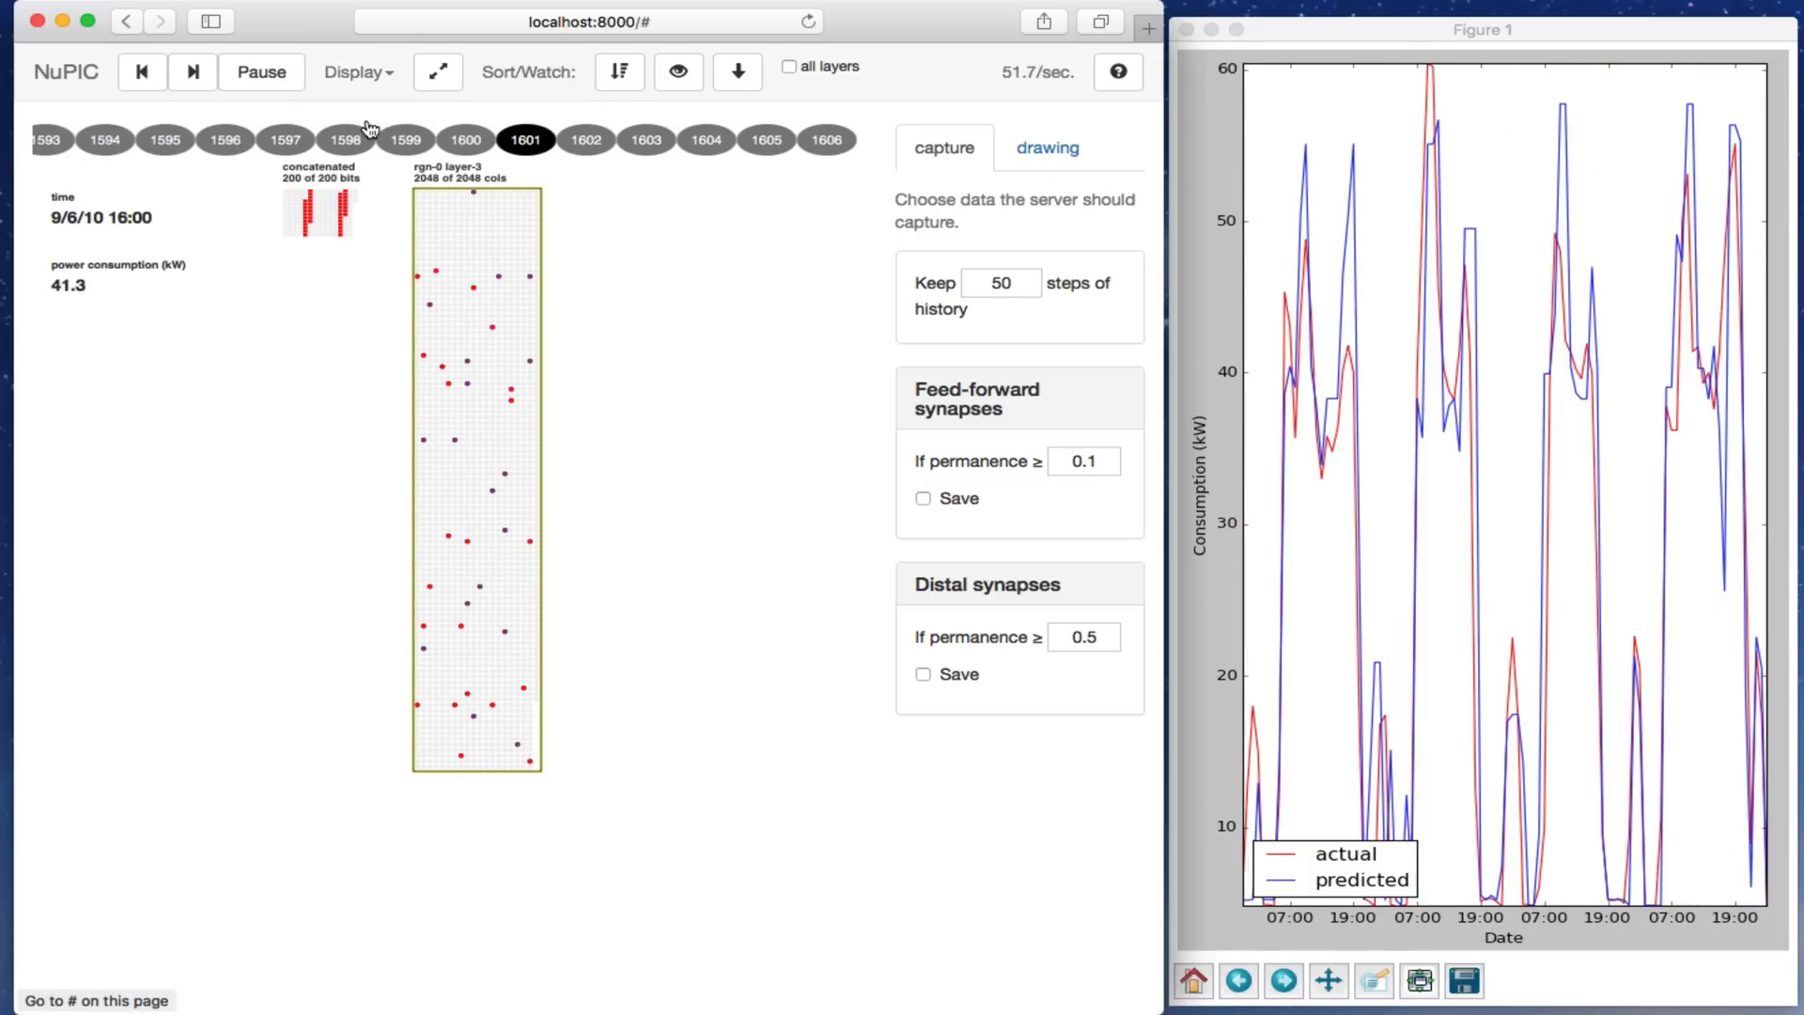
pyautogui.click(261, 72)
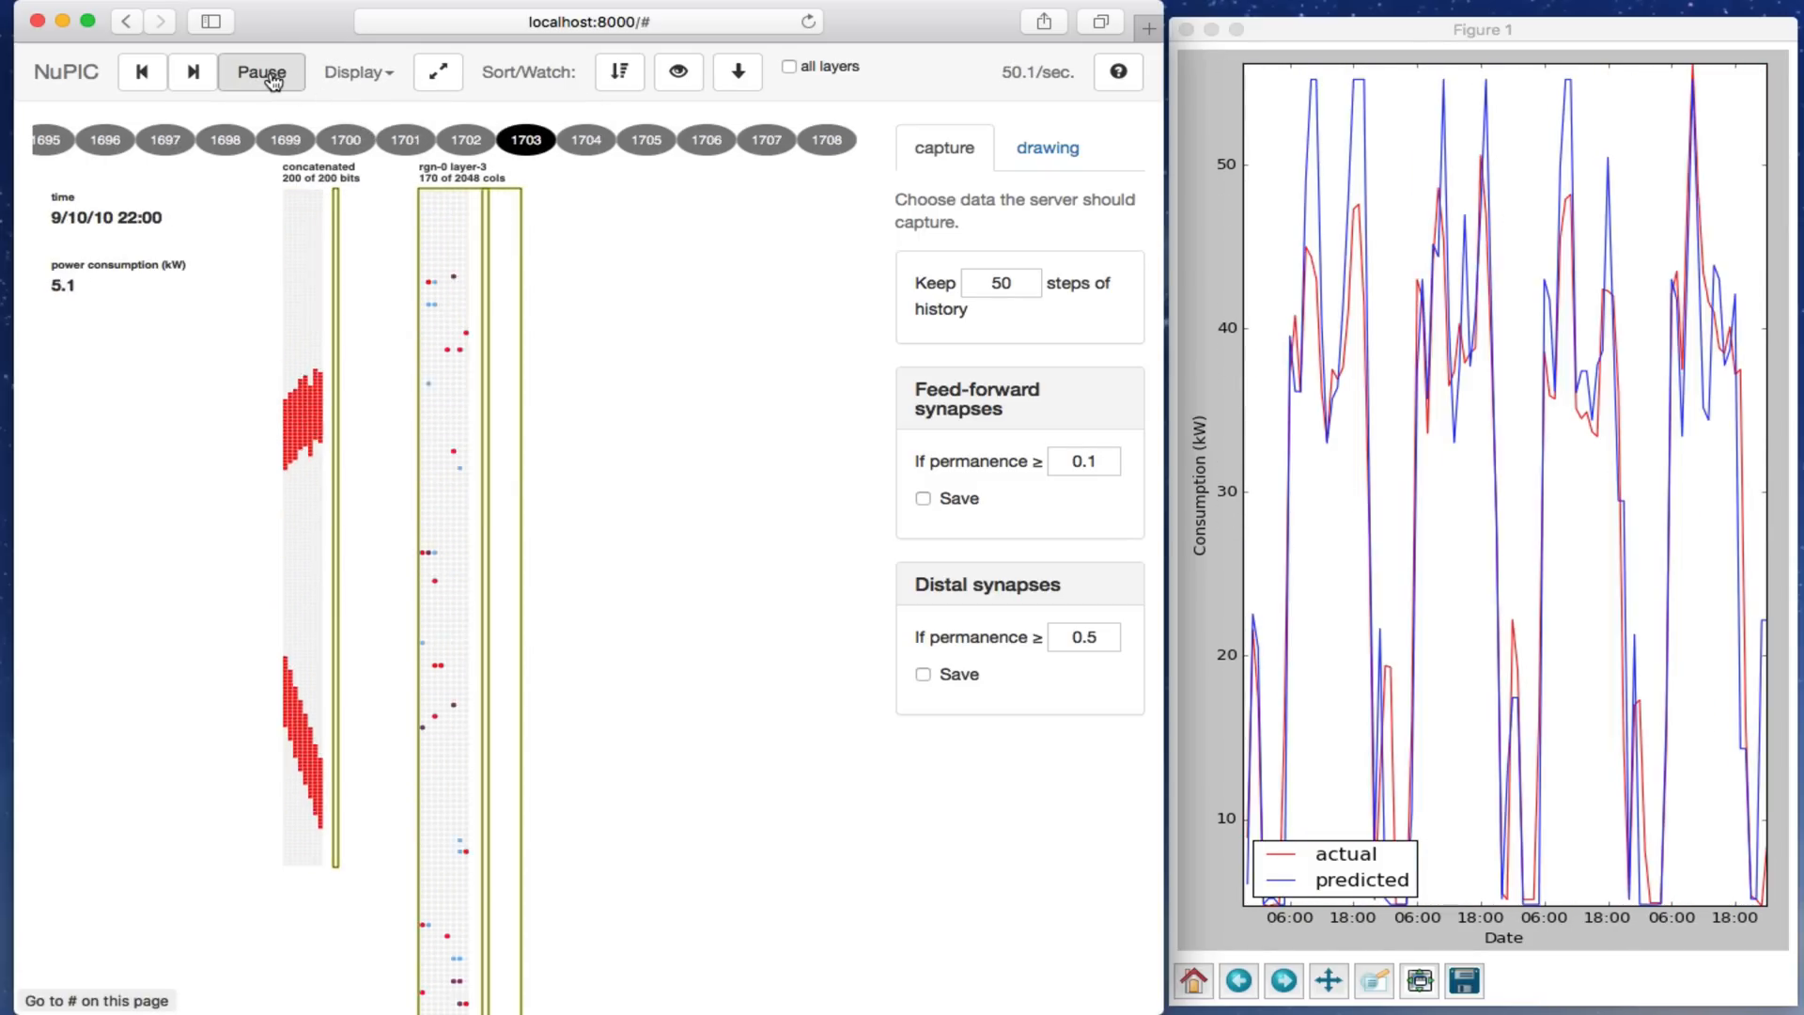
pyautogui.click(260, 71)
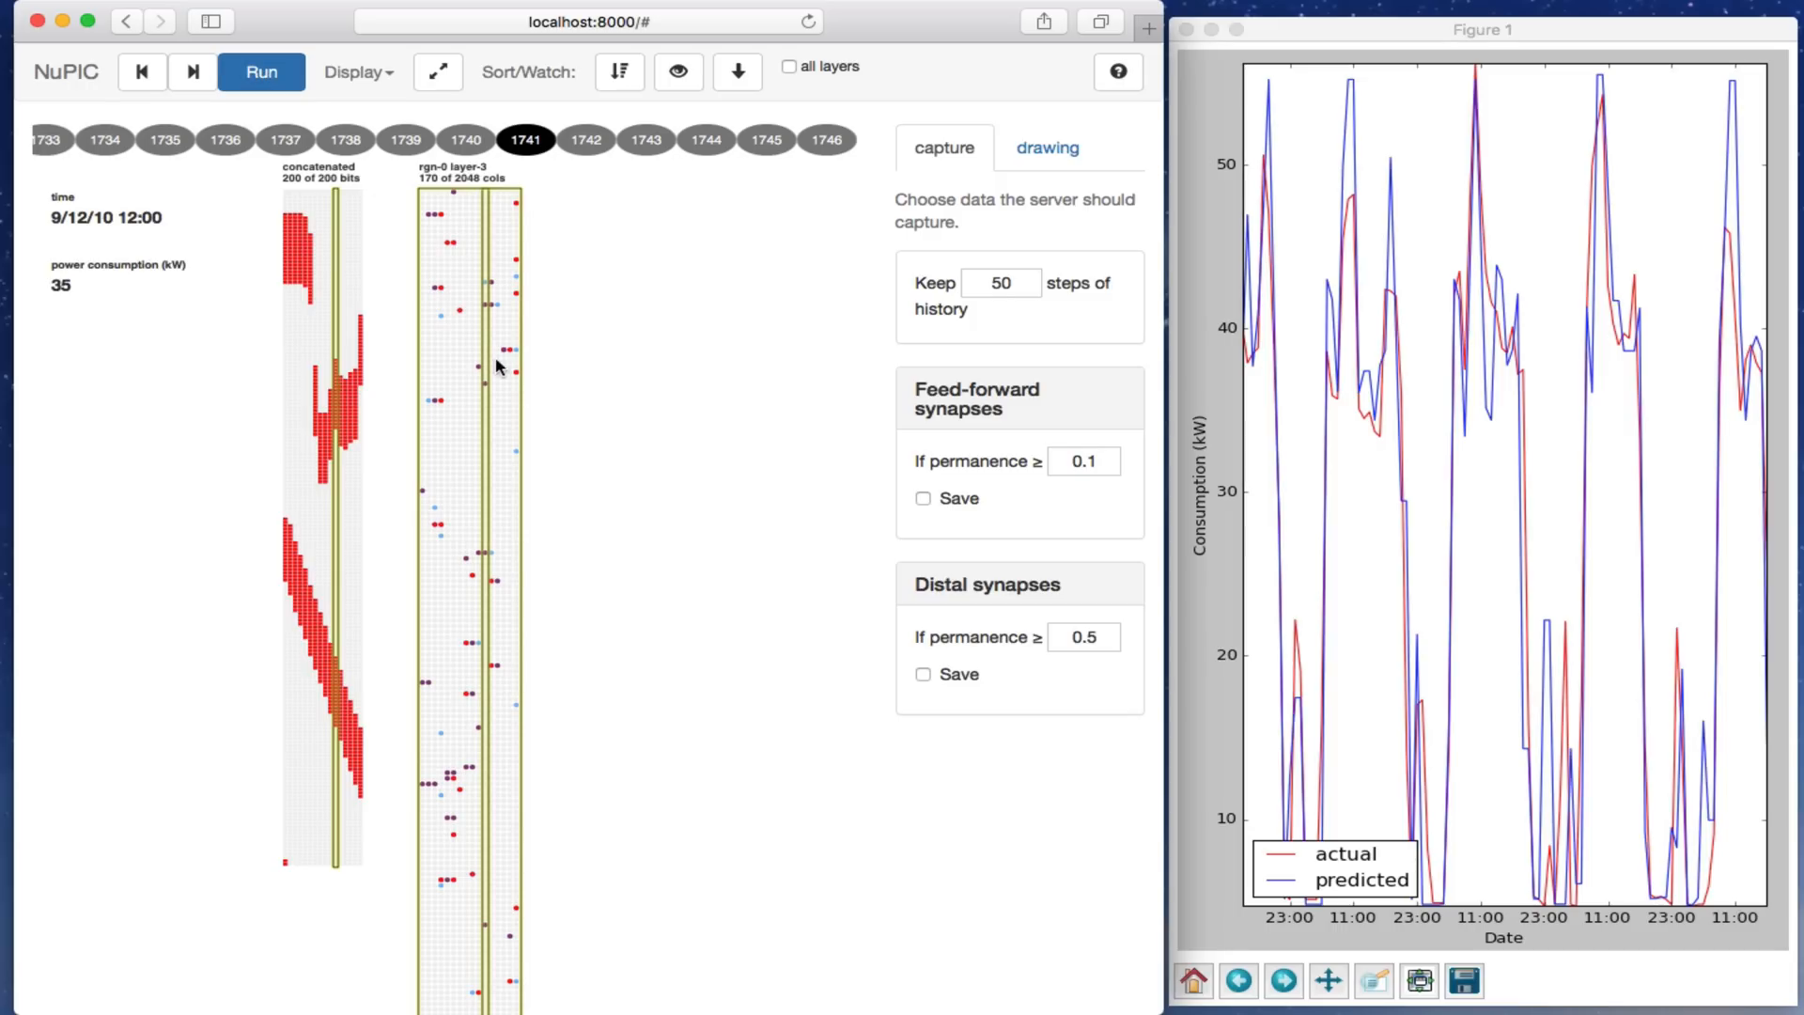
# Step: Select column 34 to list its cells and cell 7's distal segment
pyautogui.click(485, 385)
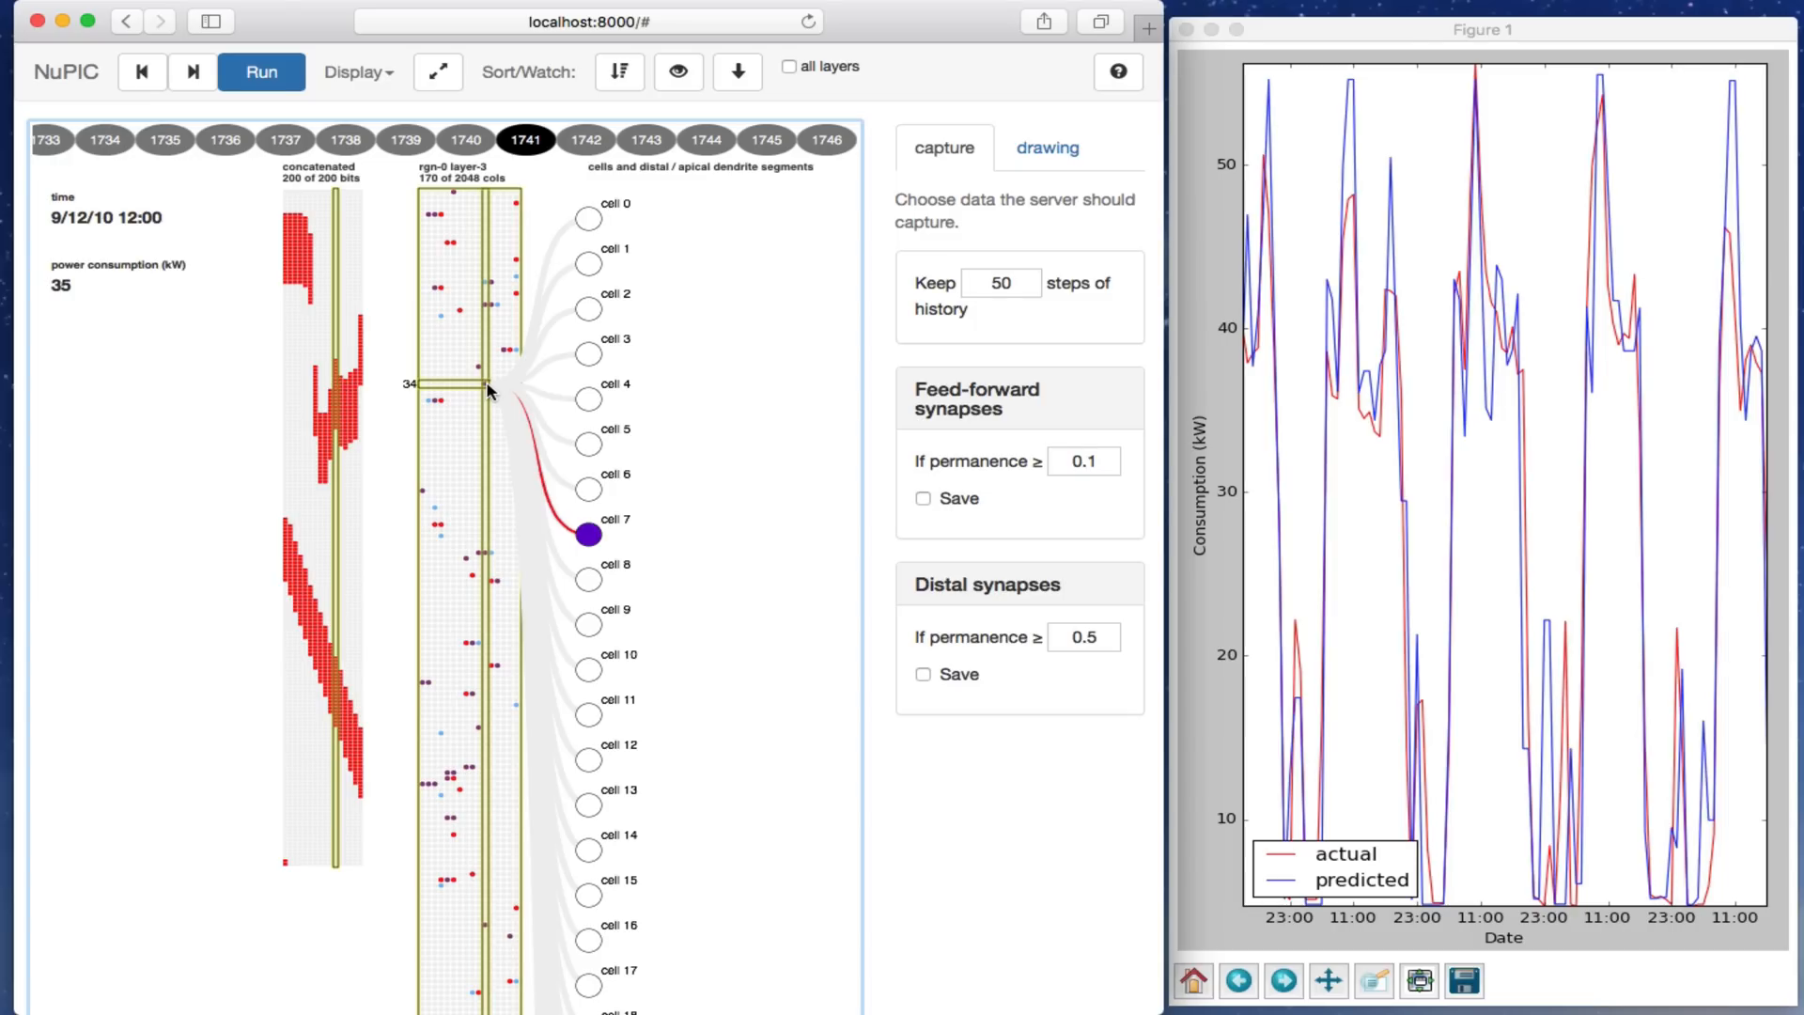
pyautogui.moveTo(897, 395)
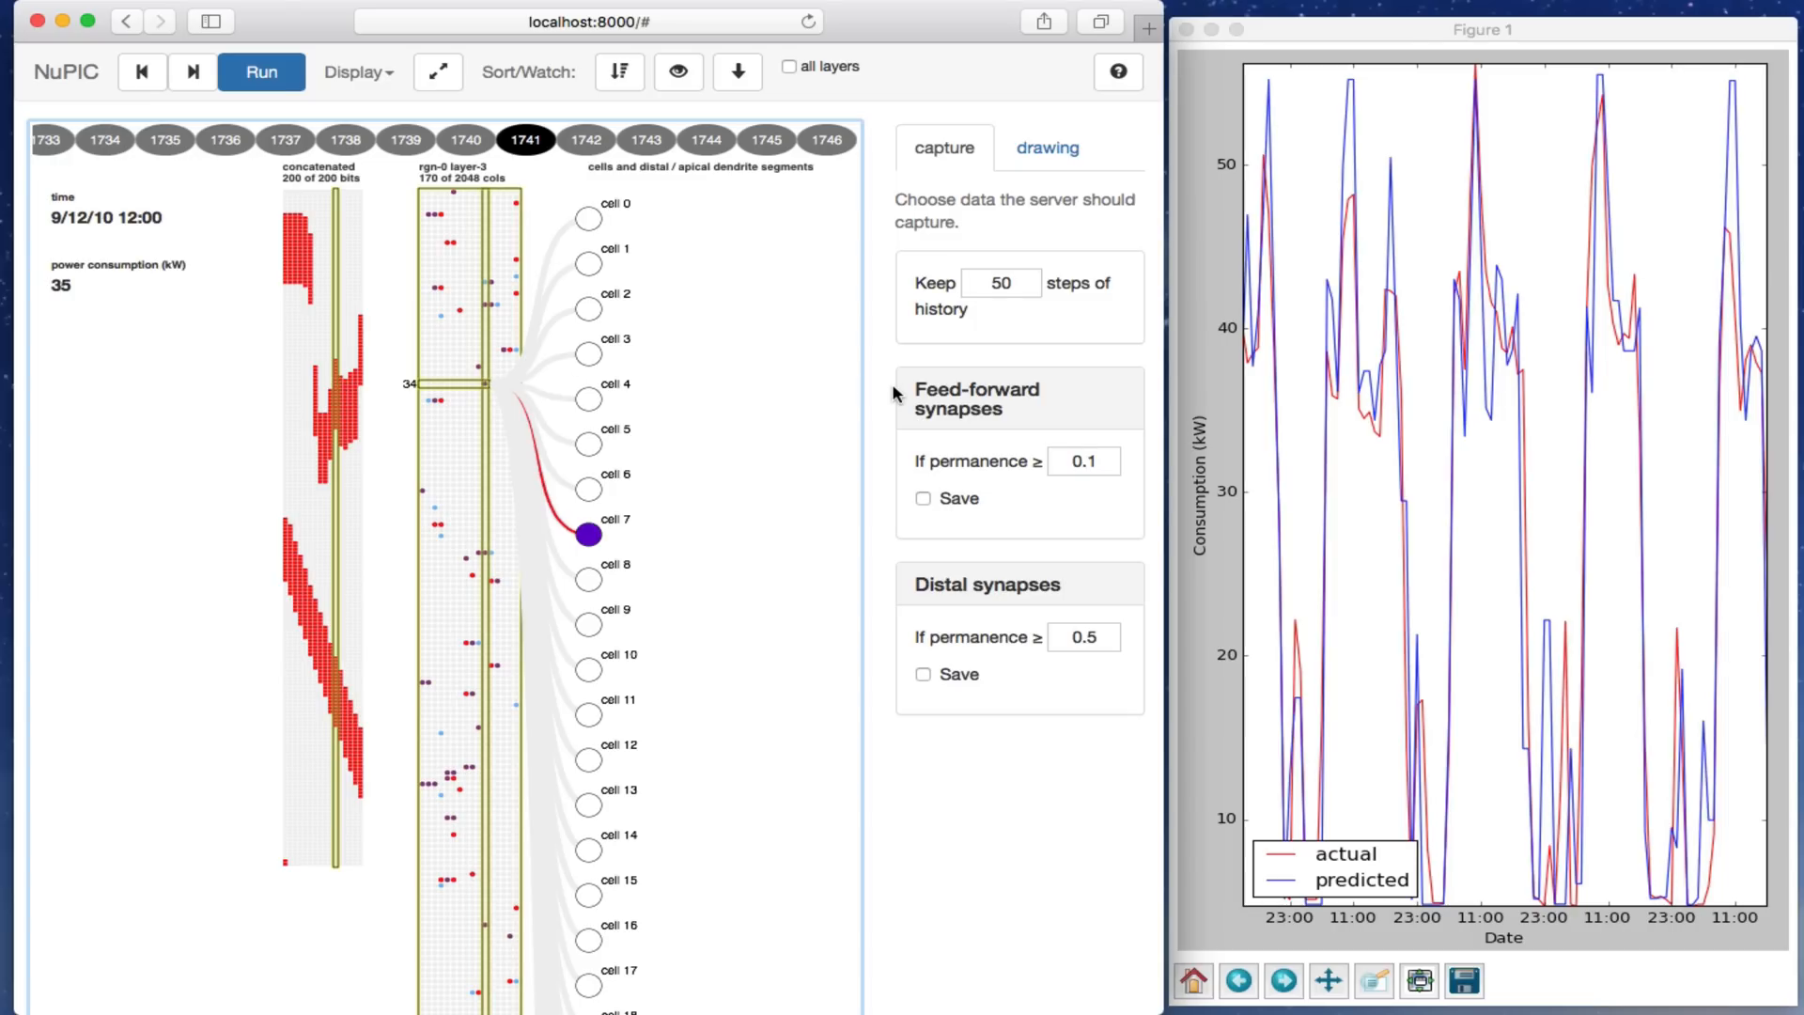
pyautogui.moveTo(937, 396)
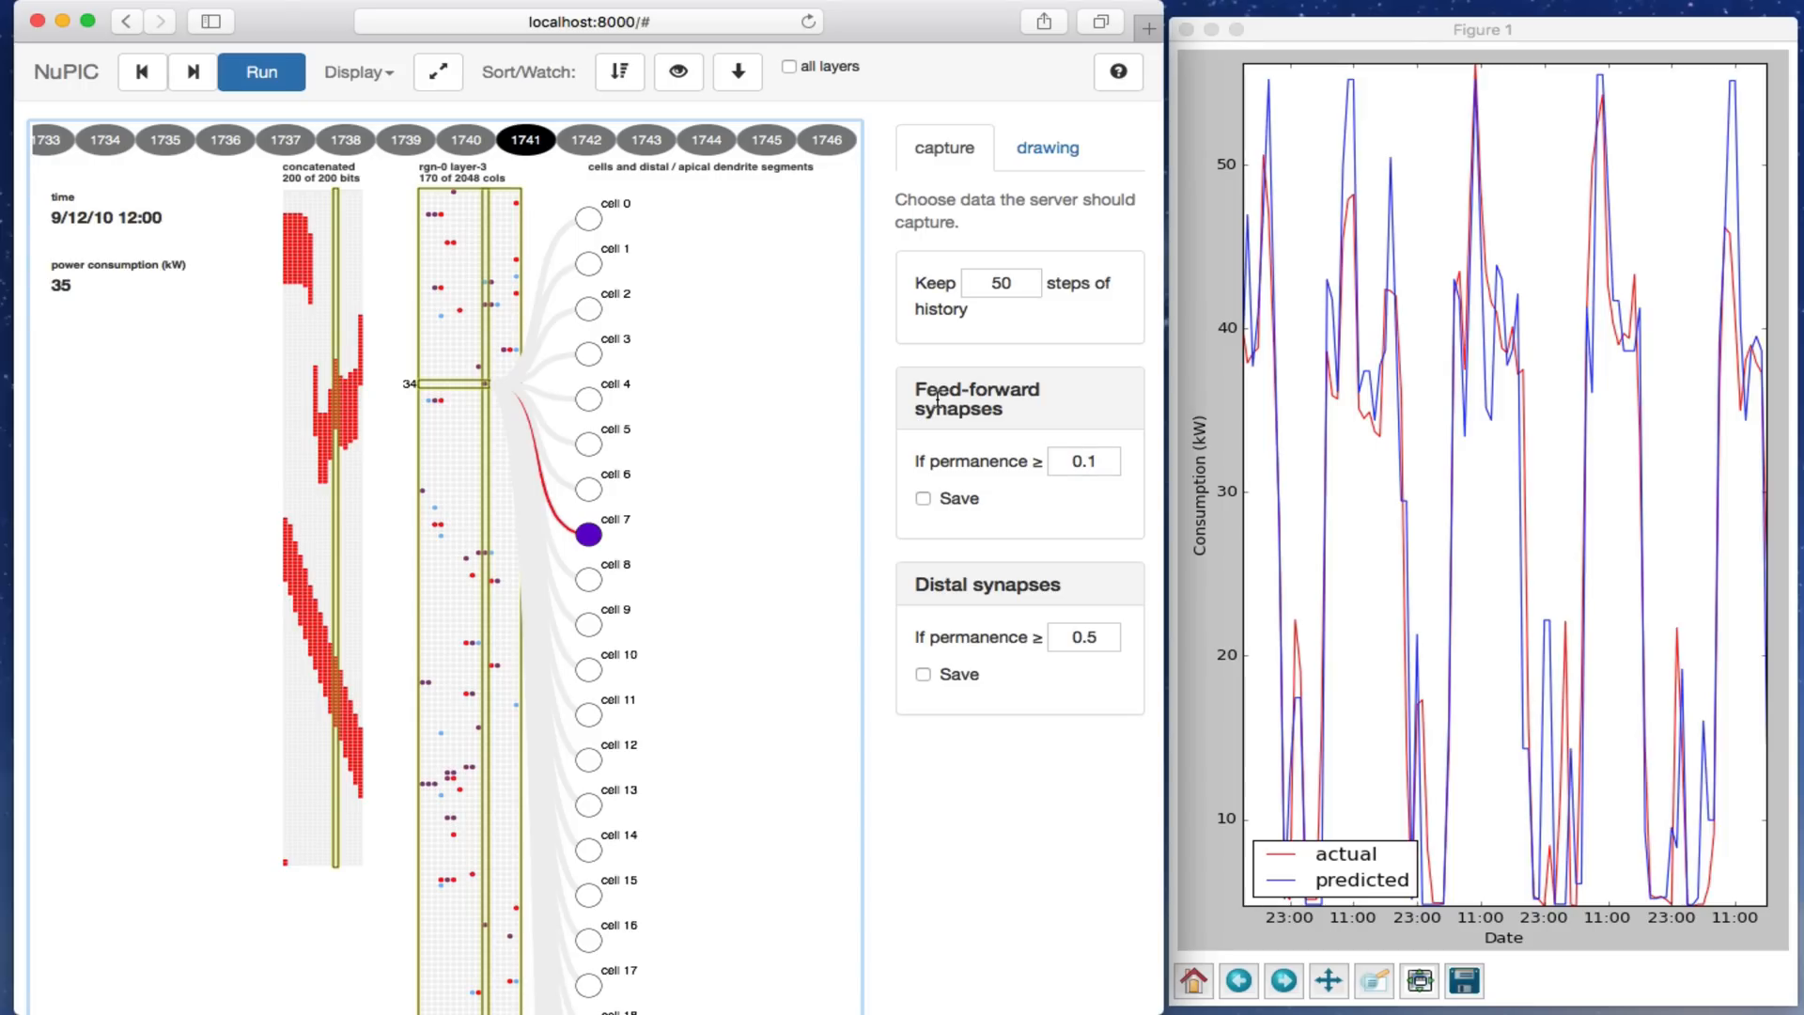
# Step: Enable saving feed-forward and distal synapses, then run and pause at step 1823
pyautogui.click(923, 497)
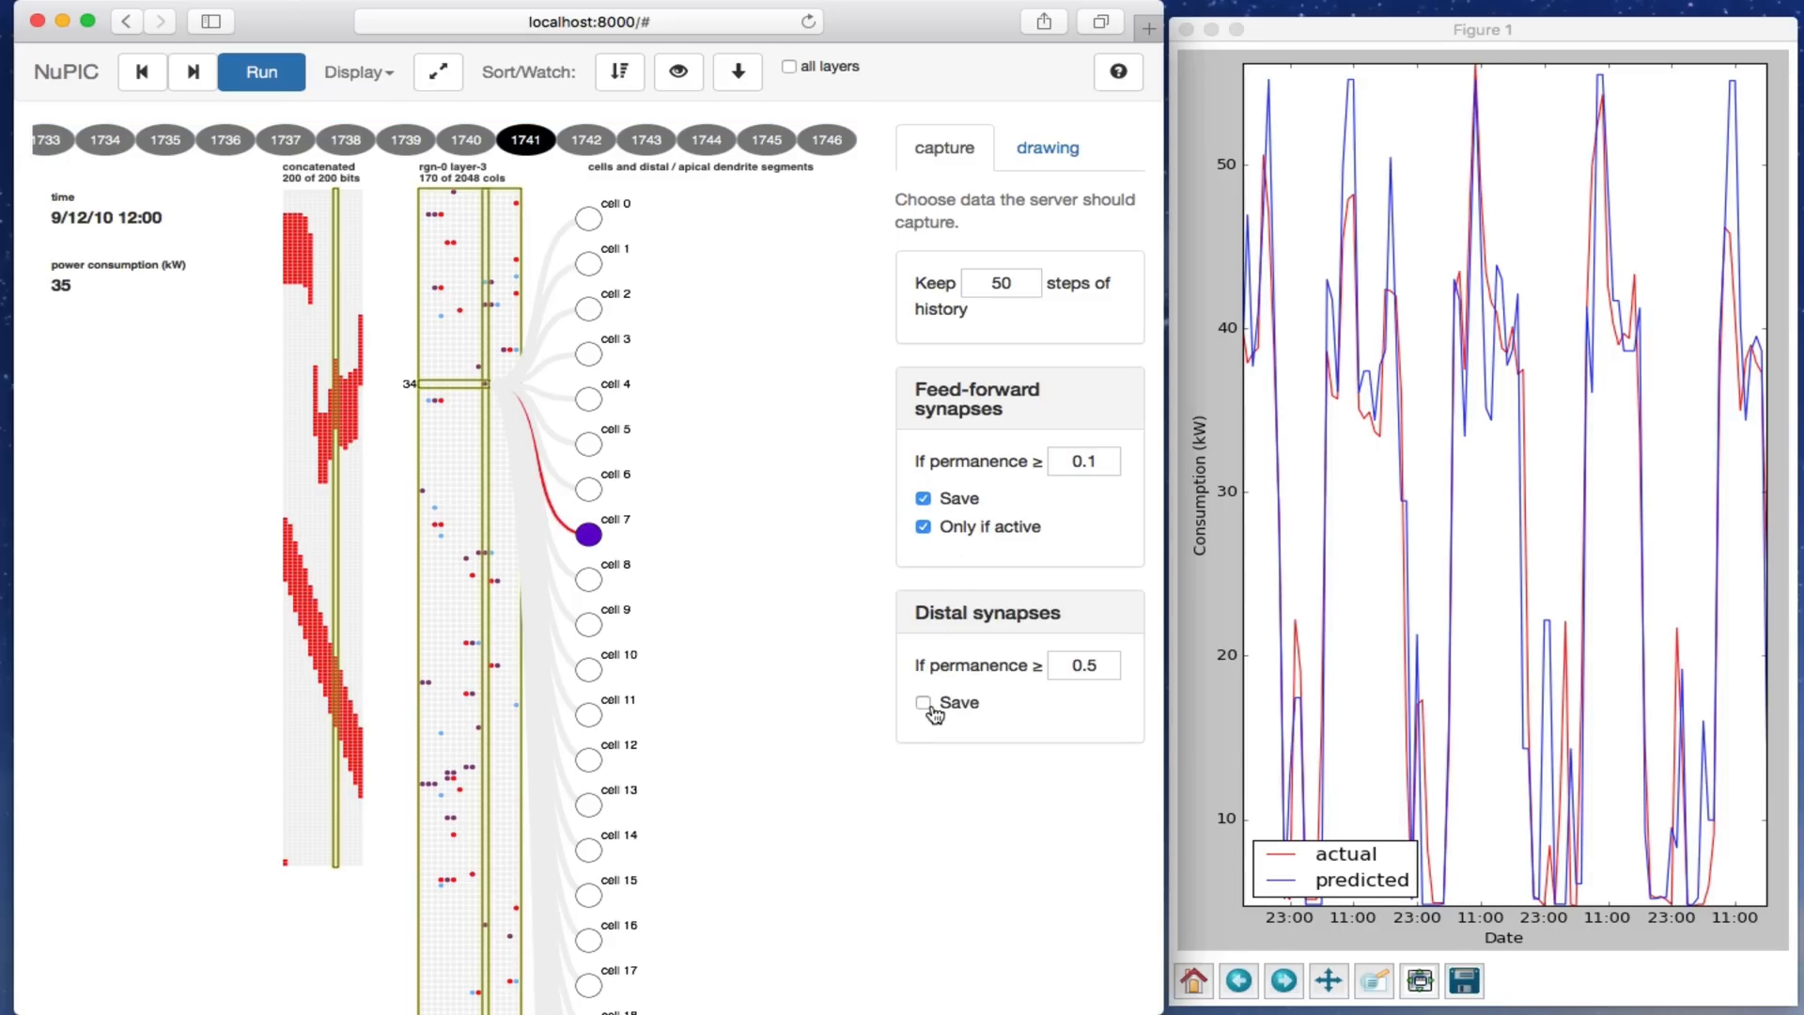
pyautogui.click(923, 702)
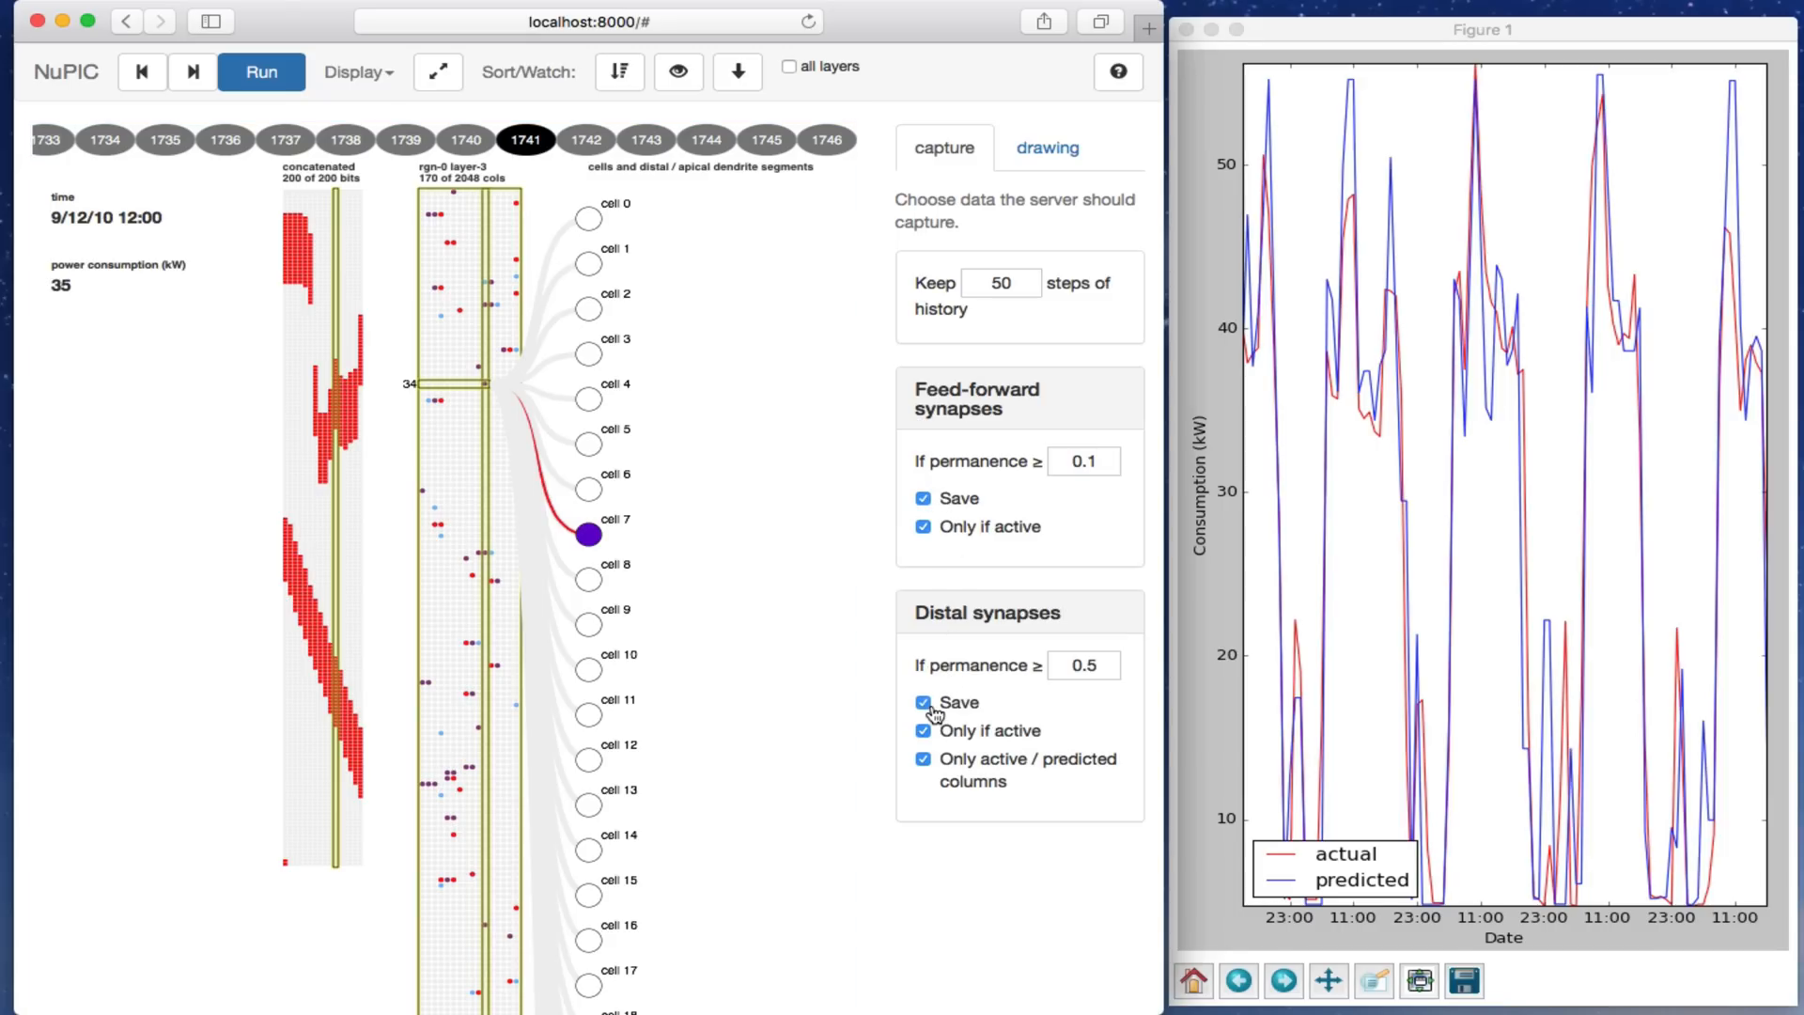
pyautogui.moveTo(1003, 775)
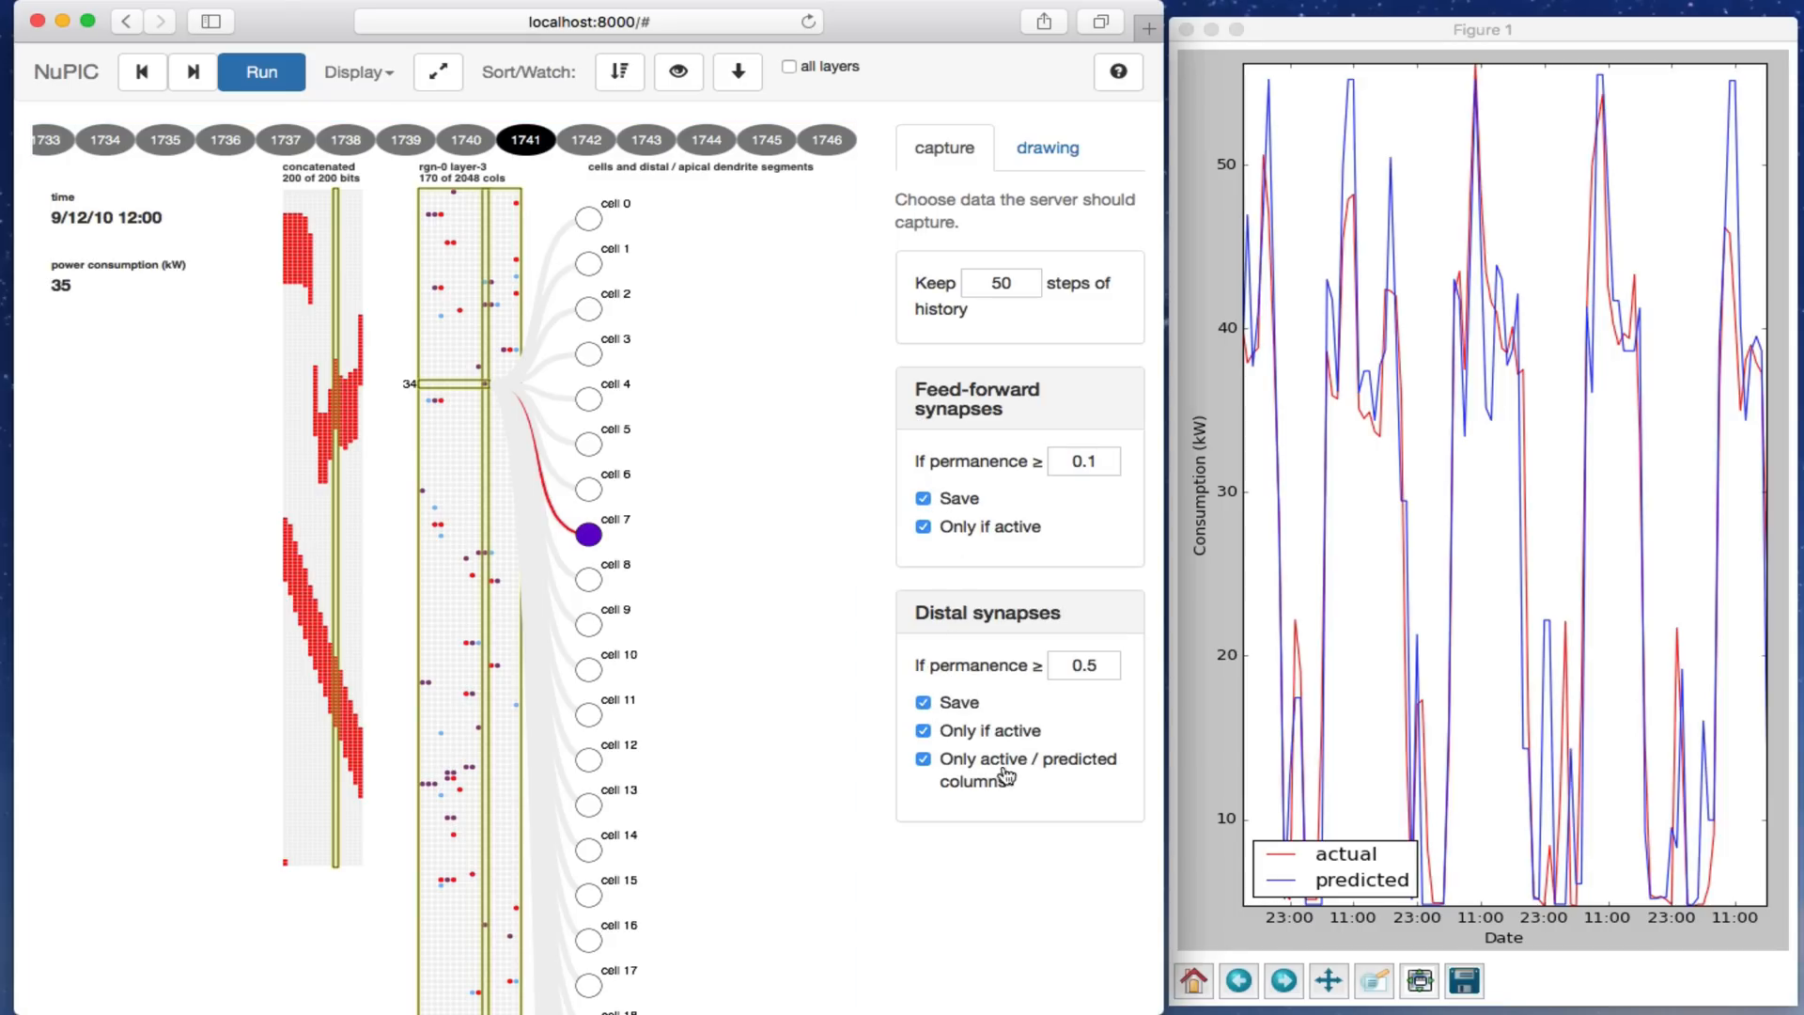
pyautogui.moveTo(300, 109)
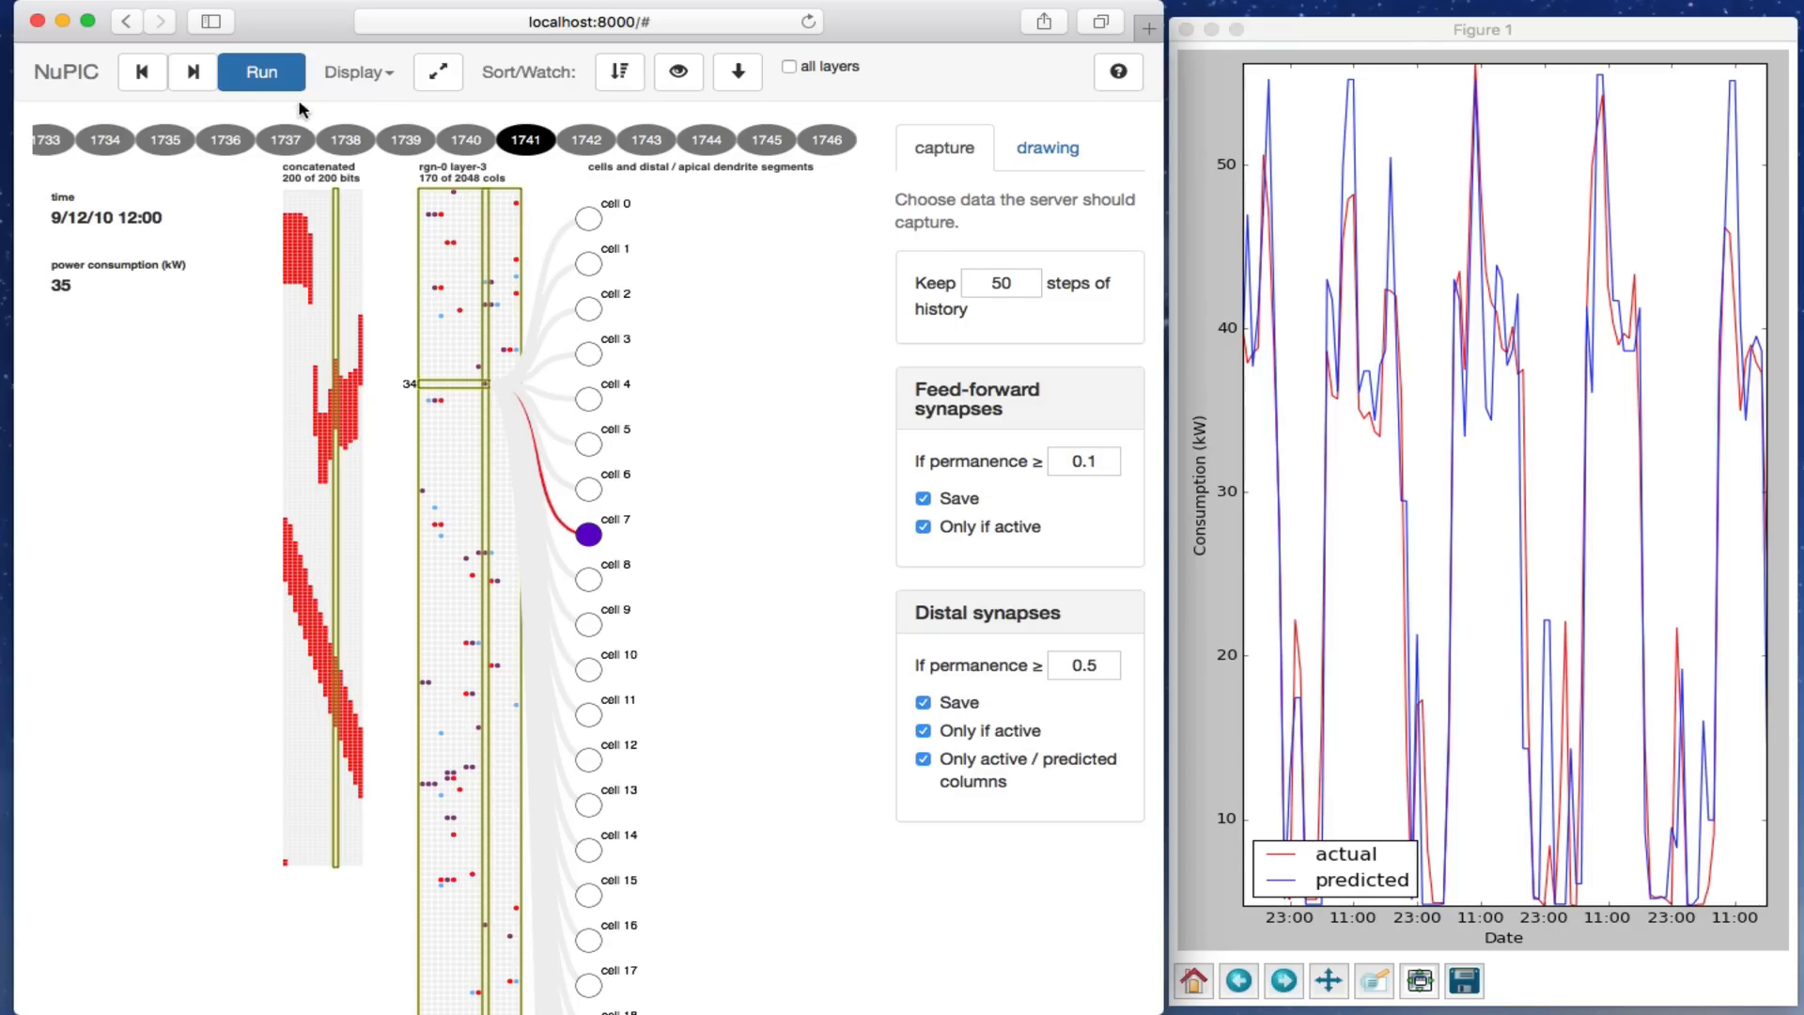
pyautogui.click(261, 72)
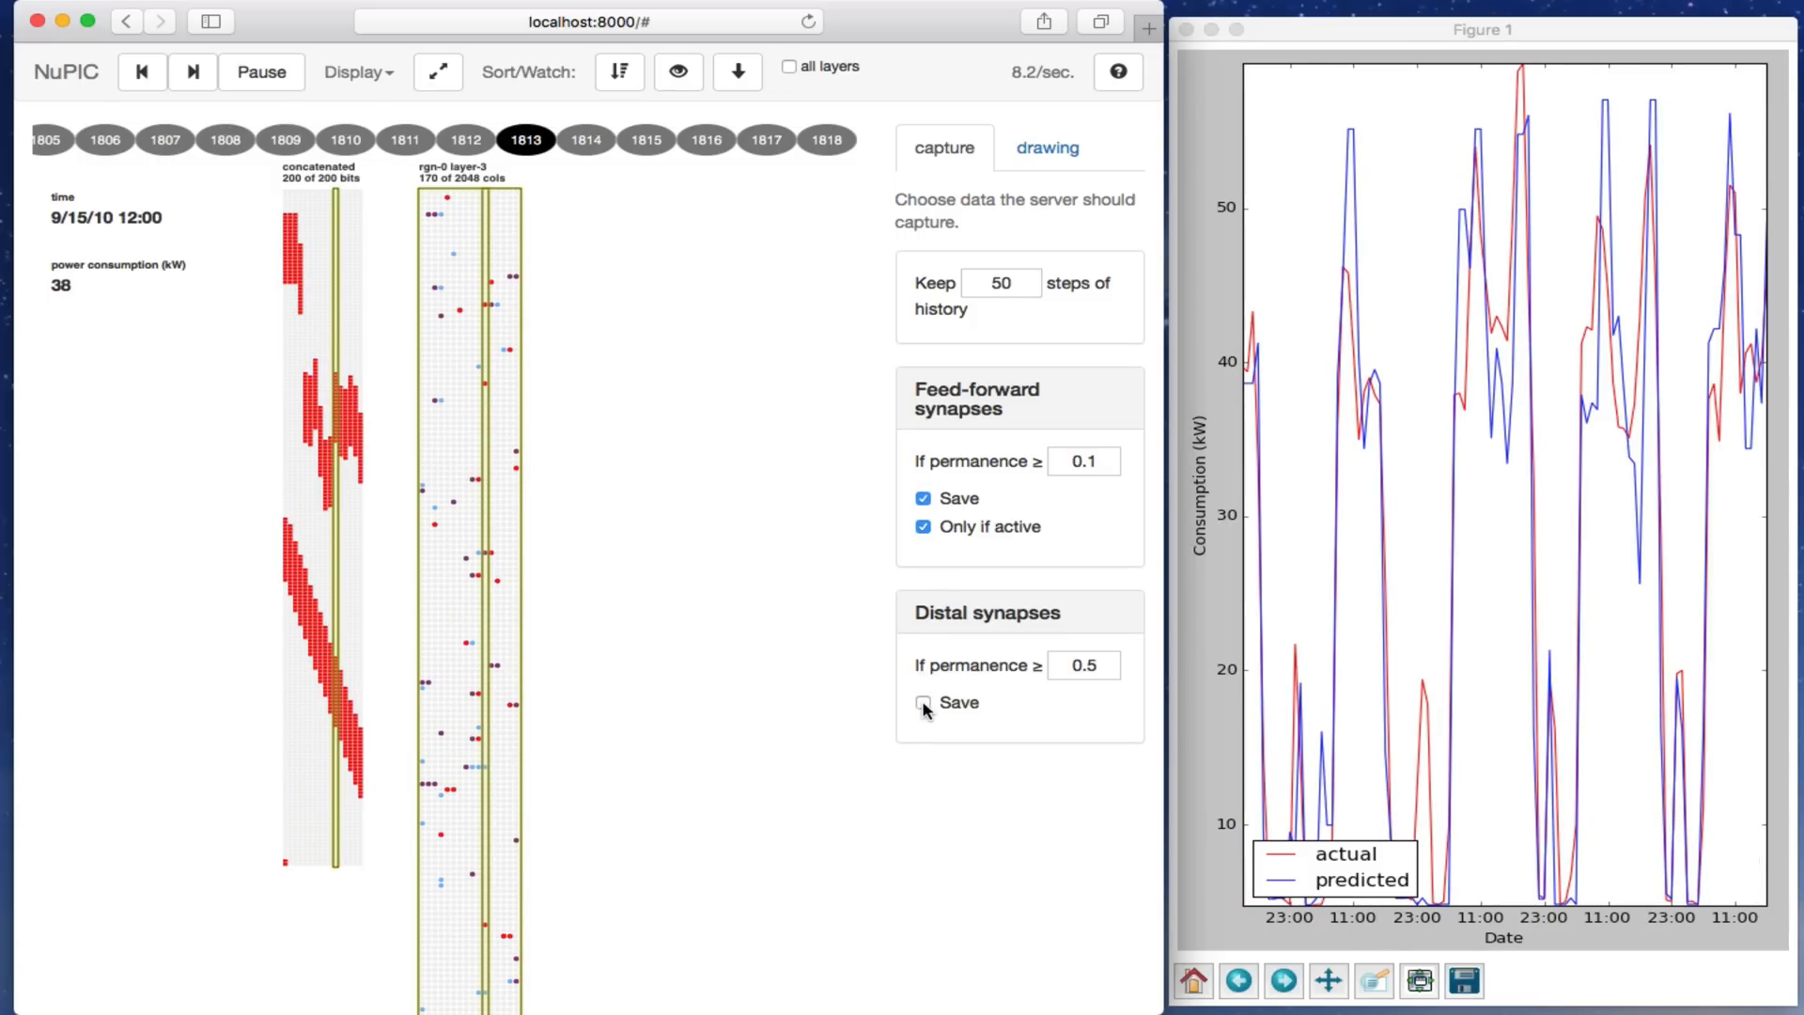
pyautogui.click(922, 702)
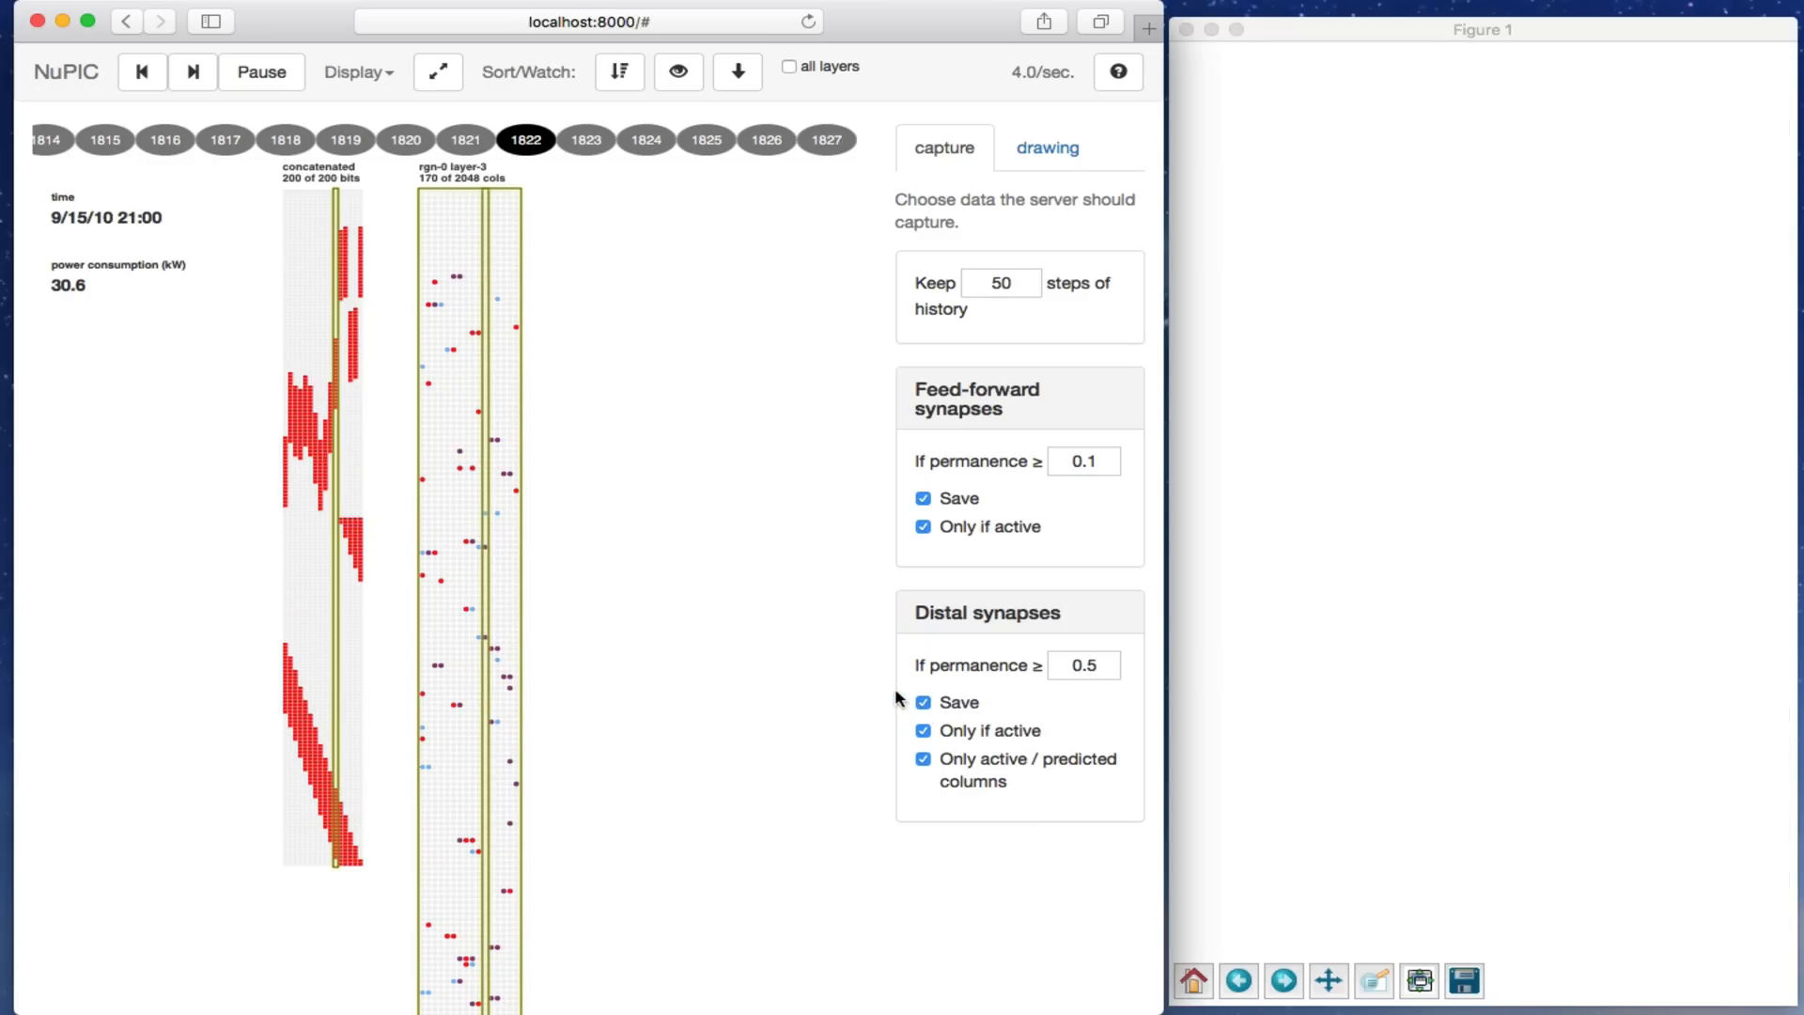
pyautogui.click(262, 72)
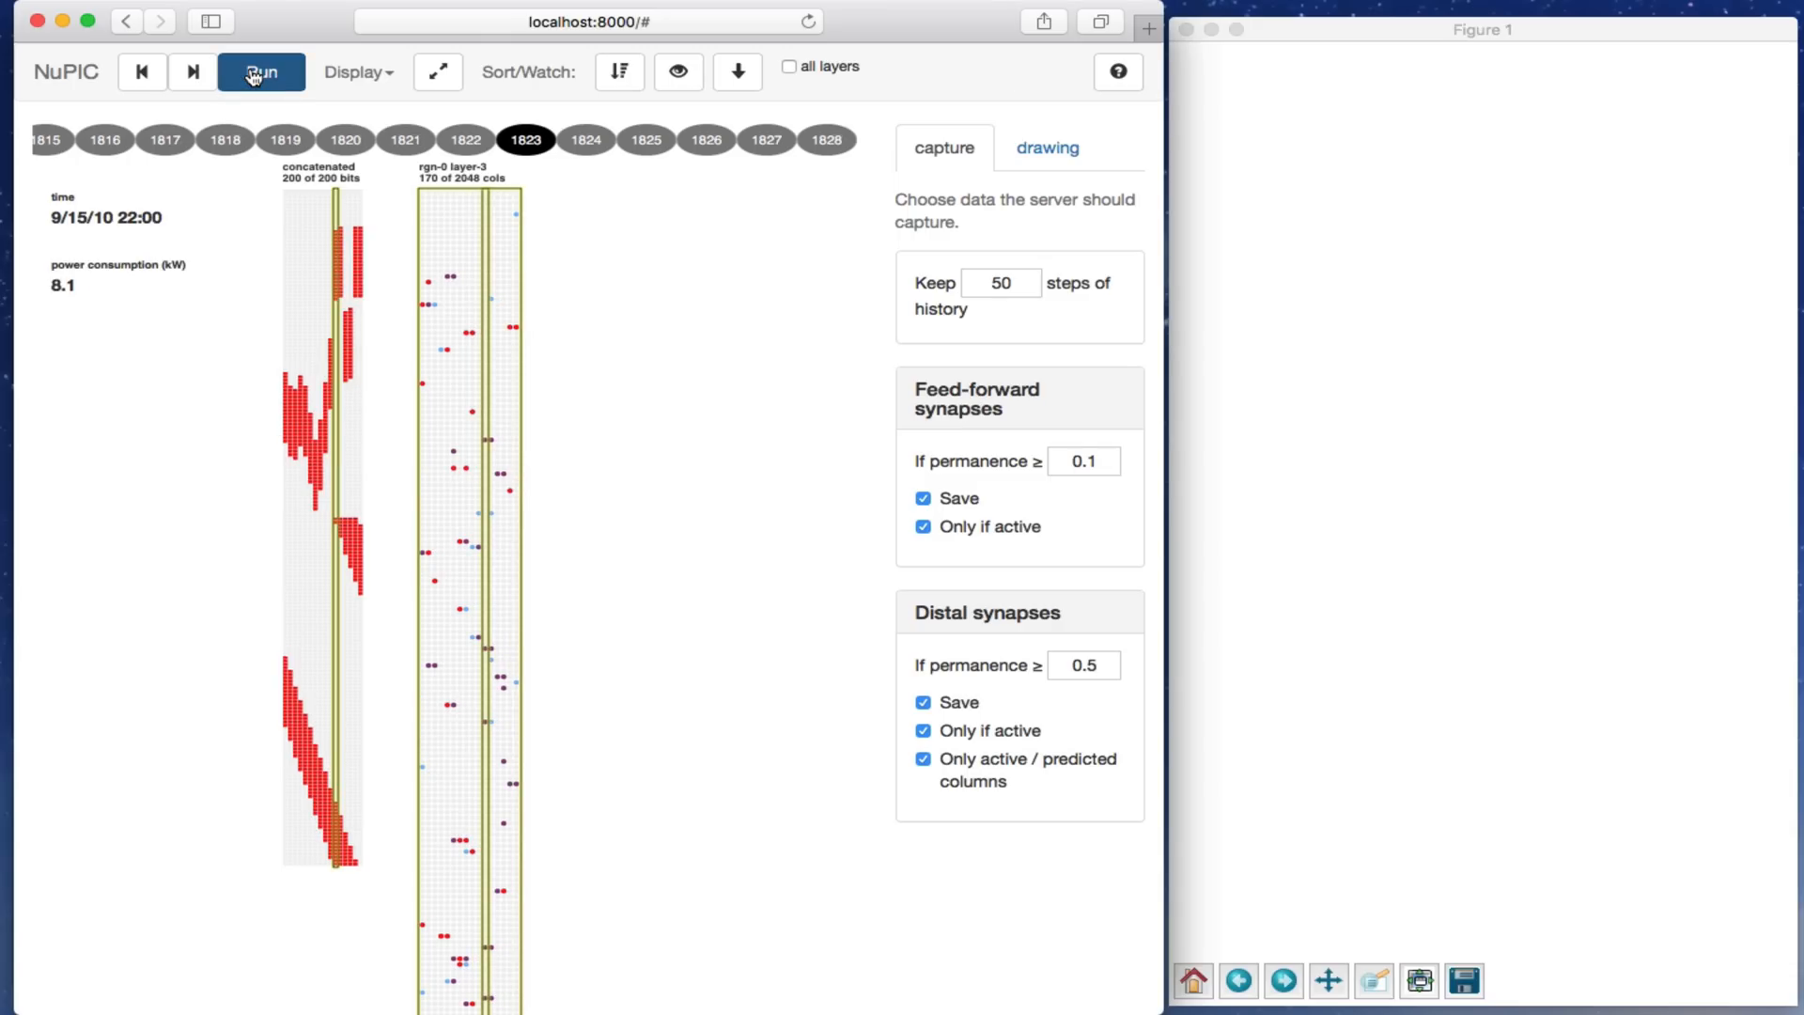
# Step: Inspect column 63 at step 1822, showing active cell 3's distal segment connections
pyautogui.click(262, 71)
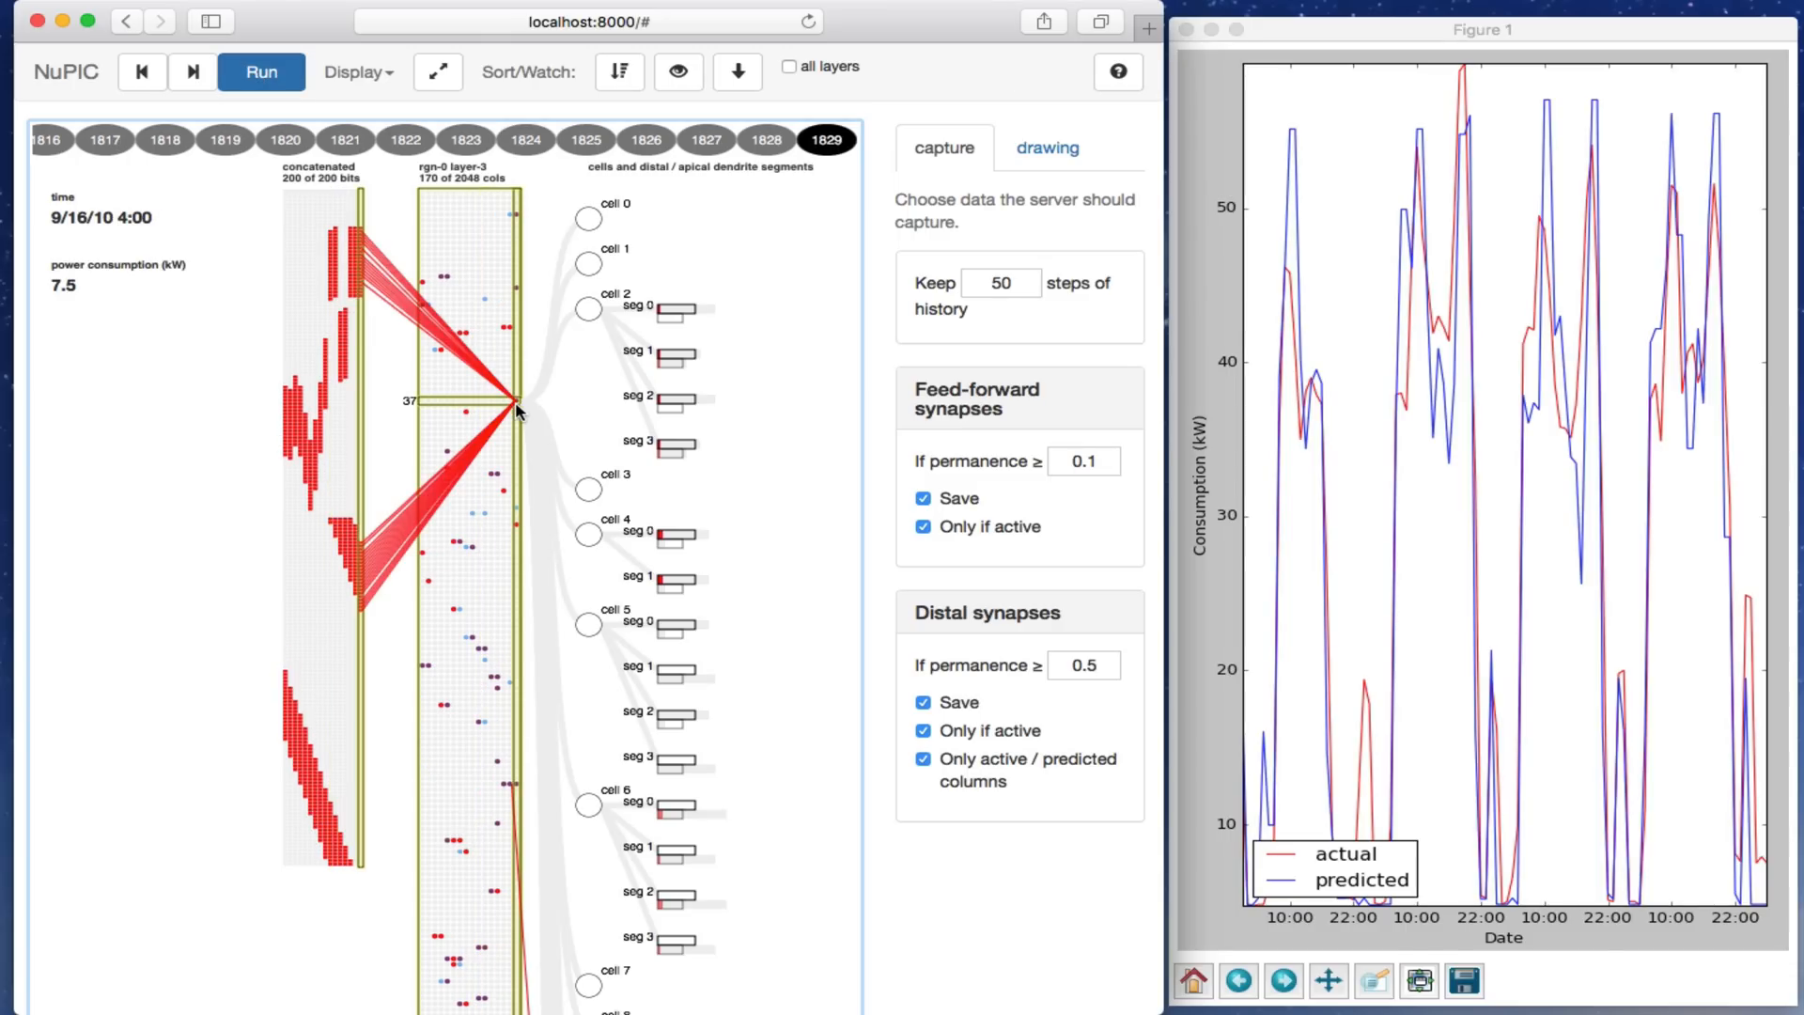
pyautogui.moveTo(447, 491)
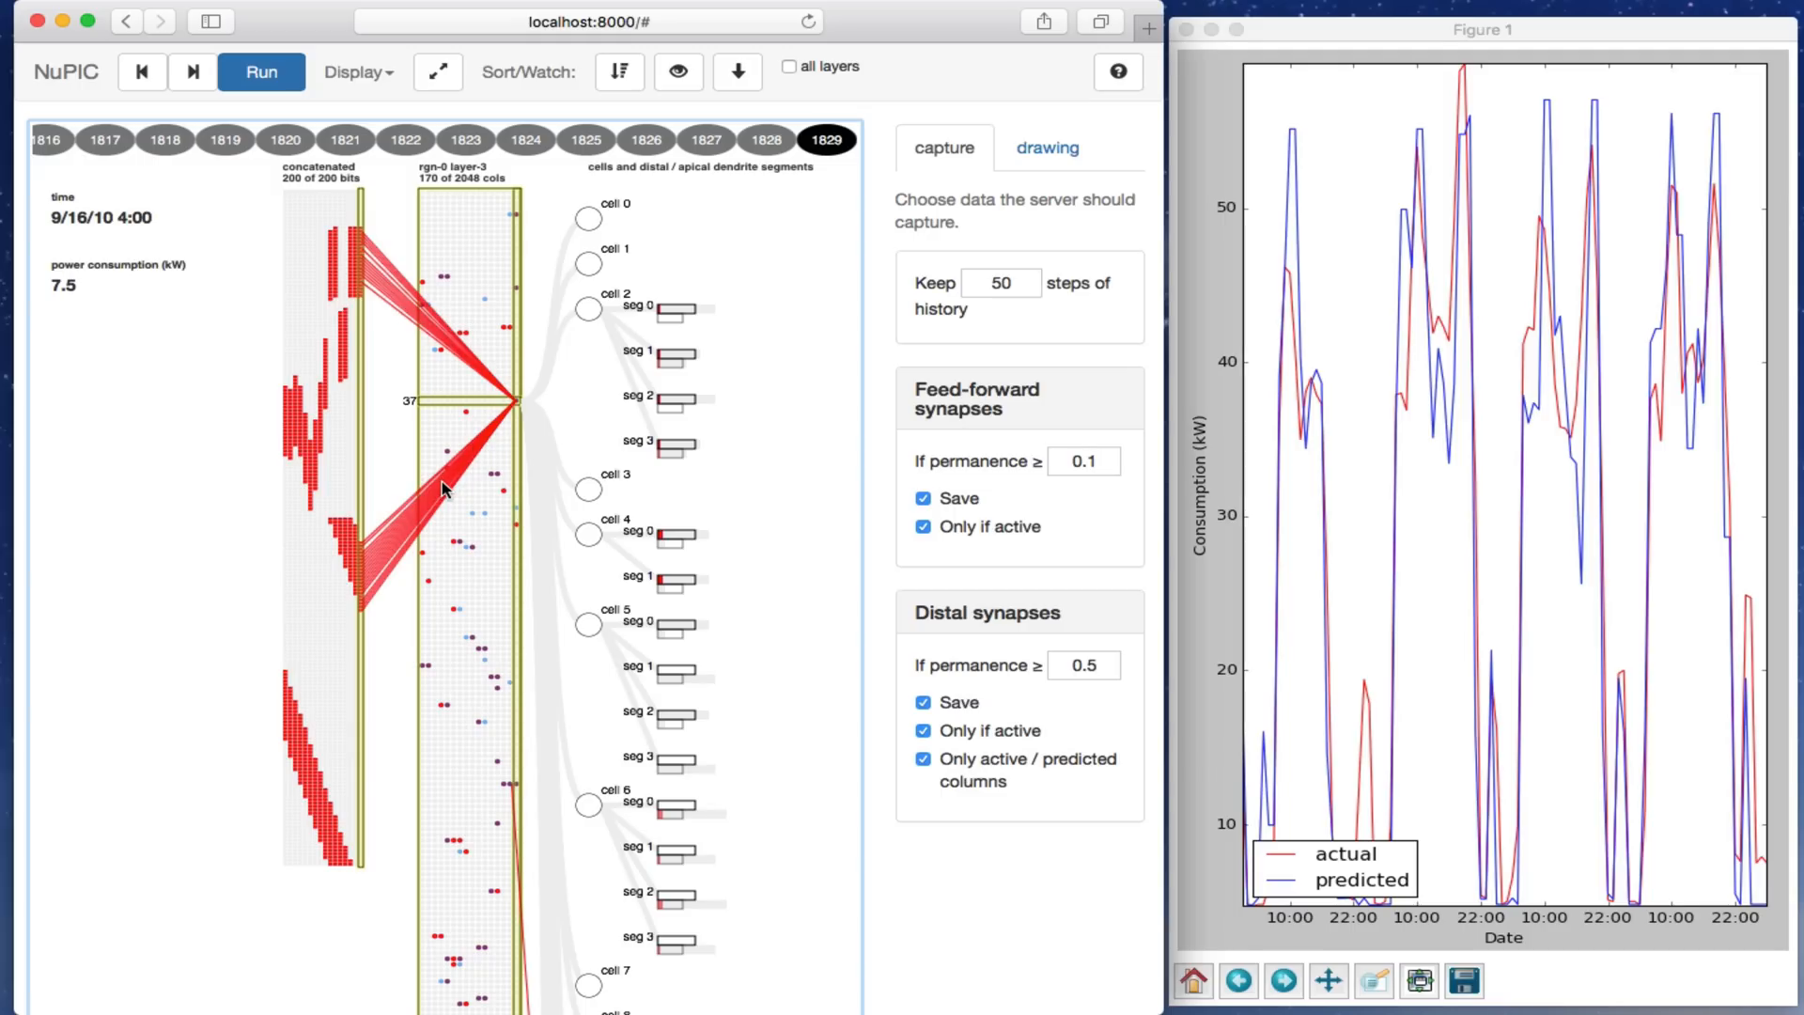
pyautogui.moveTo(542, 396)
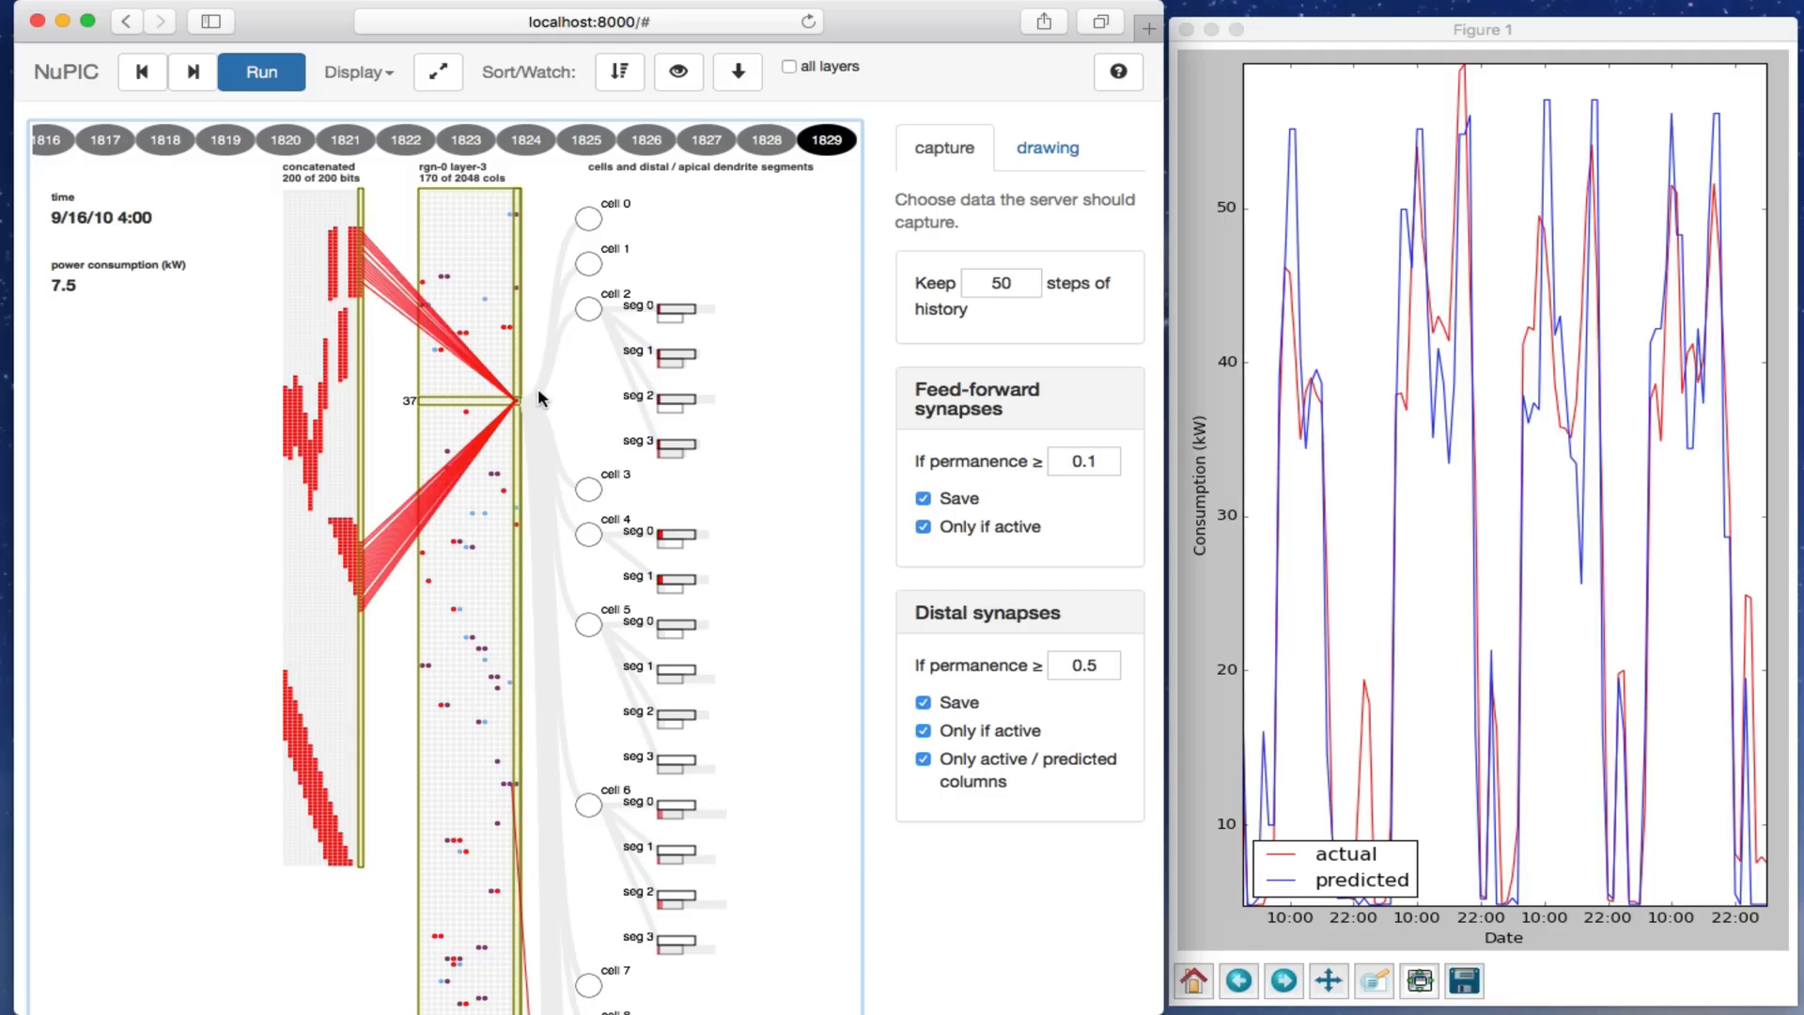
pyautogui.moveTo(472, 552)
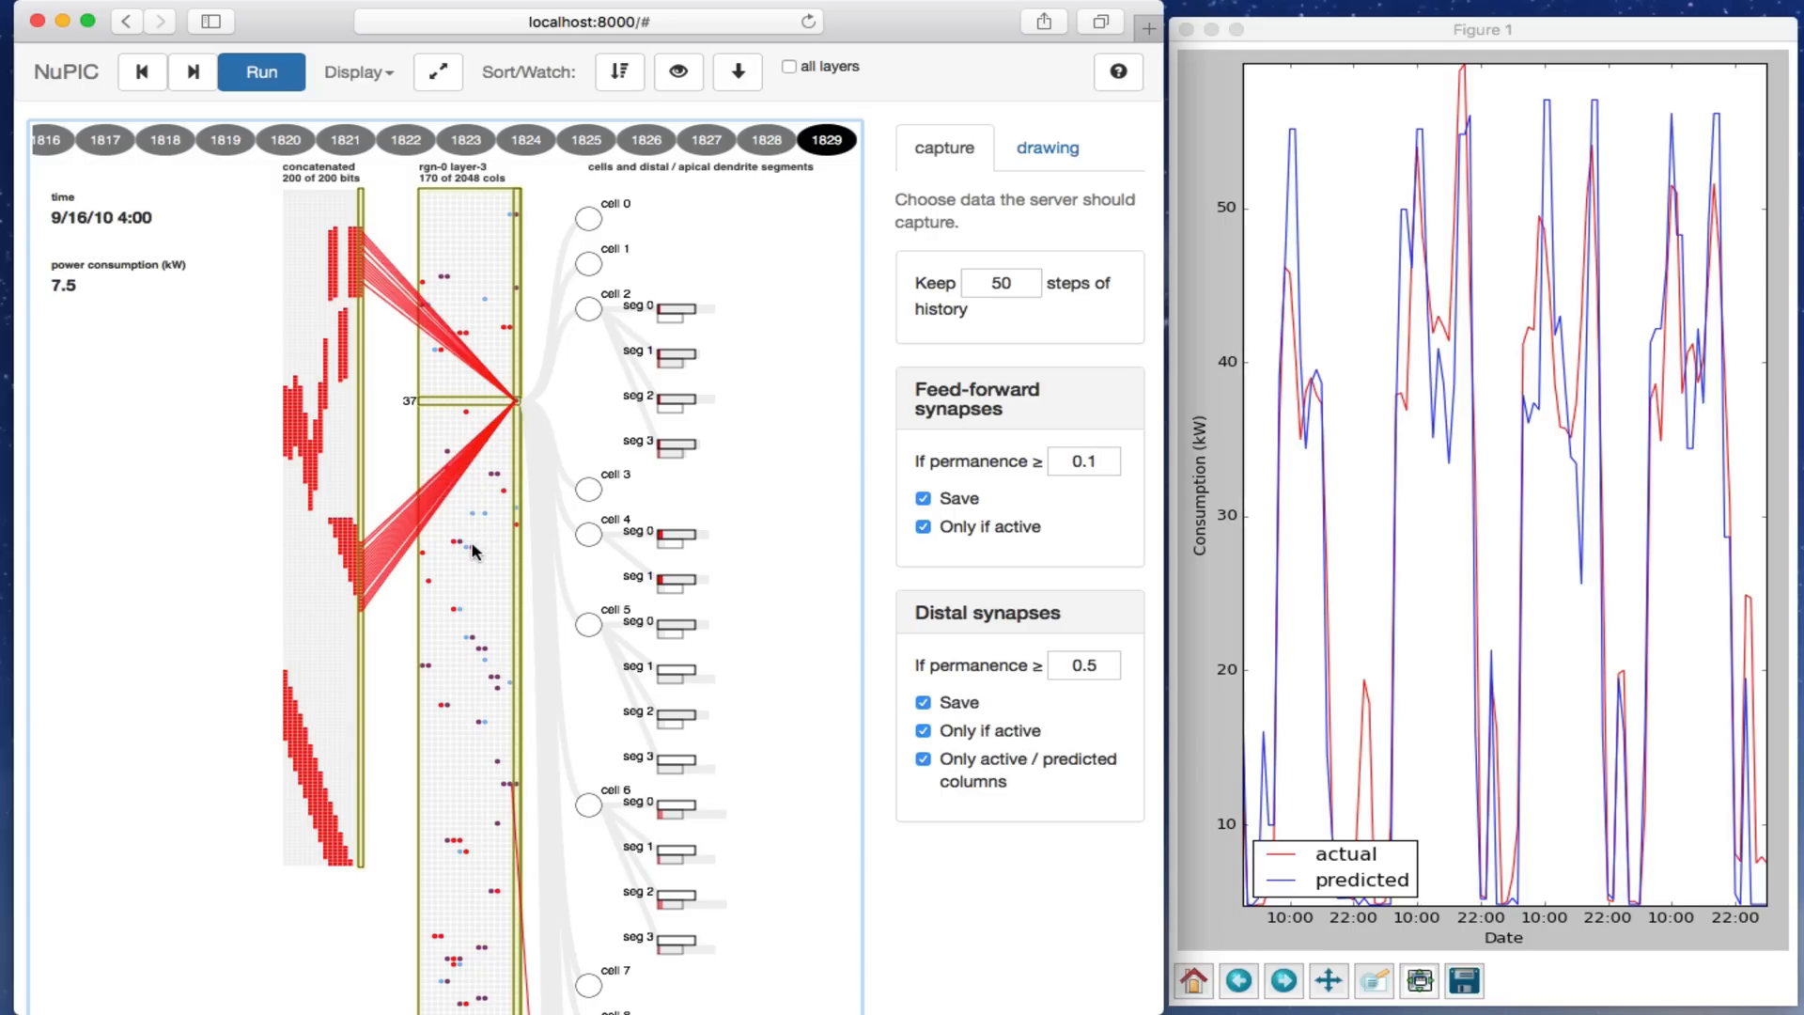
pyautogui.click(404, 139)
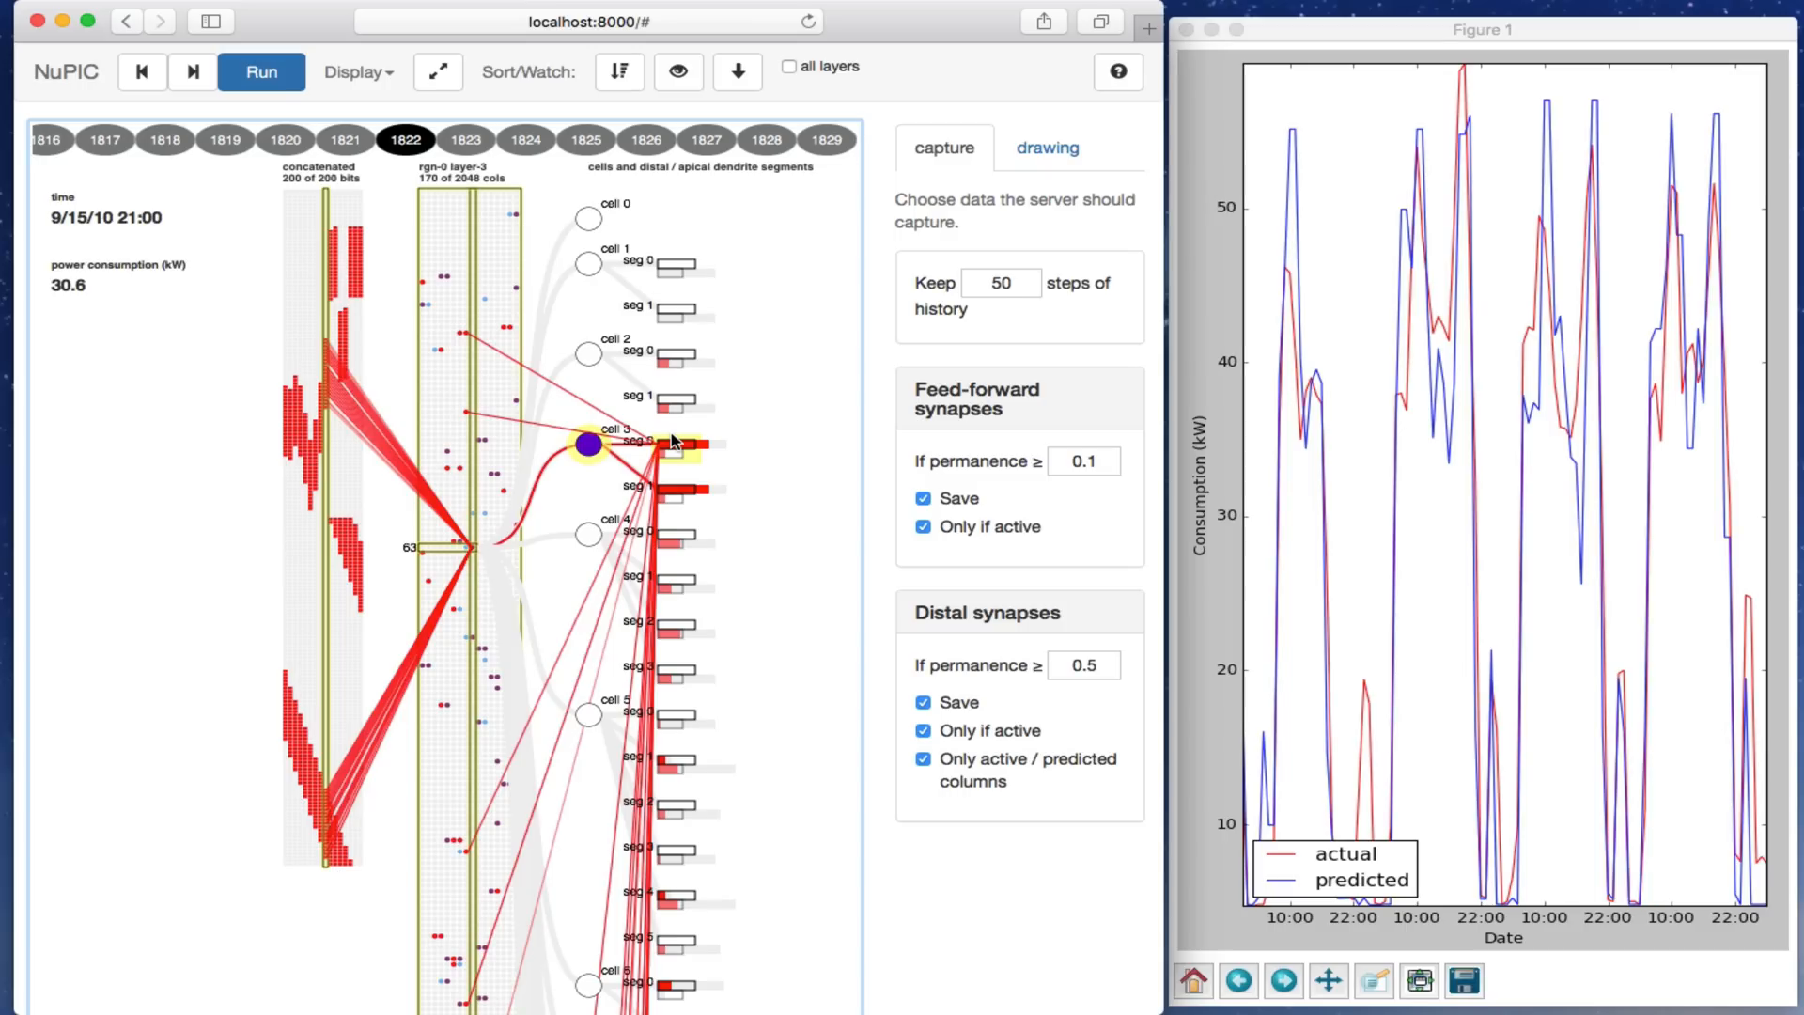
pyautogui.moveTo(518, 458)
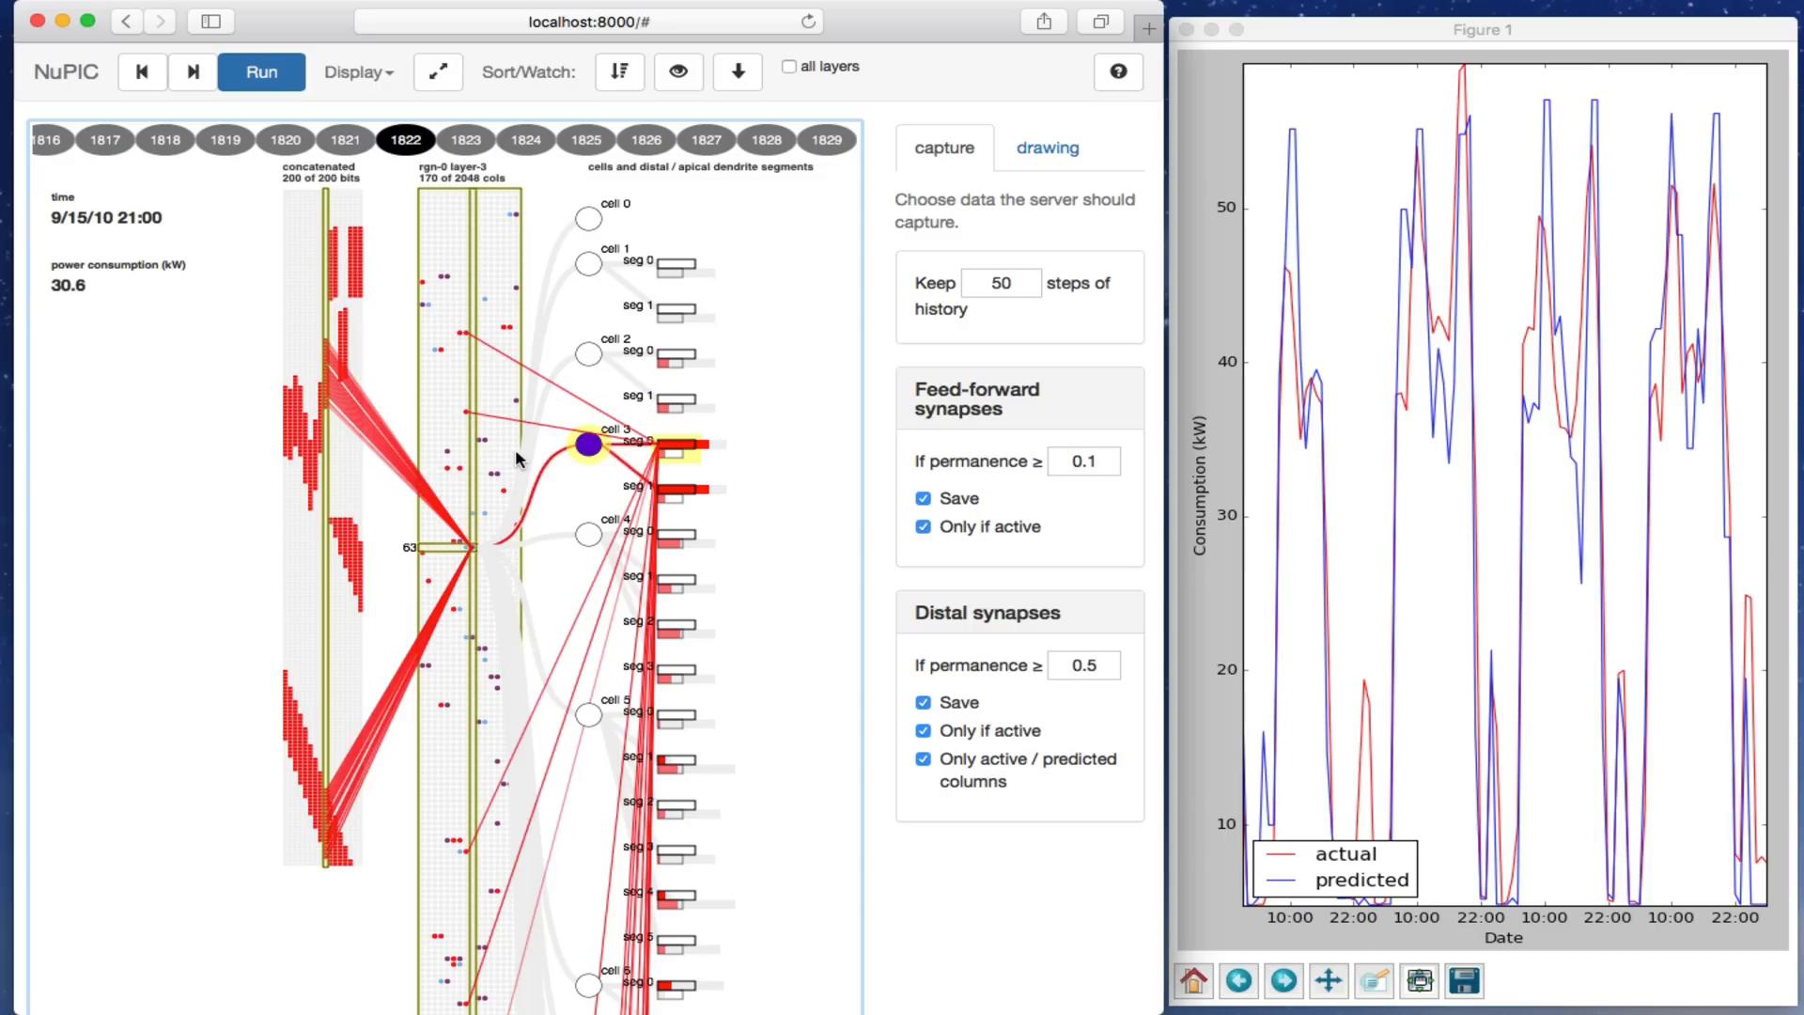
pyautogui.moveTo(511, 435)
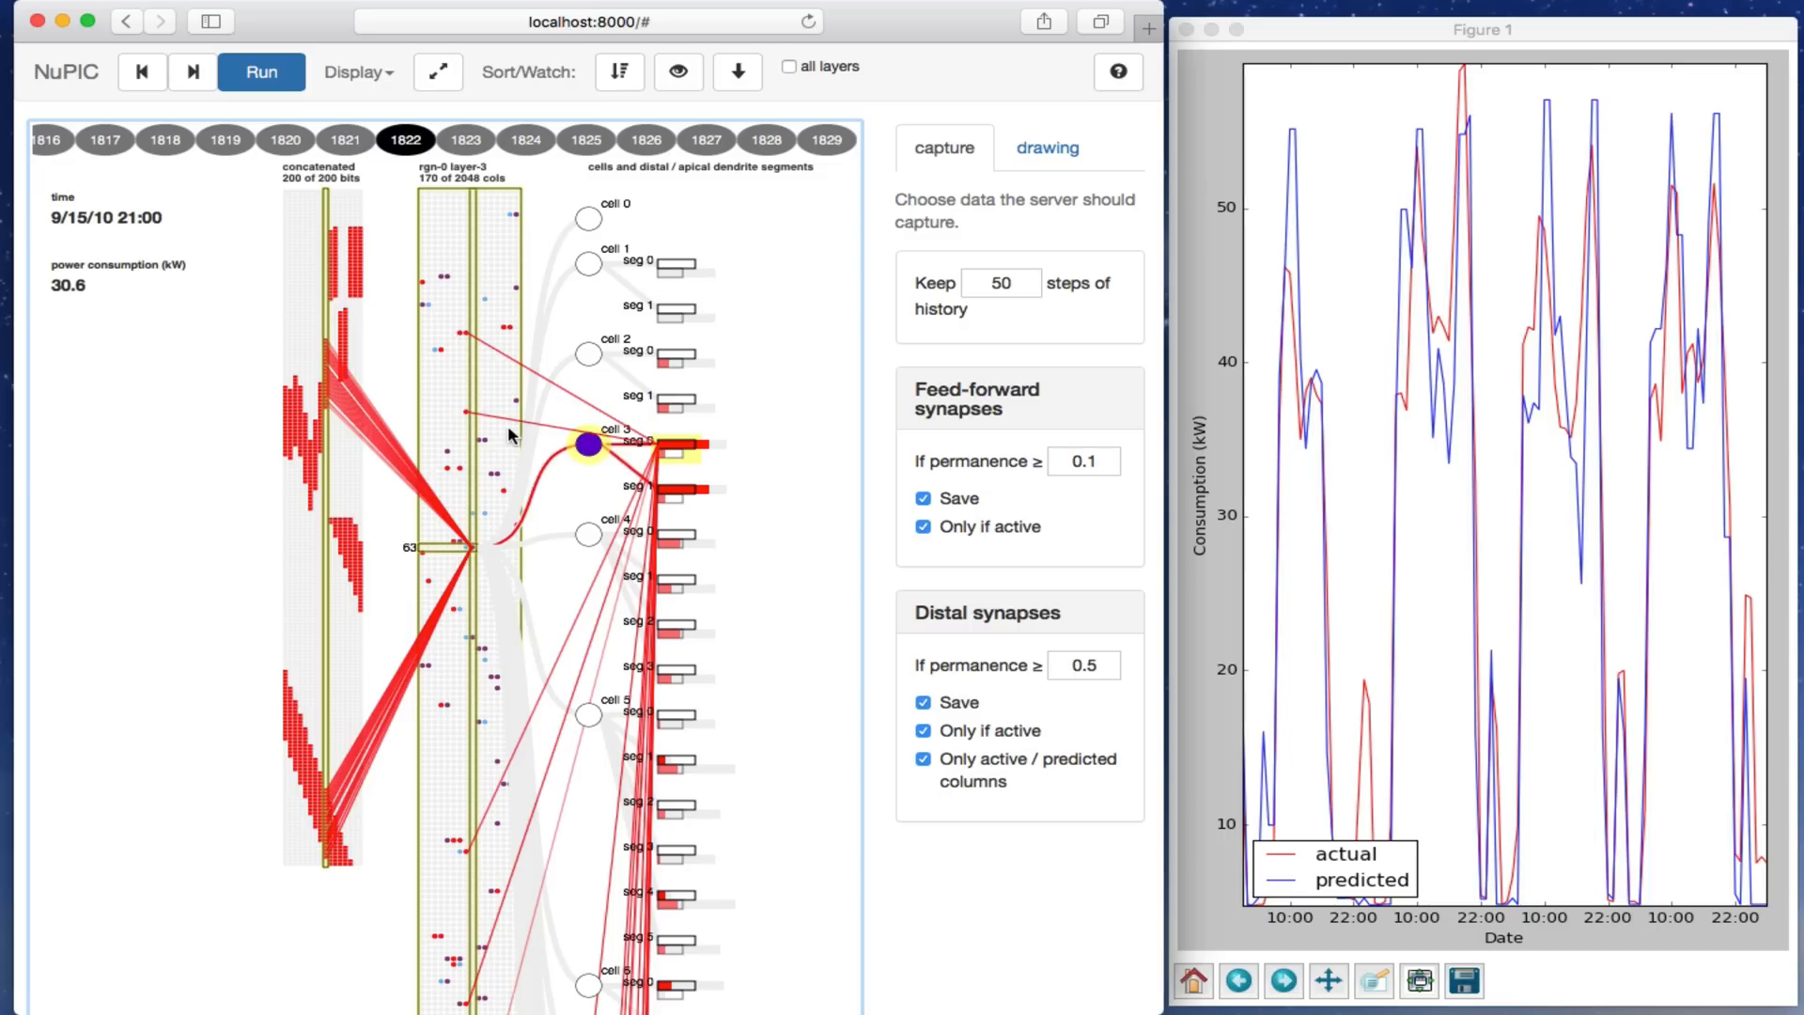
pyautogui.moveTo(513, 437)
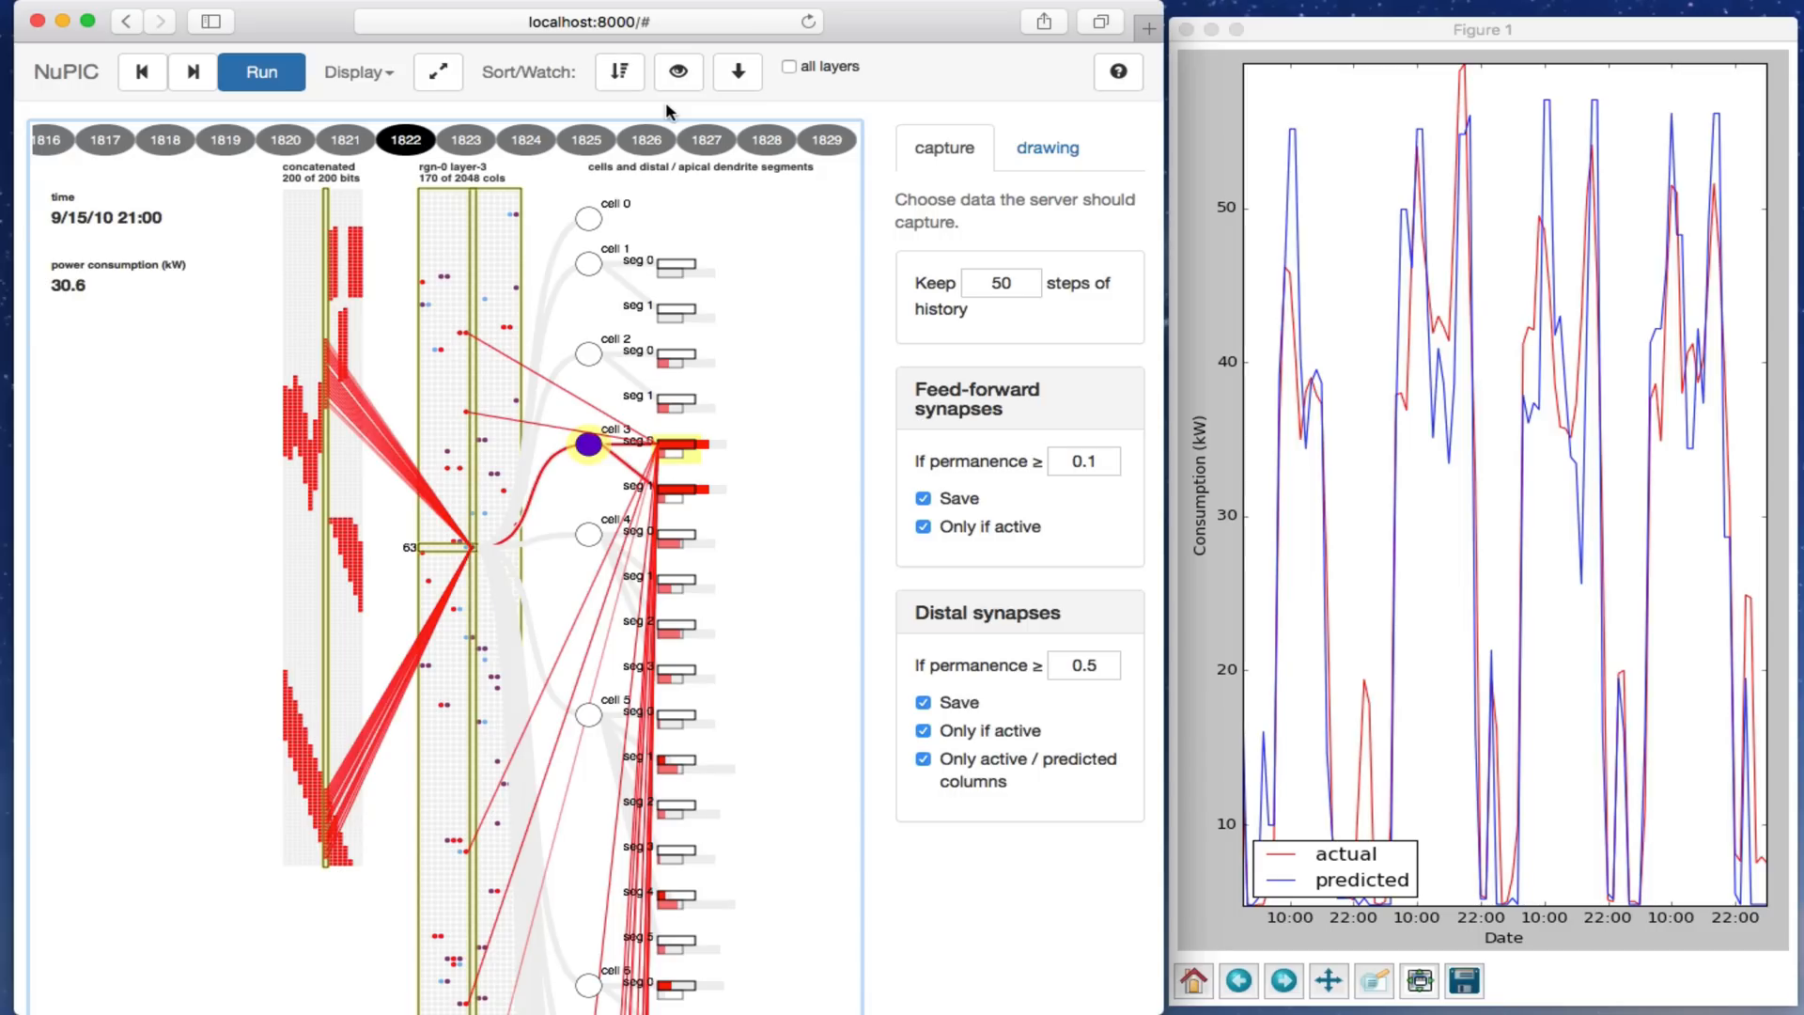
pyautogui.moveTo(670, 112)
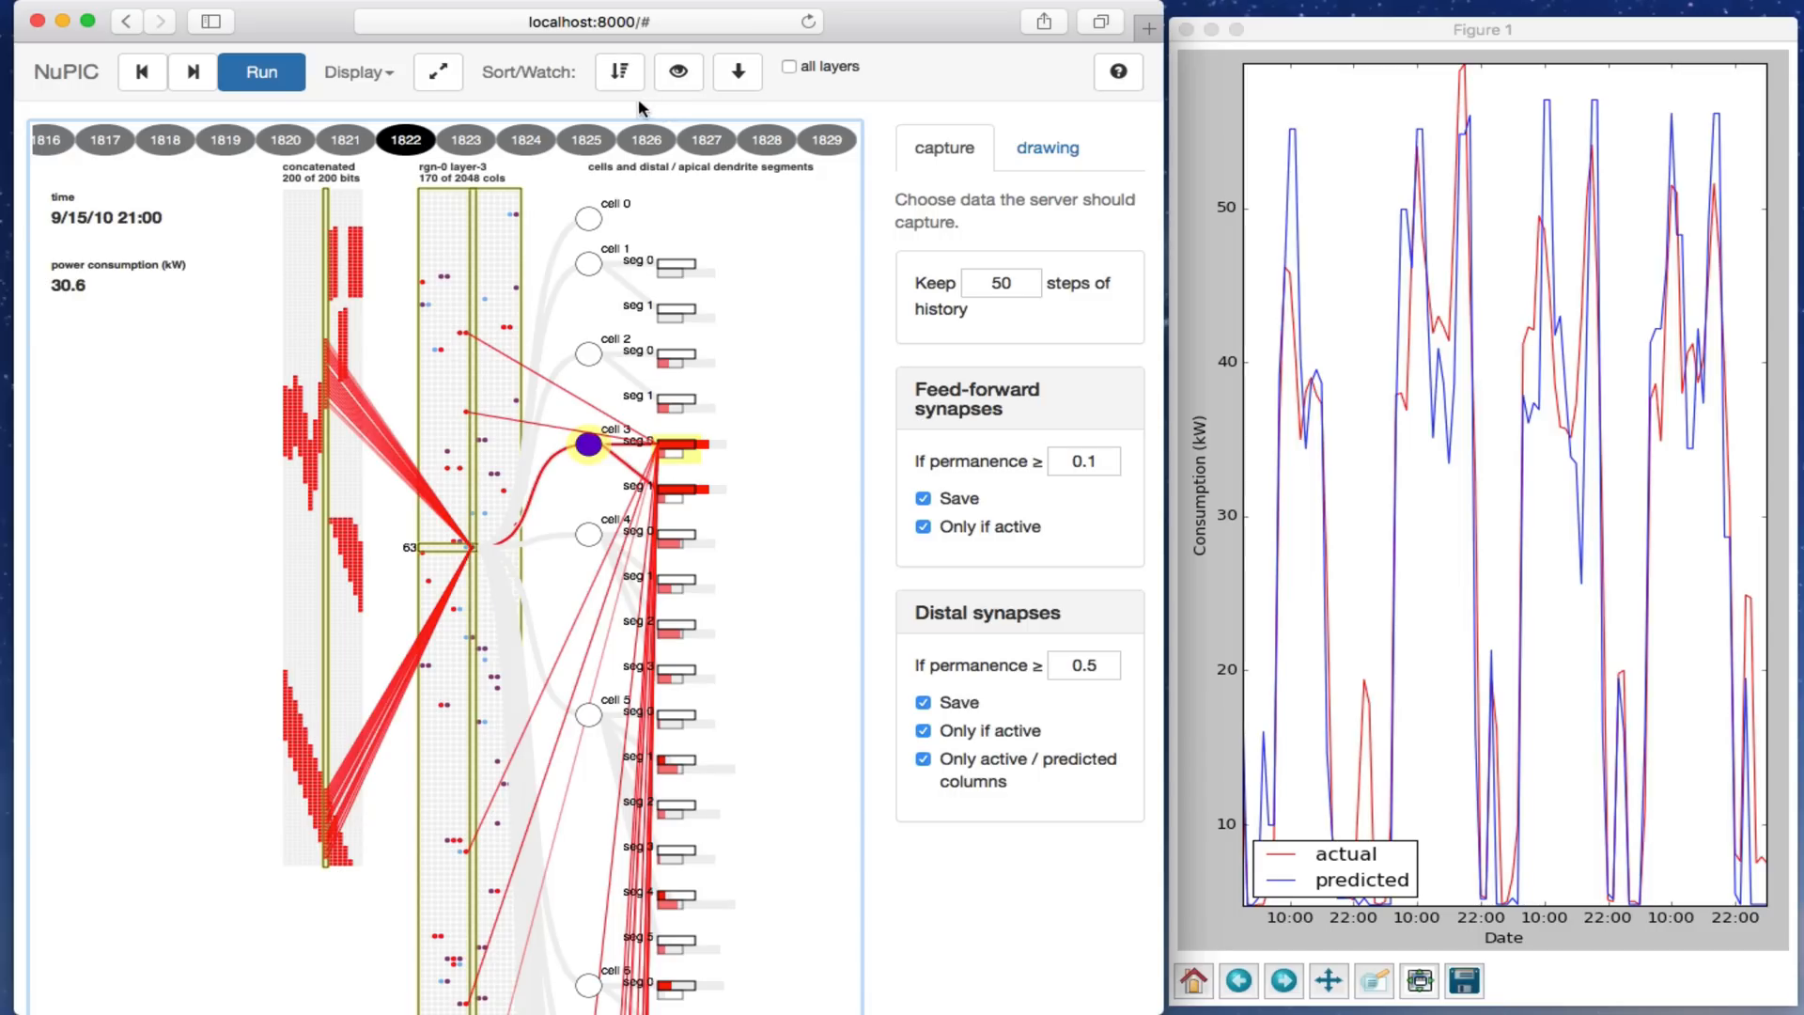
# Step: Sort the layer's columns by activity with the Sort/Watch sort button
pyautogui.click(619, 70)
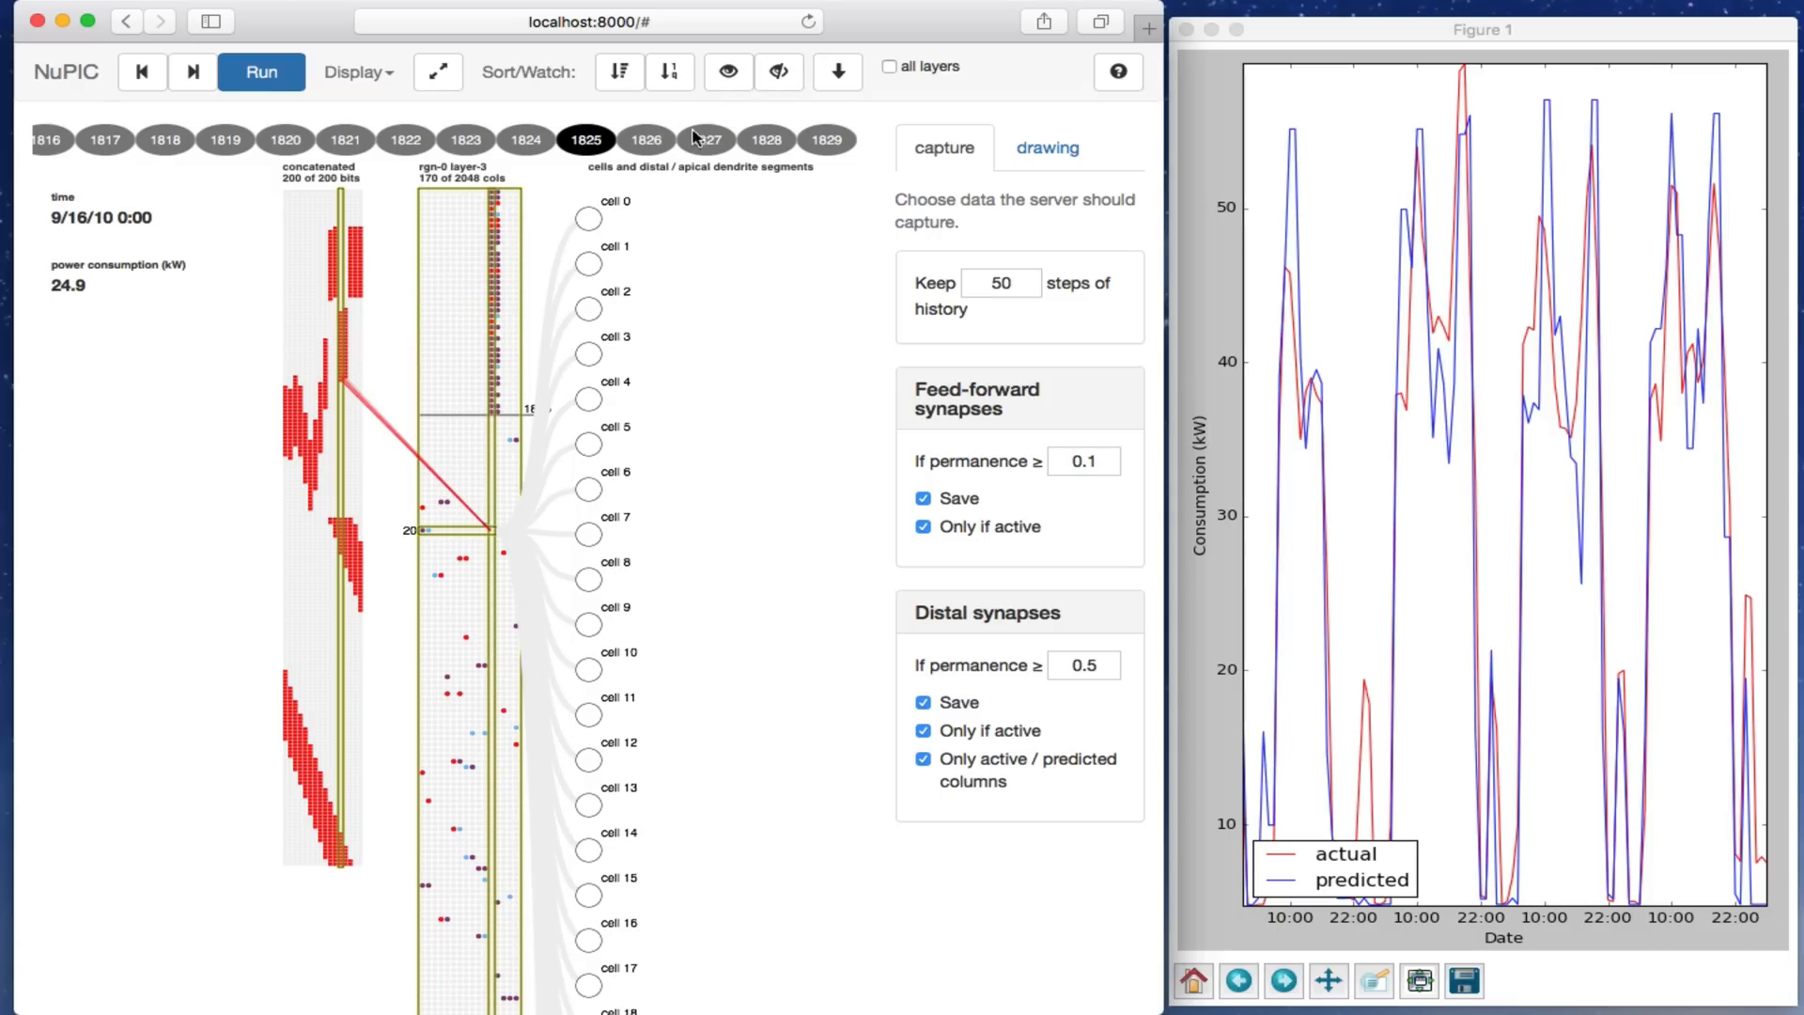
# Step: Inspect column 26 at step 1821 and re-sort the columns into grouped bands
pyautogui.click(344, 139)
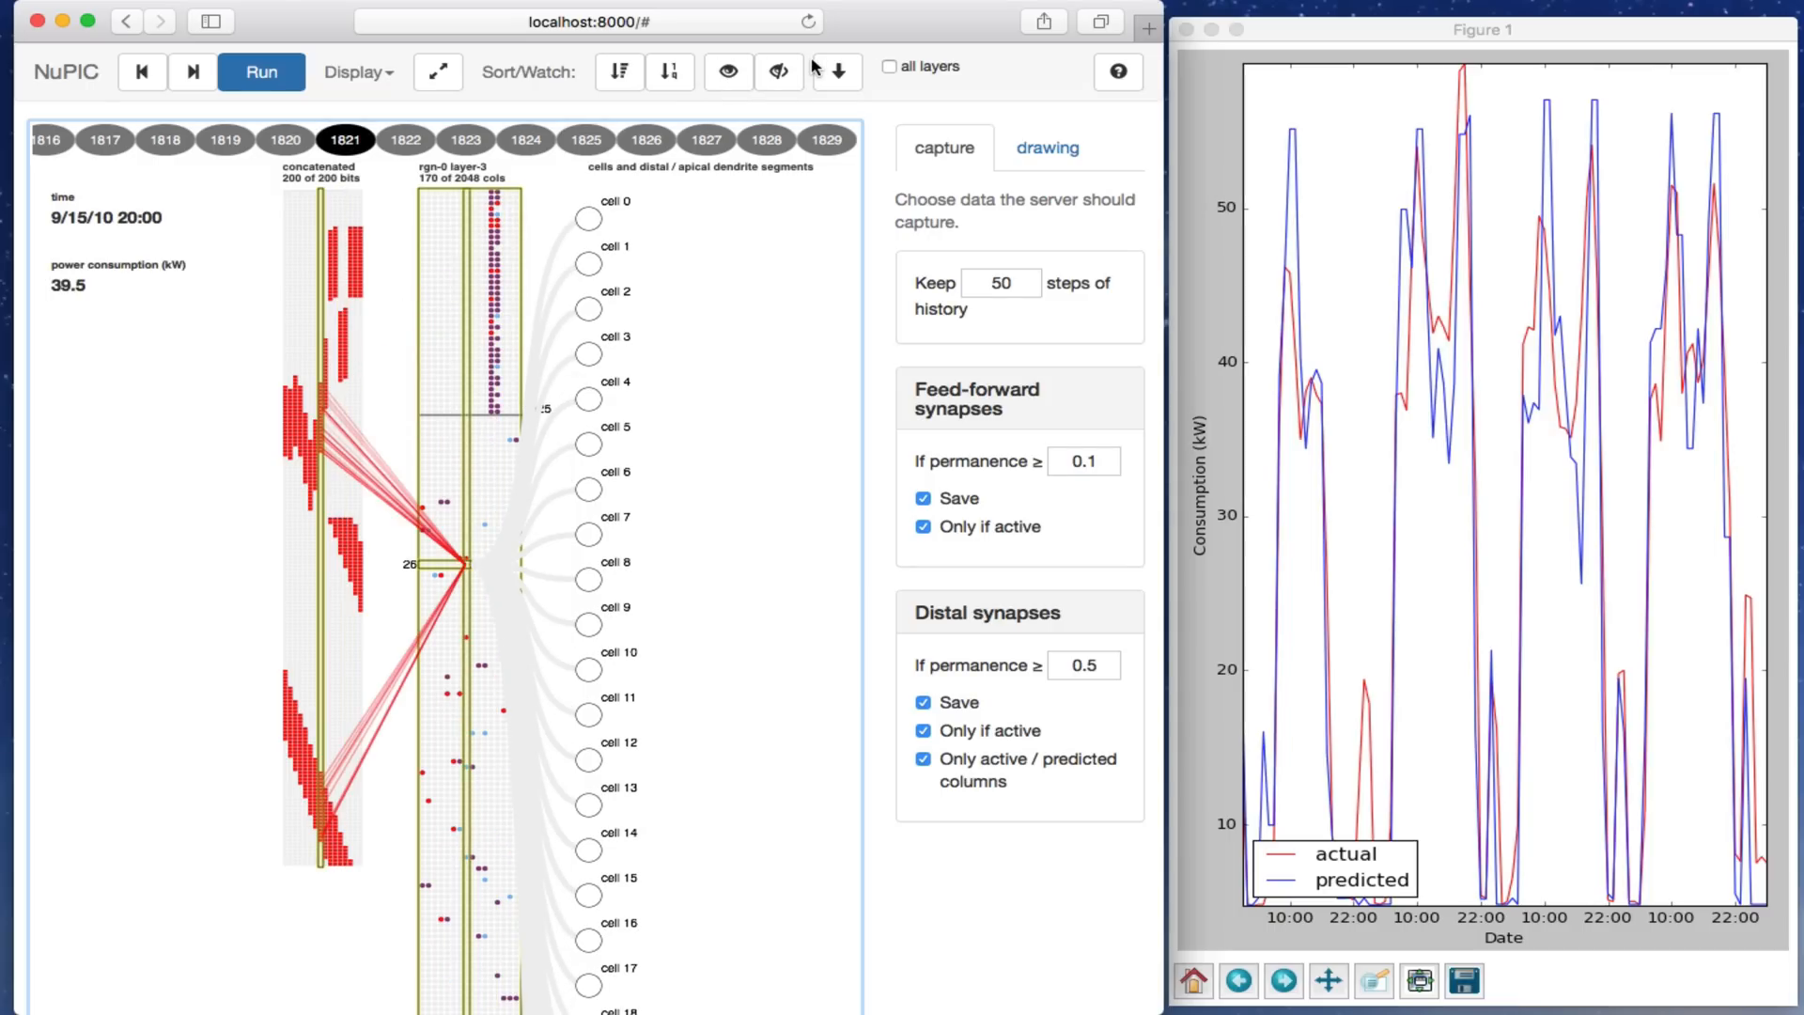
pyautogui.click(727, 71)
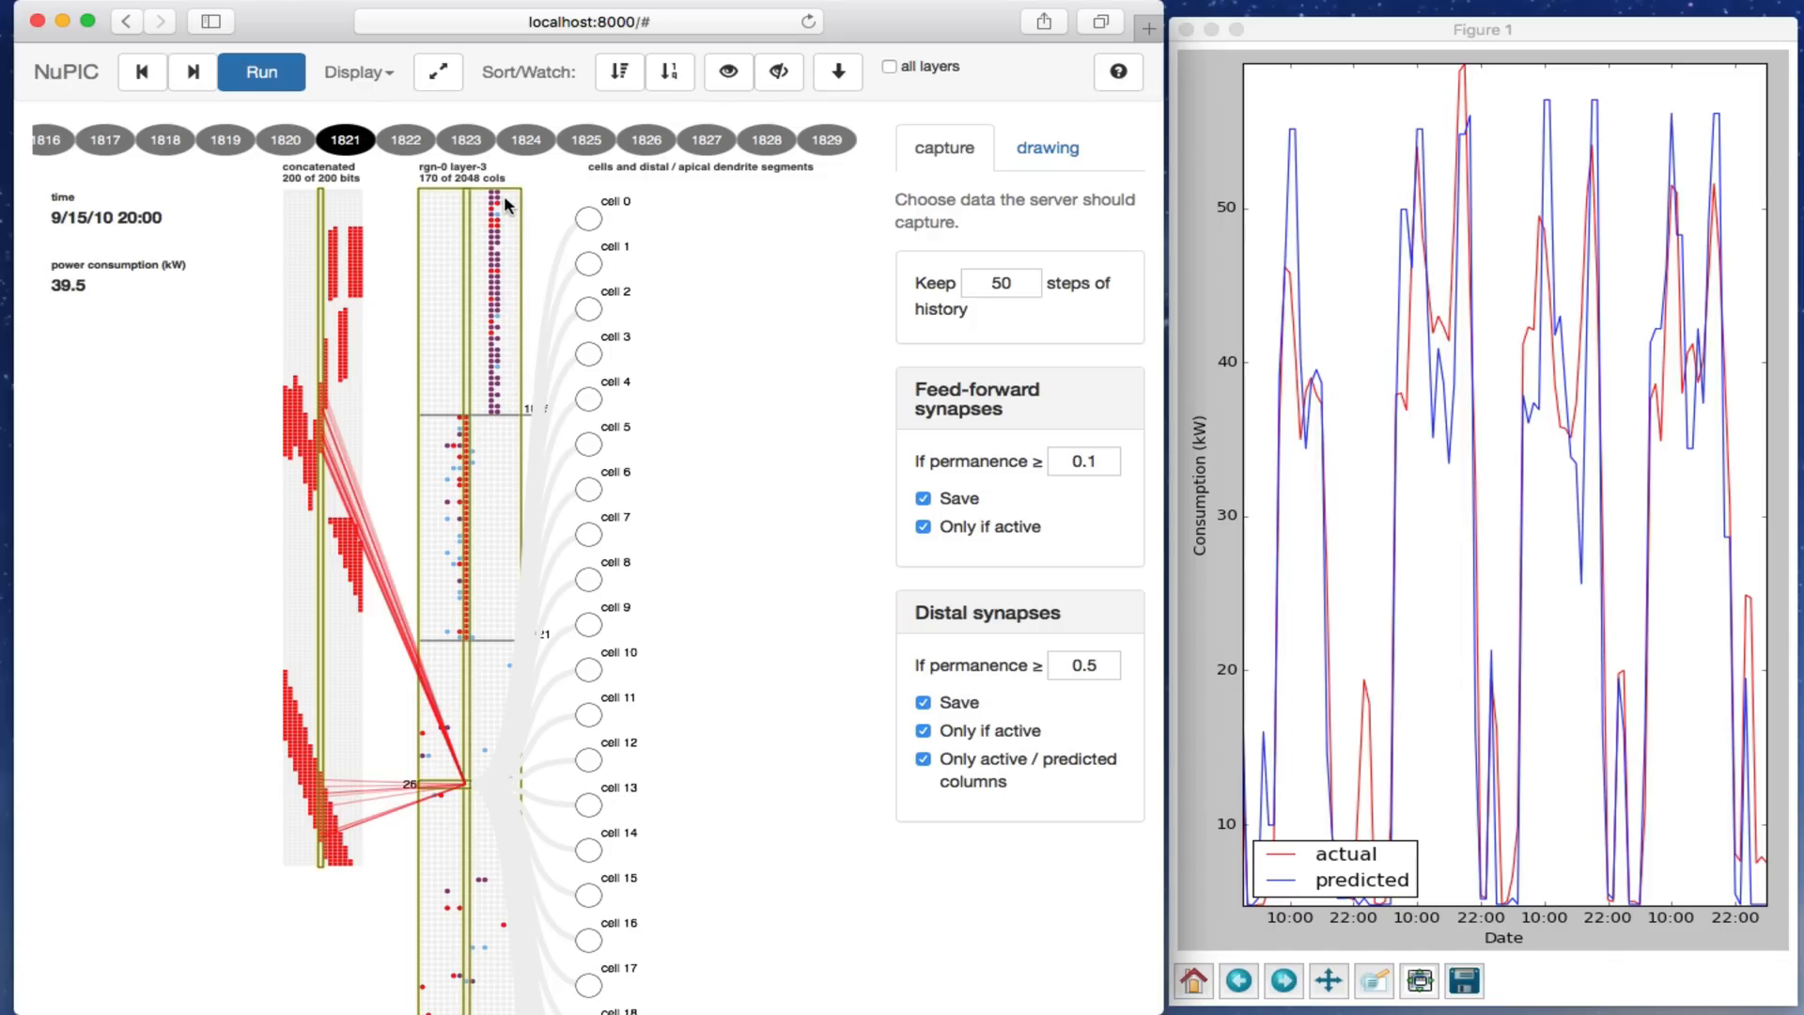
# Step: Inspect column 124 at step 1826, then show distal synapses from column 200
pyautogui.click(645, 139)
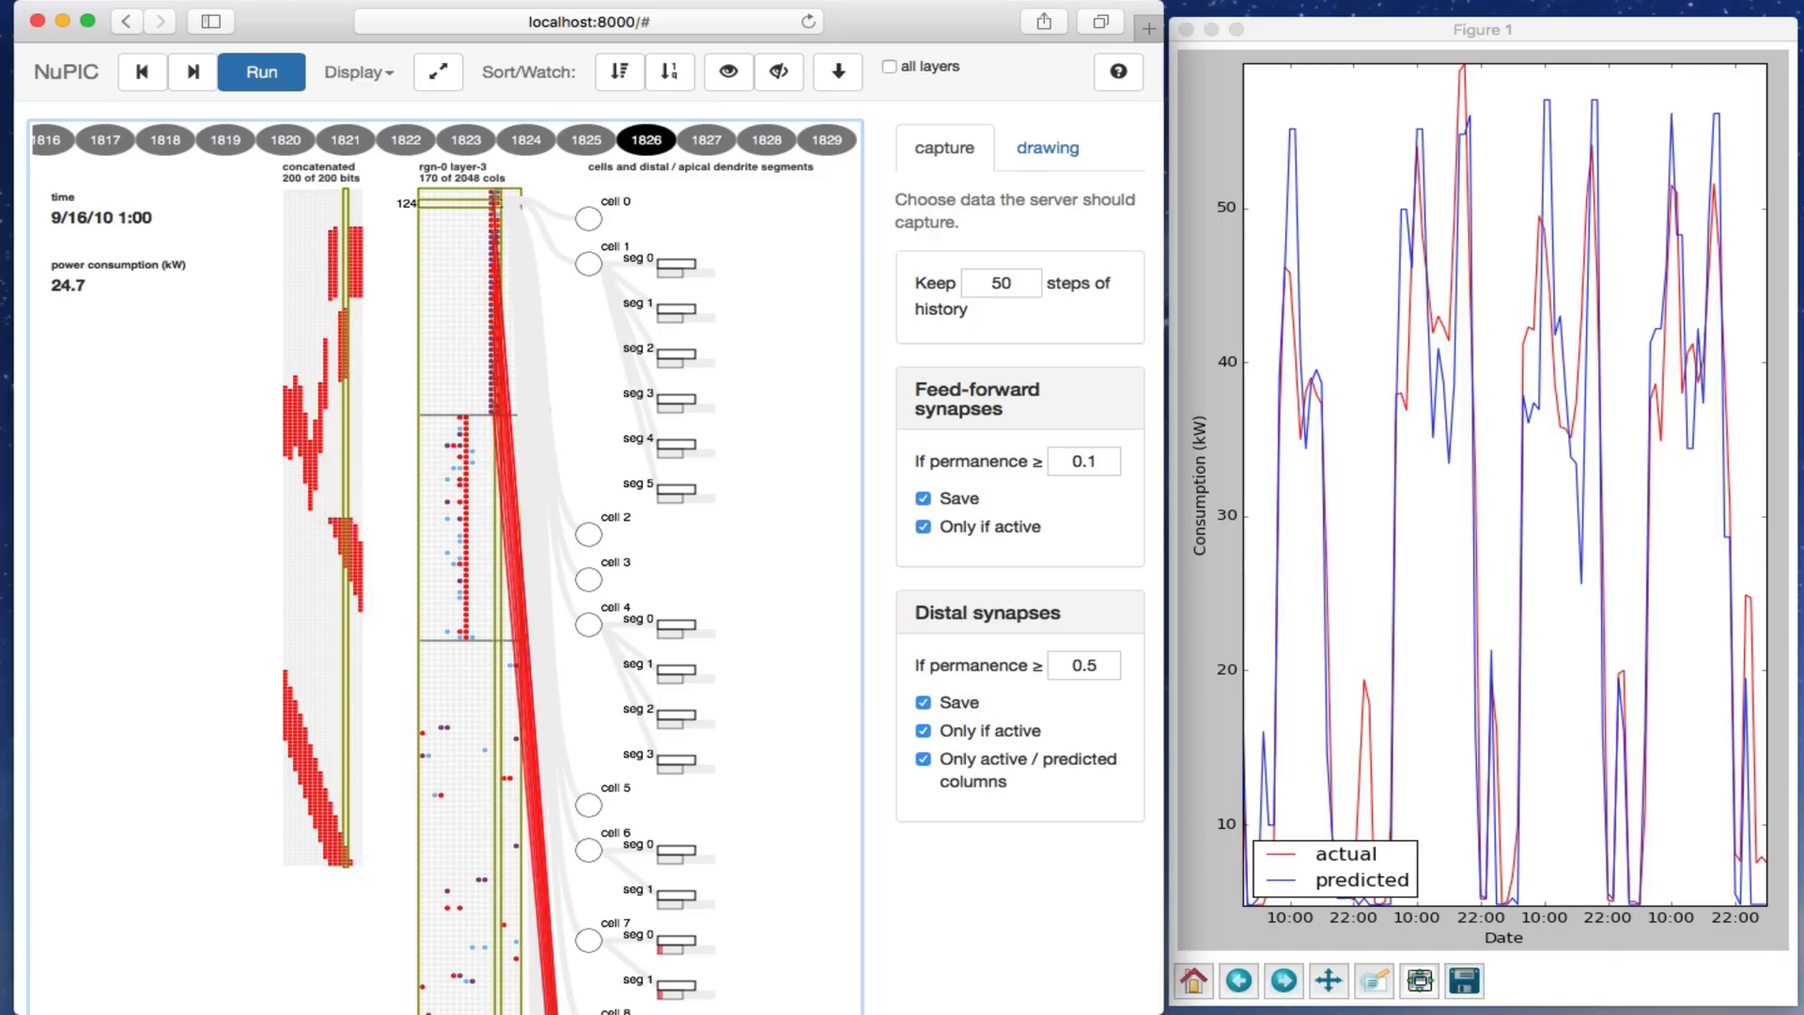
pyautogui.click(586, 581)
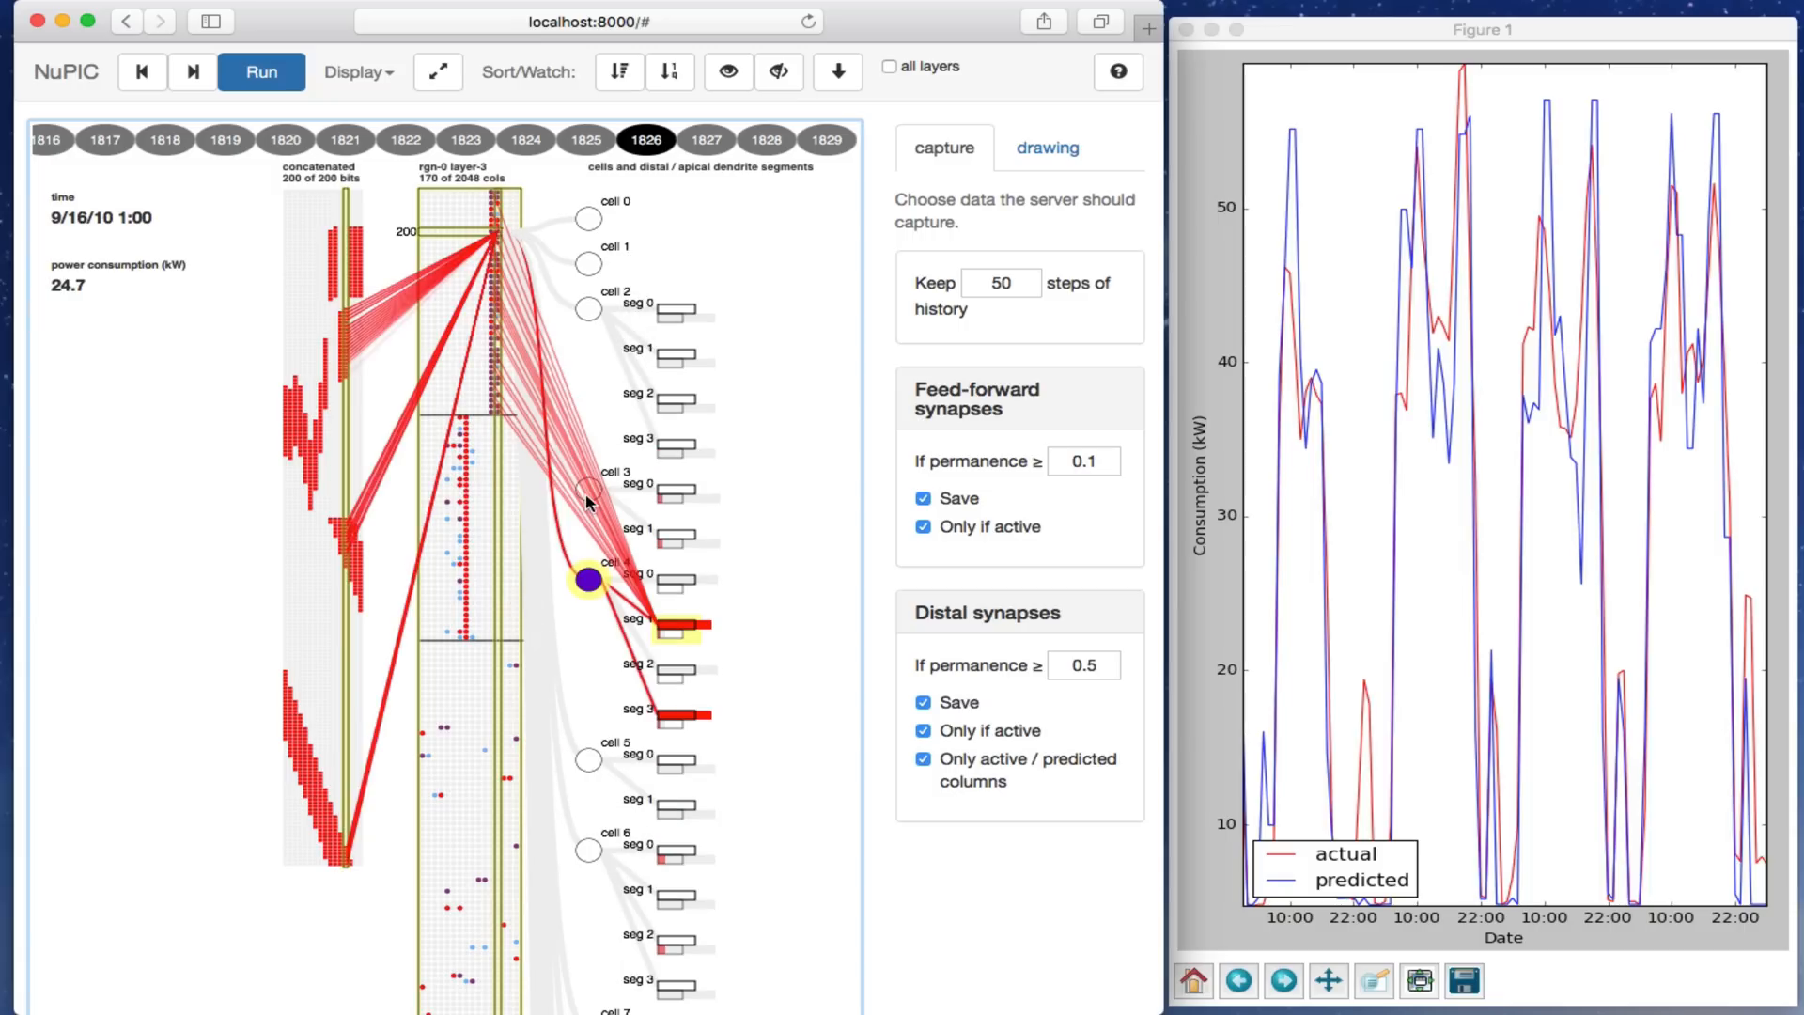
pyautogui.moveTo(541, 366)
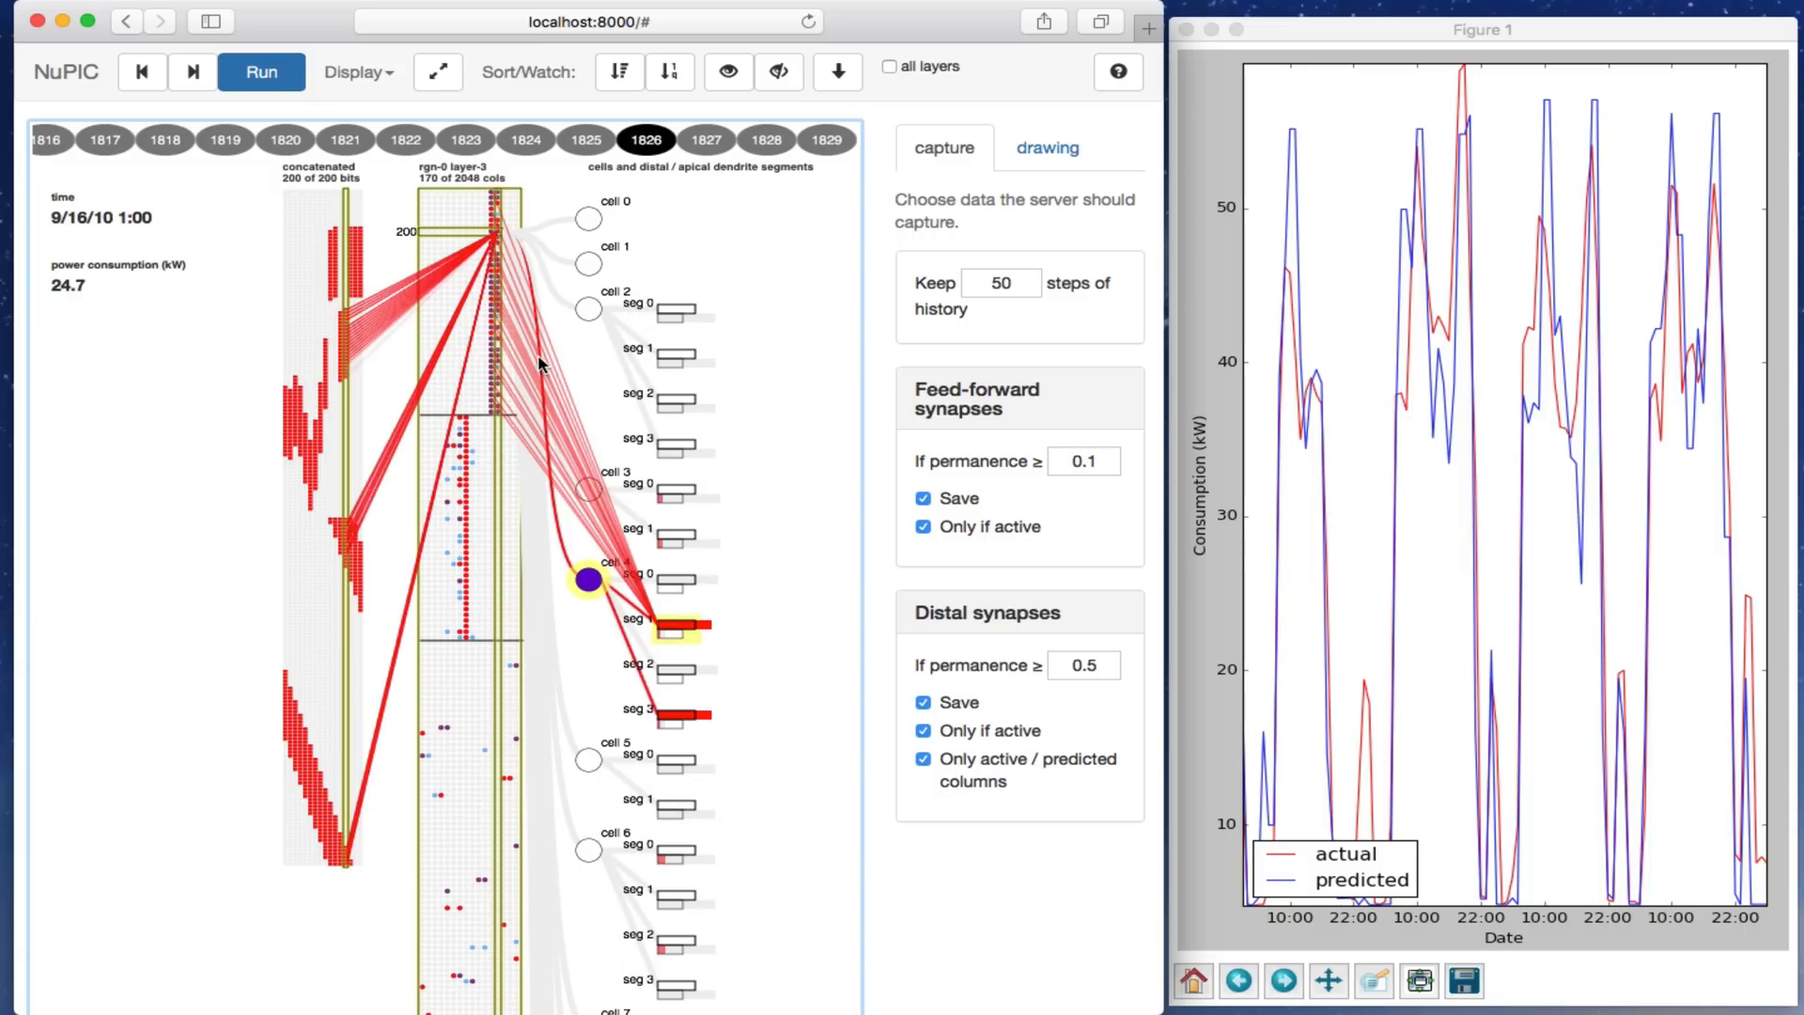
pyautogui.moveTo(532, 359)
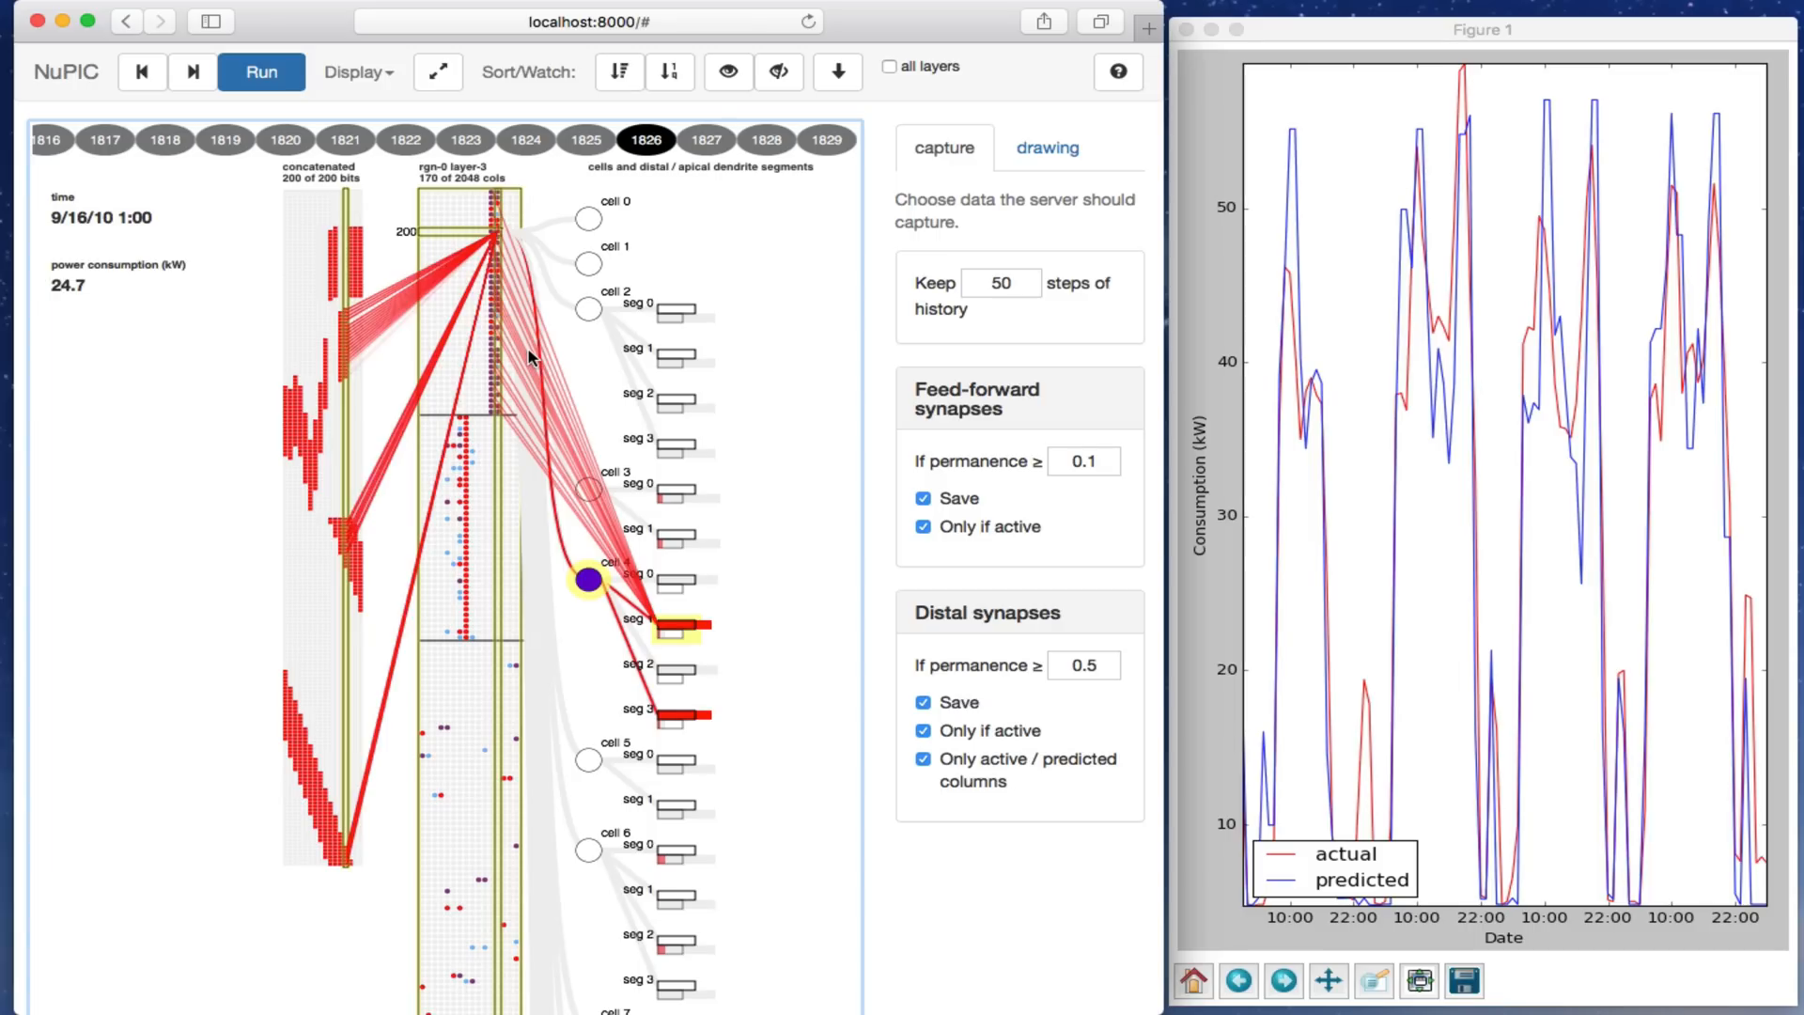
pyautogui.moveTo(805, 436)
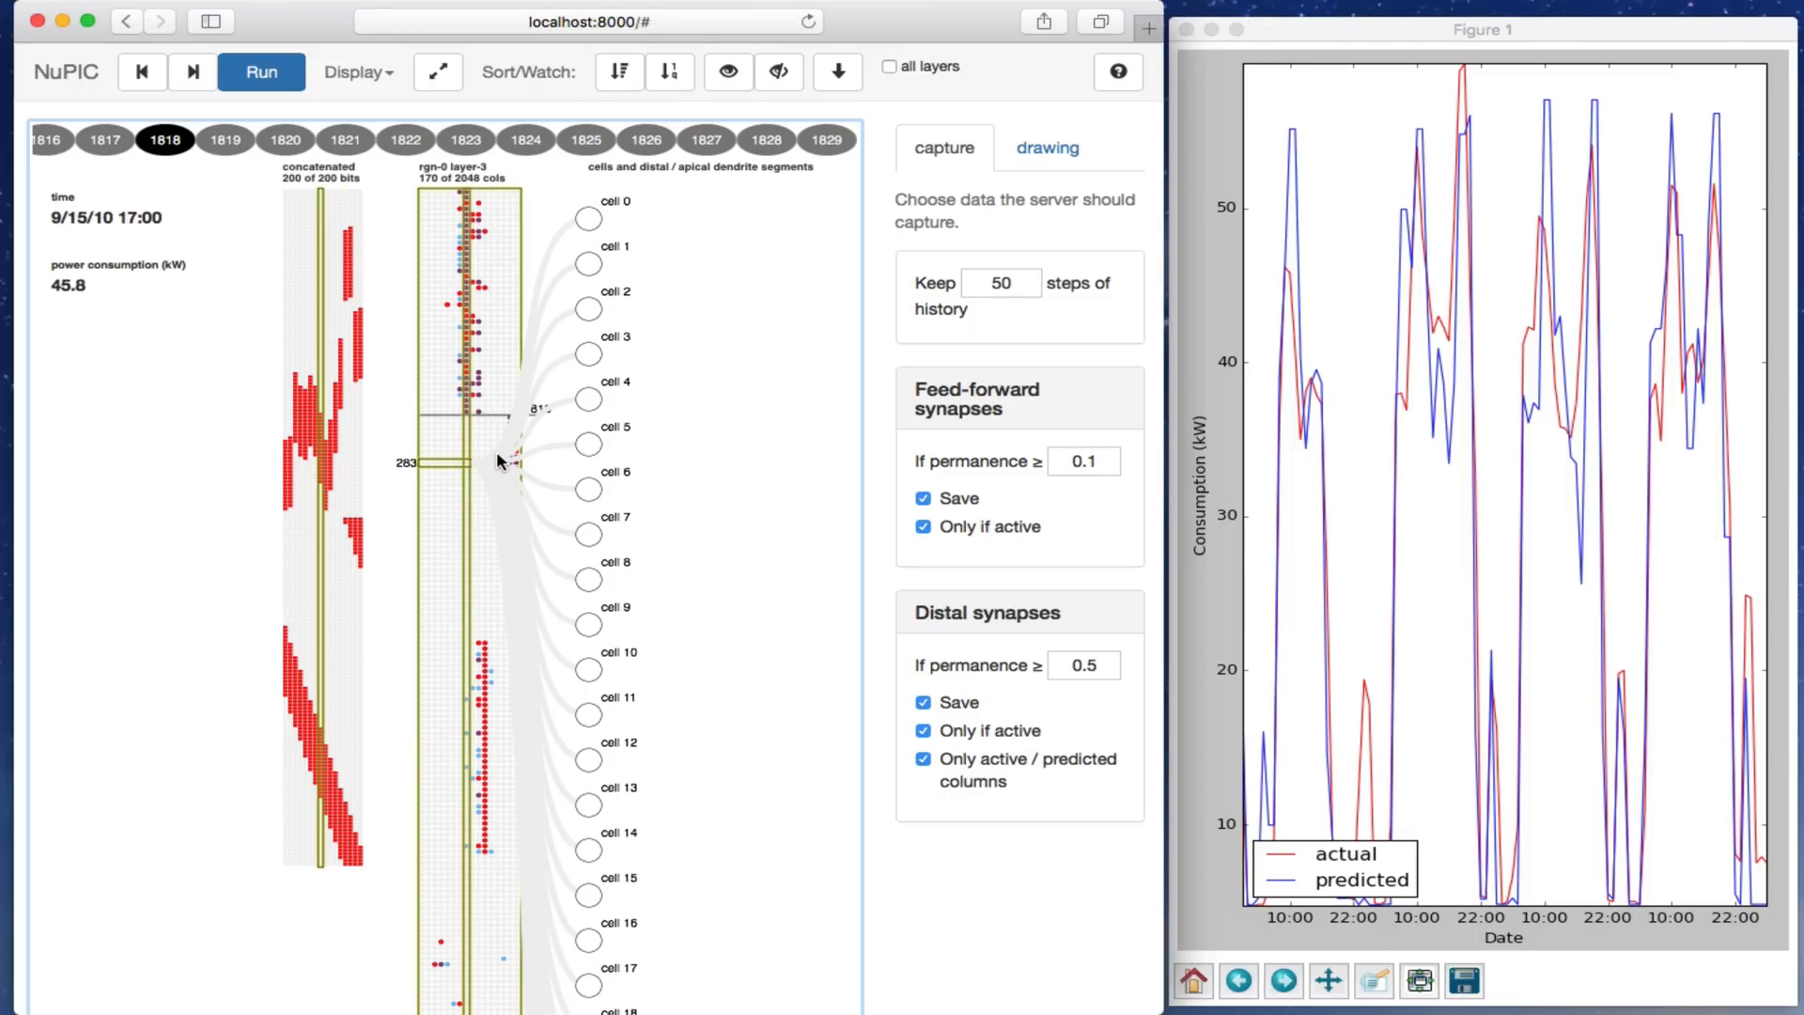
# Step: View column 927 at step 1829, stop saving synapses, and resume the model
pyautogui.click(465, 139)
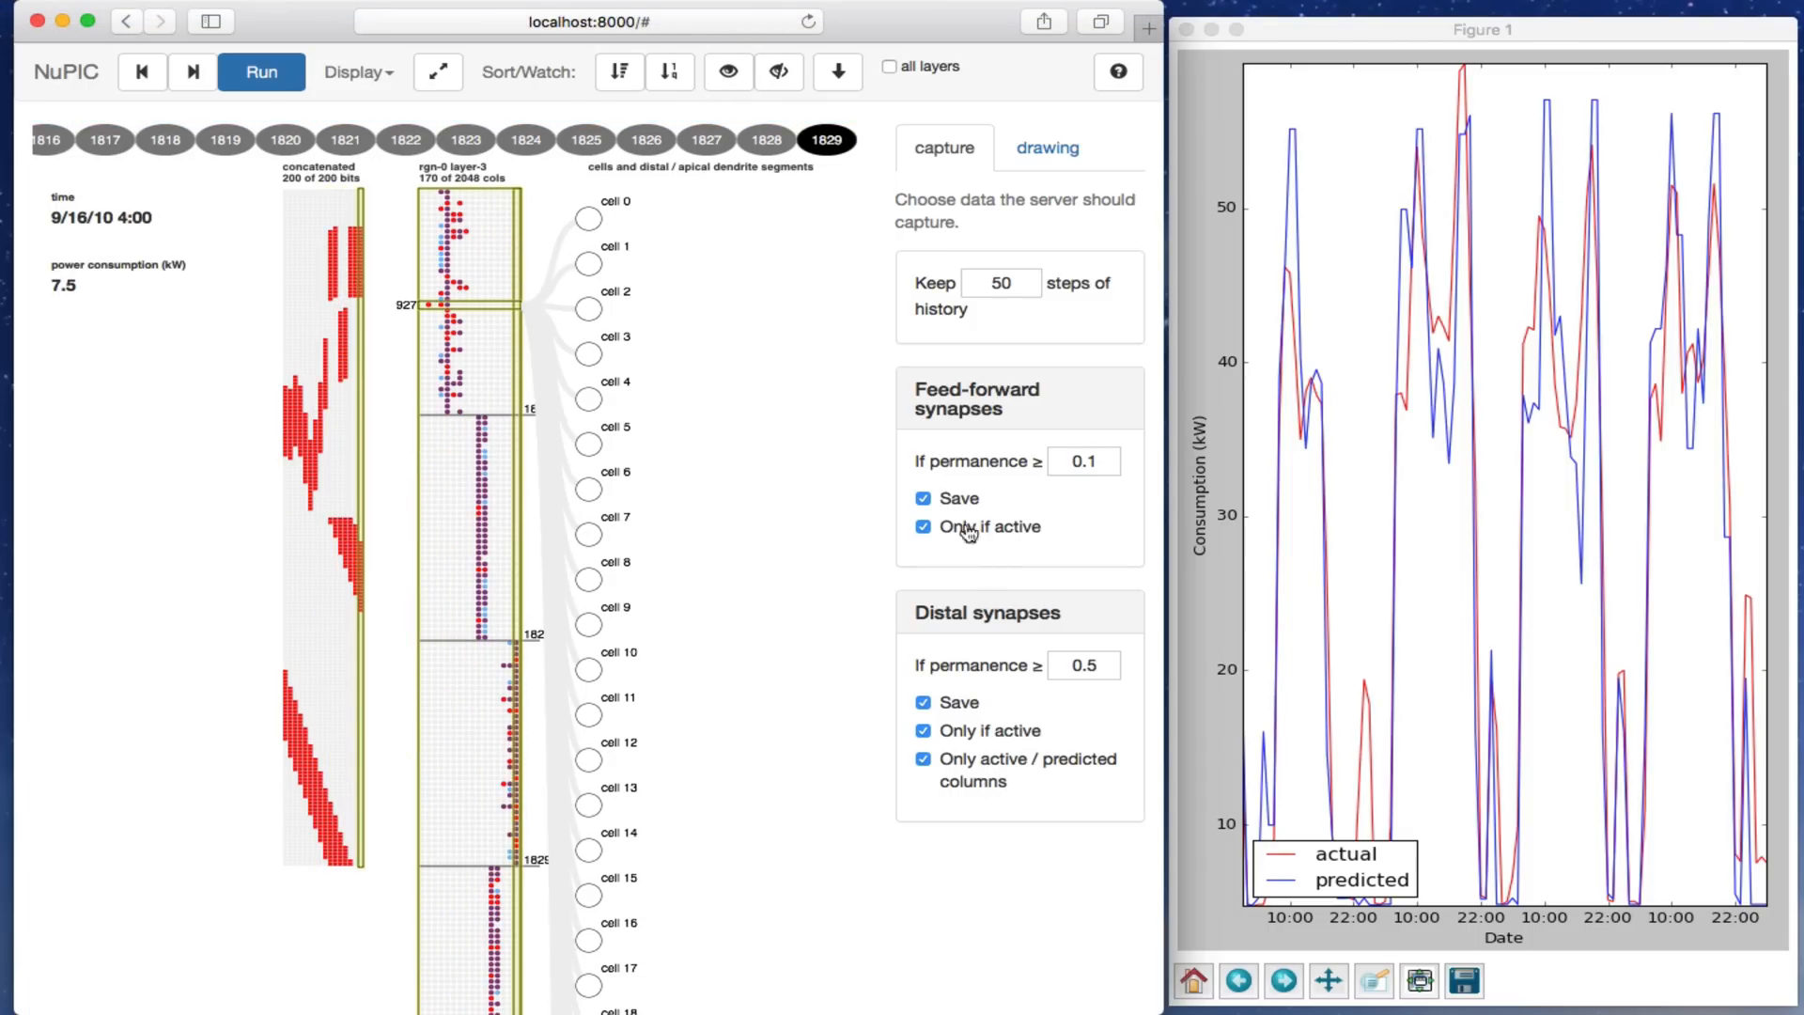
pyautogui.click(923, 527)
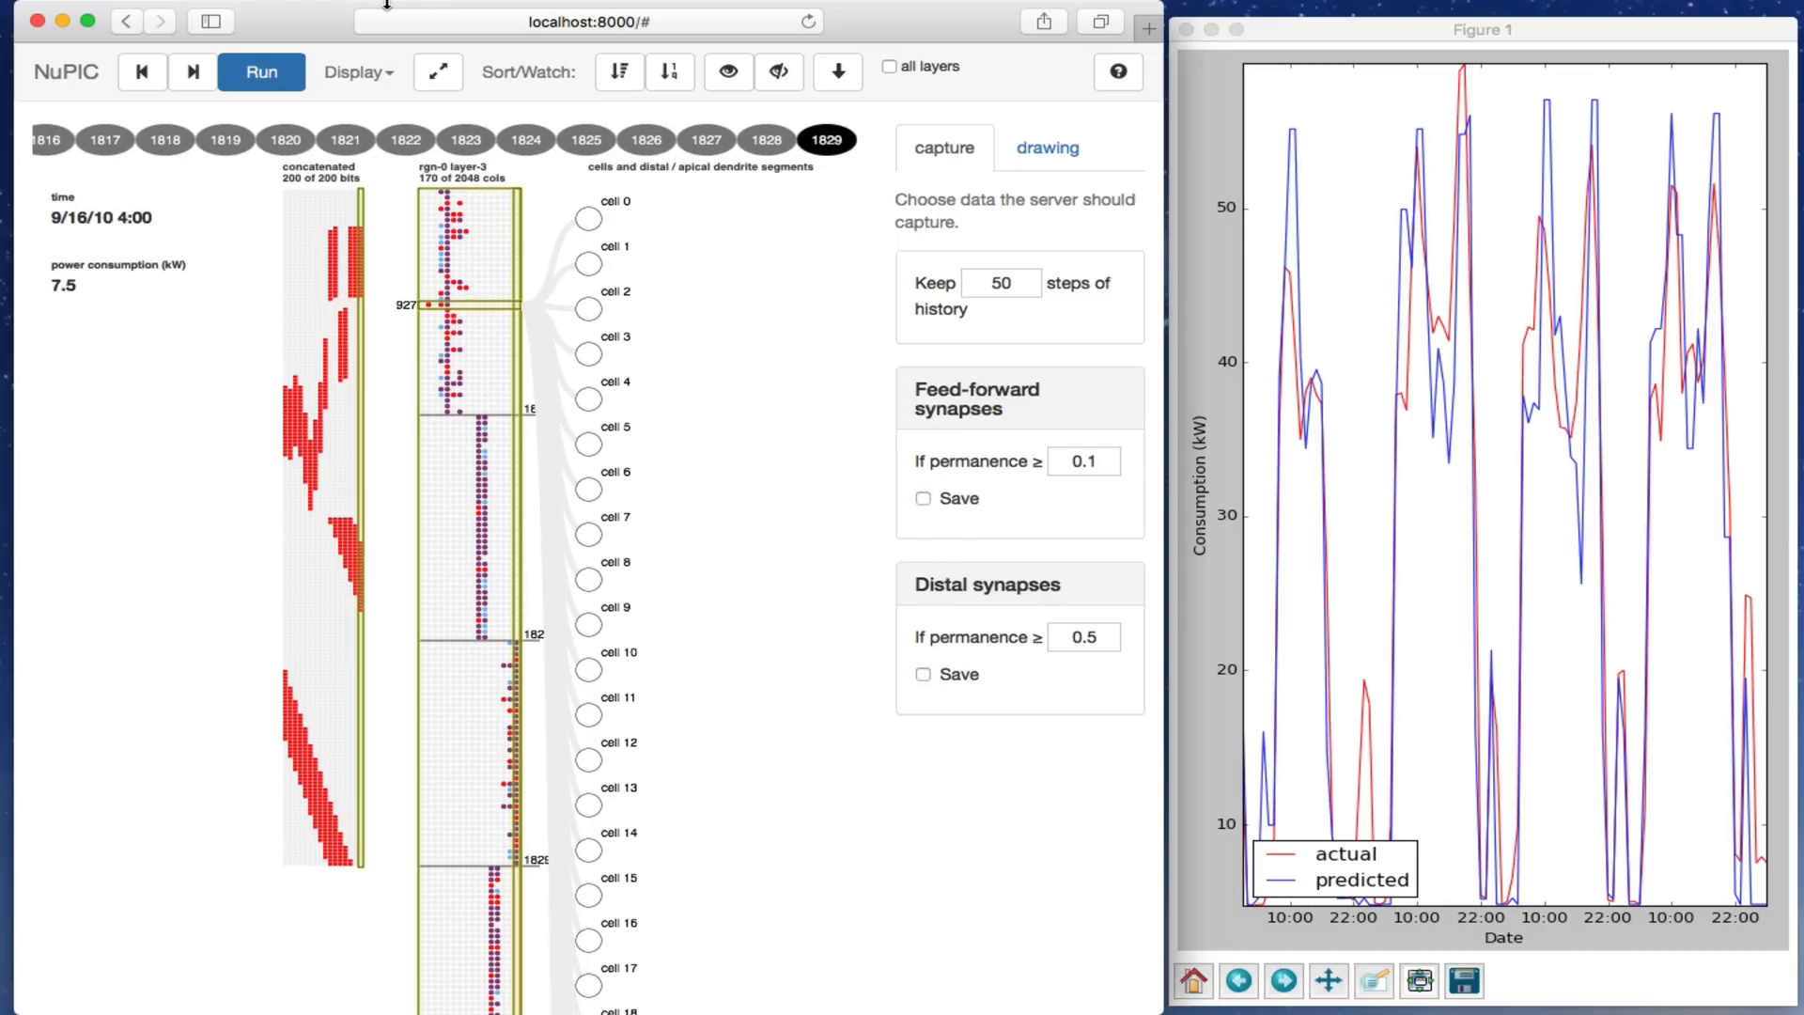
pyautogui.click(262, 72)
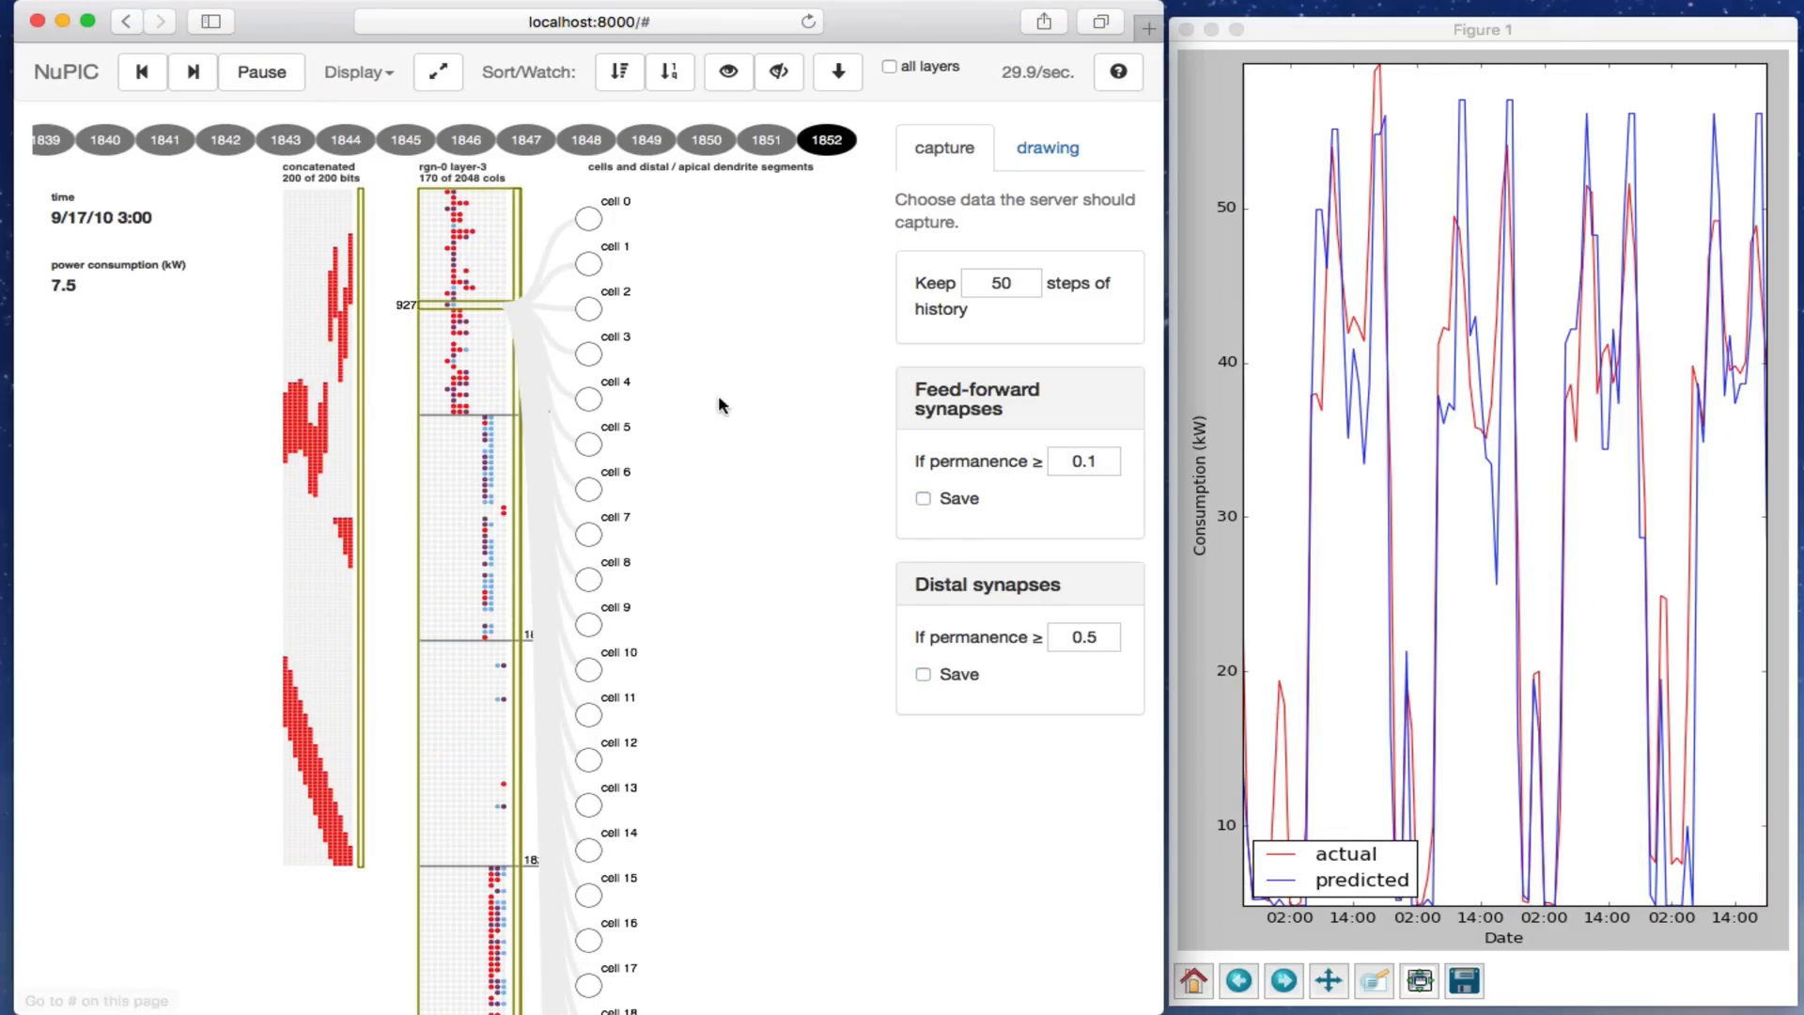